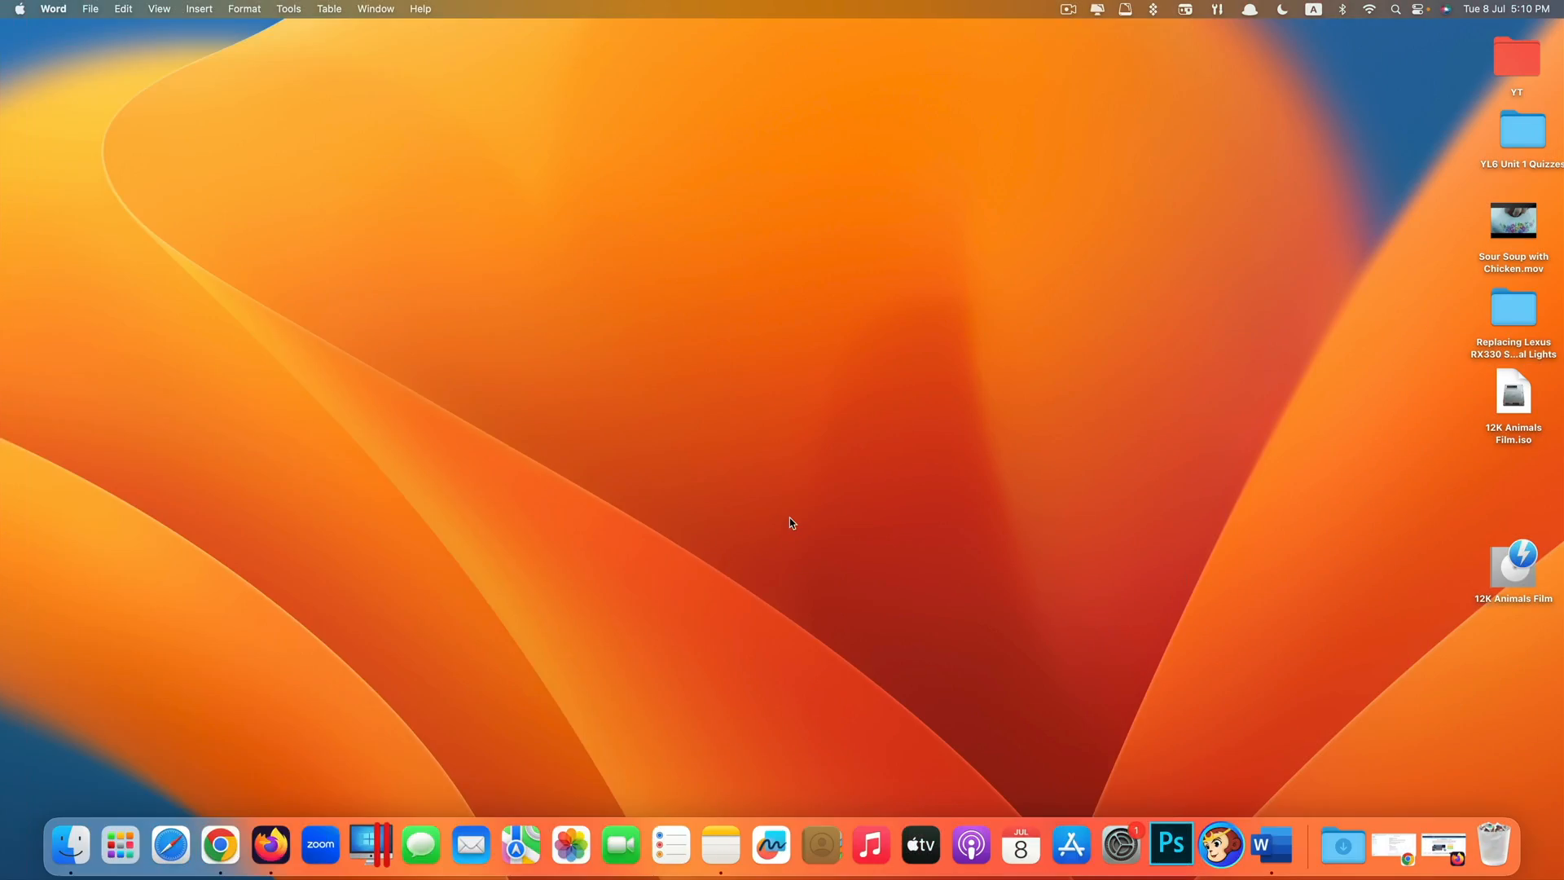
{"action": "mouse_move", "coordinate": [1440, 800]}
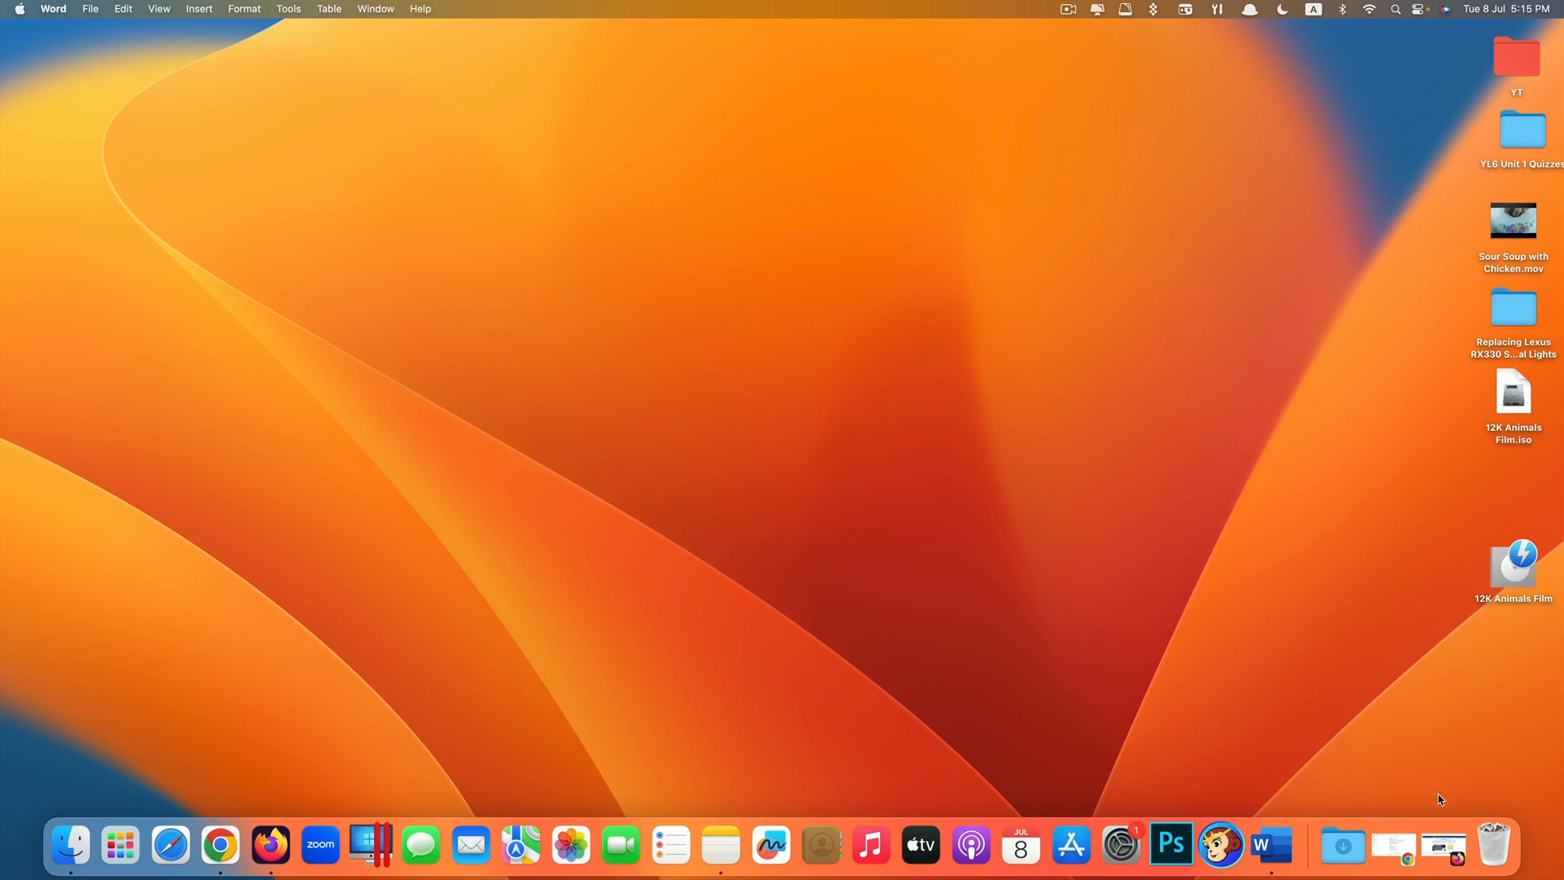
Open Firefox and download the MacX DVD Ripper Pro free trial from macxdvd.com
{"action": "left_click", "coordinate": [277, 843]}
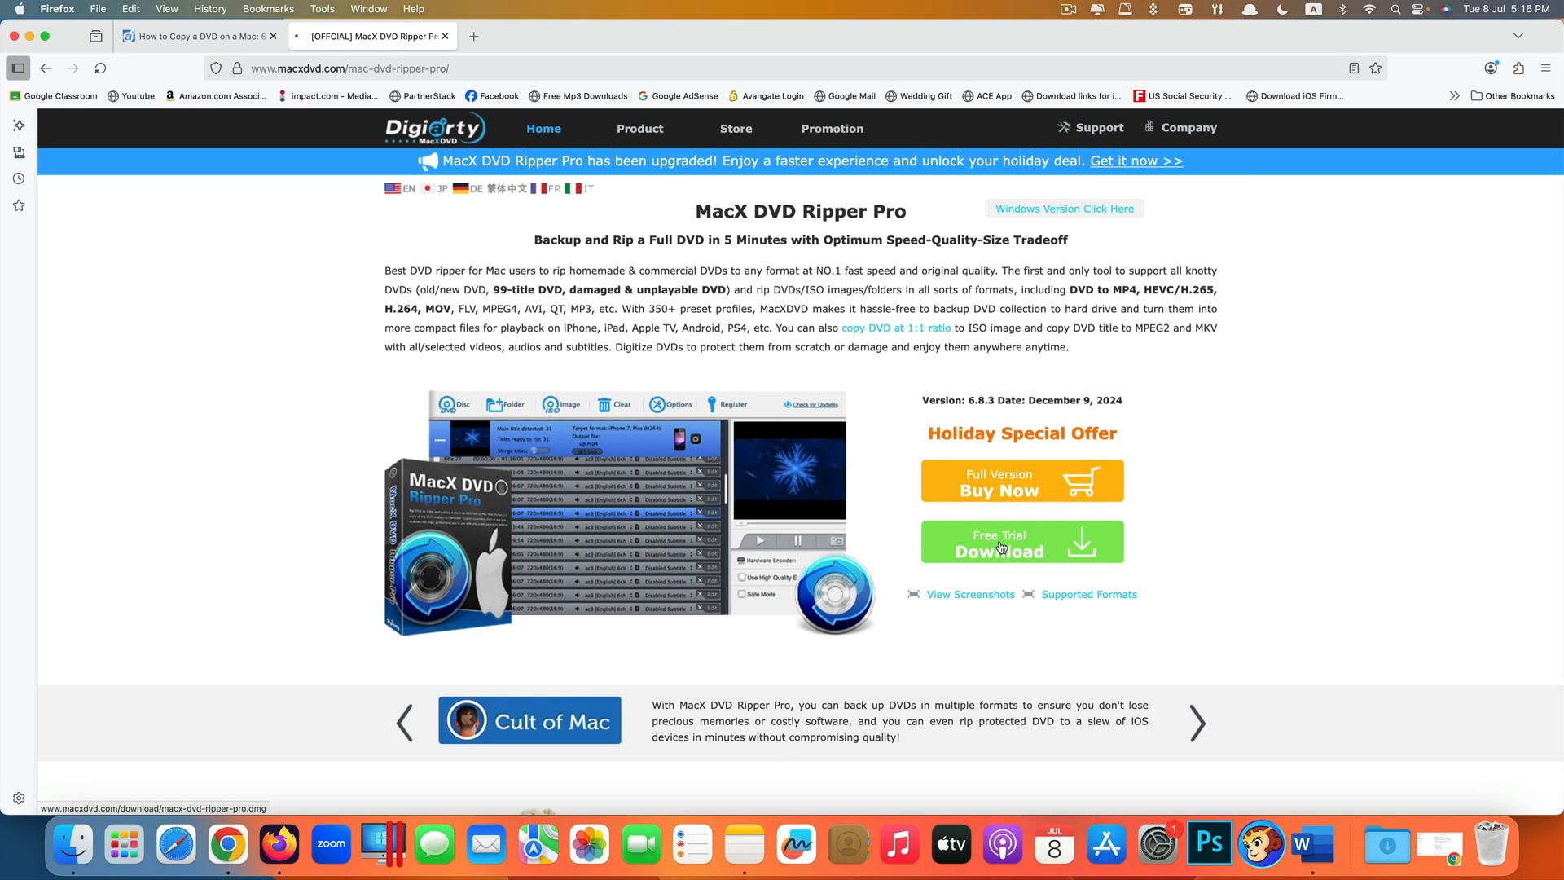
{"action": "left_click", "coordinate": [1000, 547]}
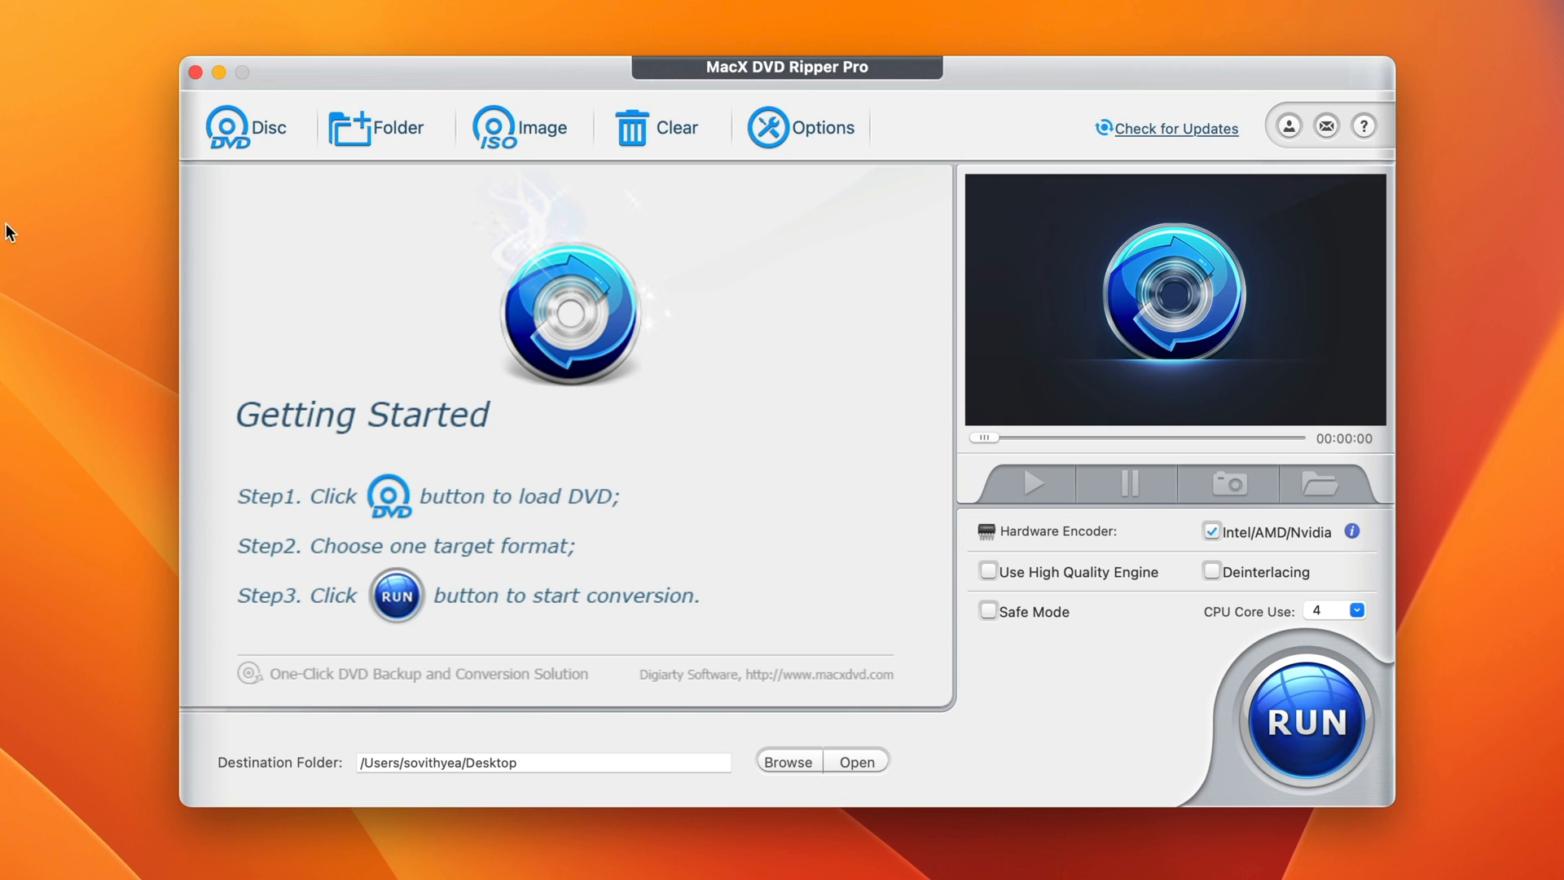
{"action": "mouse_move", "coordinate": [438, 214]}
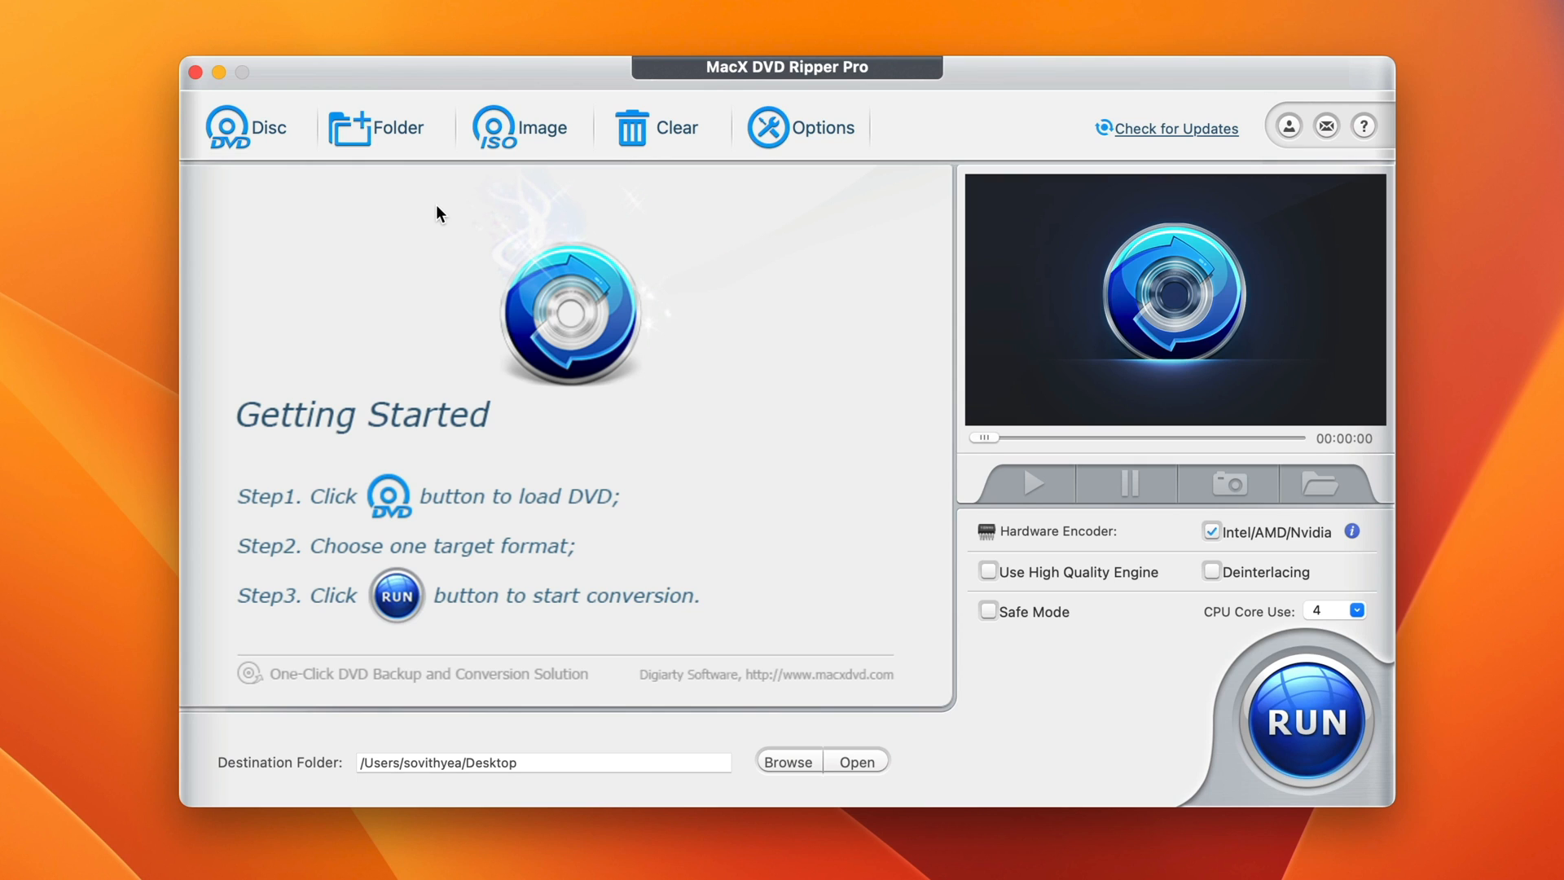
{"action": "mouse_move", "coordinate": [262, 201]}
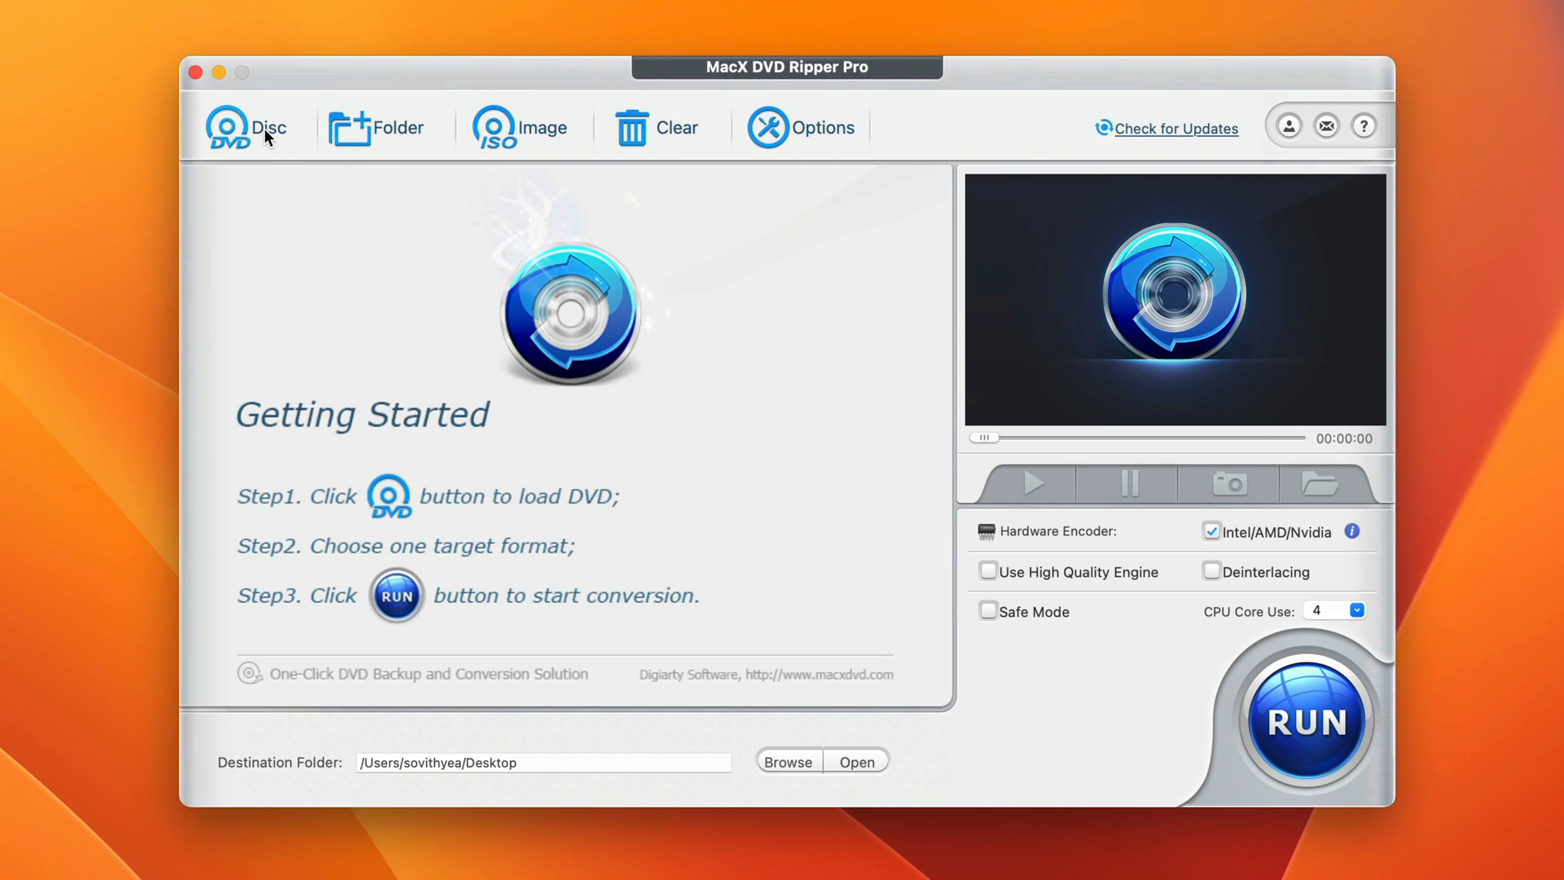
Launch MacX DVD Ripper Pro at its Getting Started screen, with no disc loaded
{"action": "left_click", "coordinate": [257, 130]}
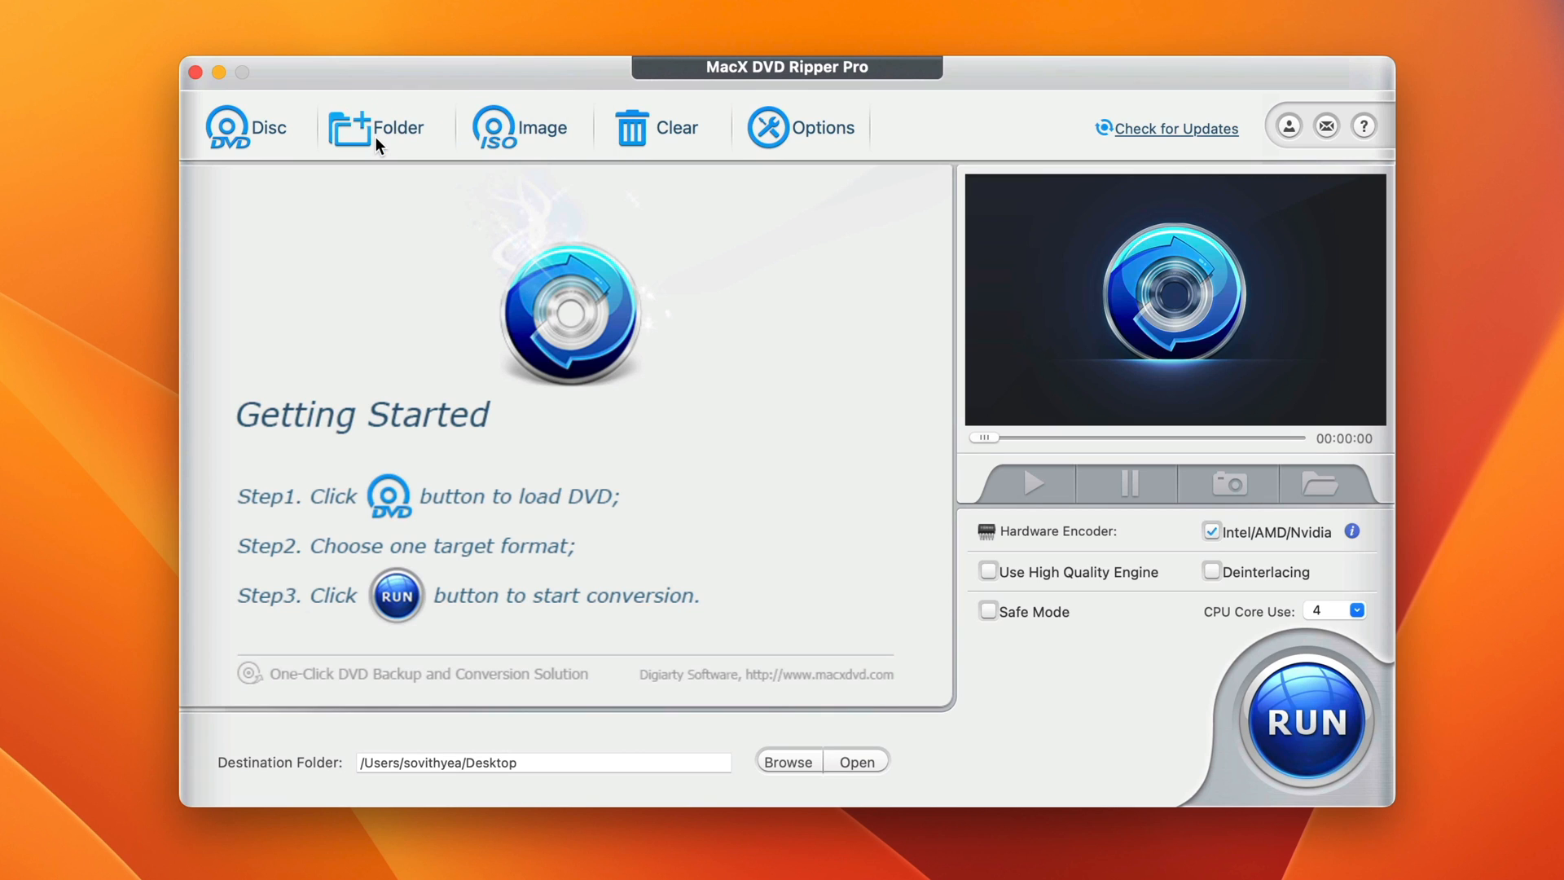
{"action": "mouse_move", "coordinate": [545, 147]}
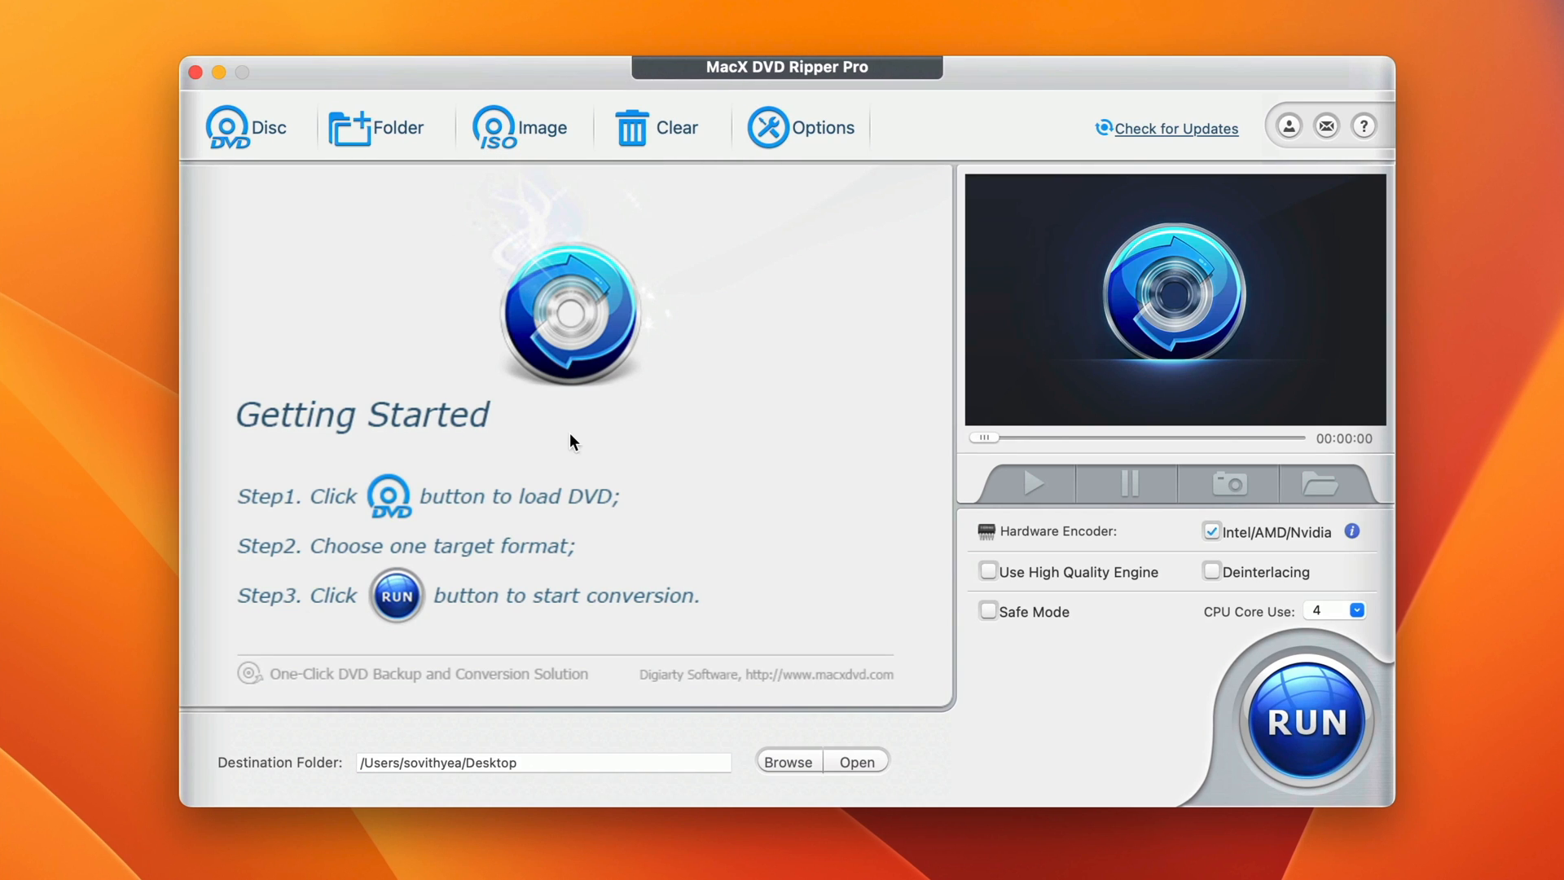
{"action": "mouse_move", "coordinate": [396, 348]}
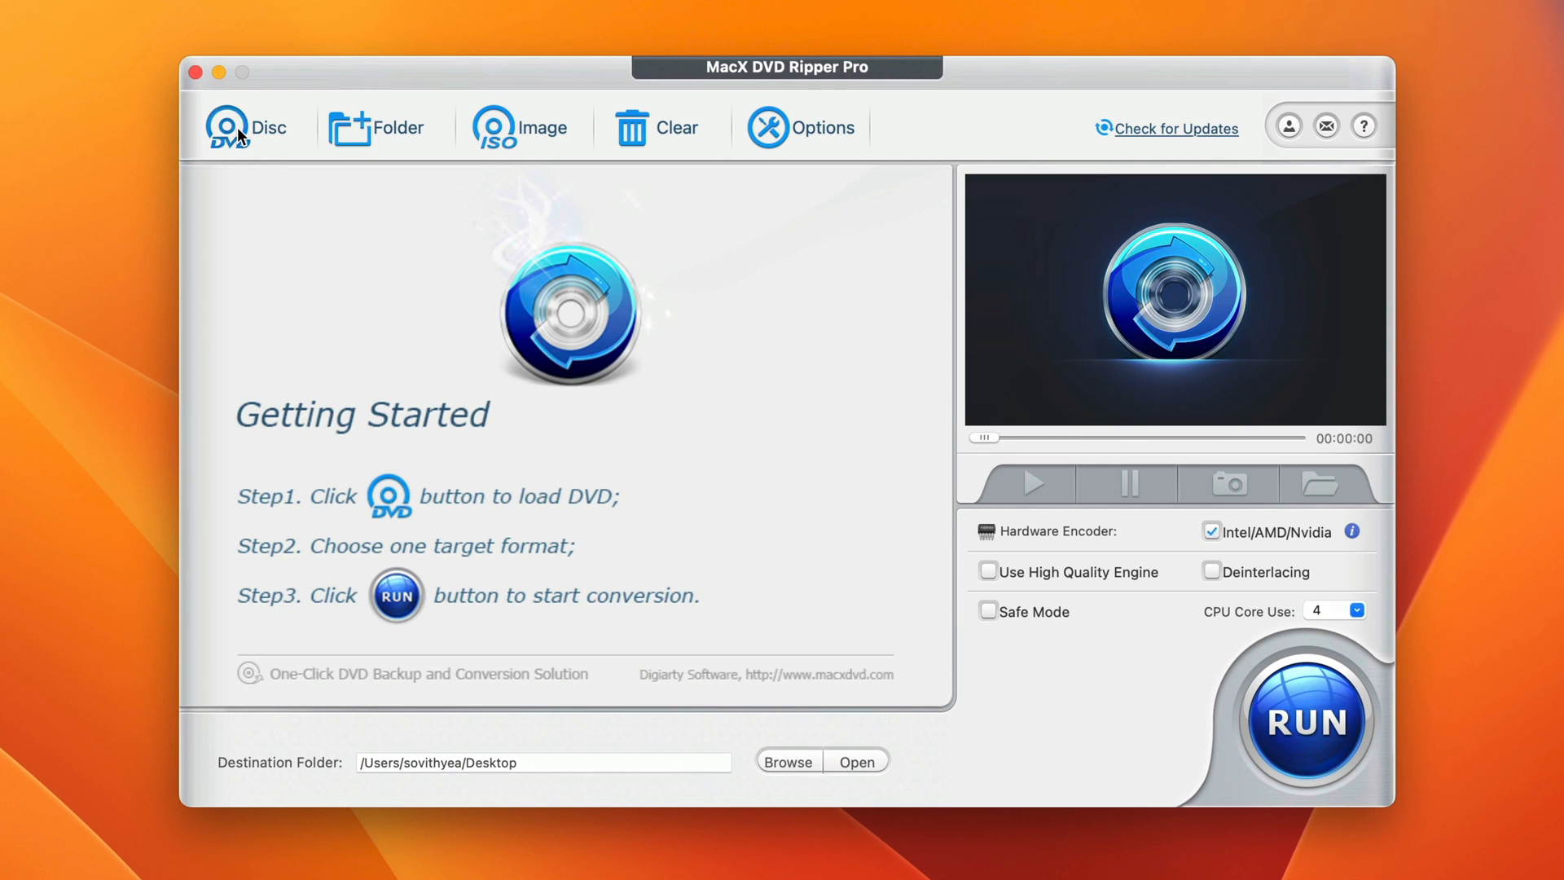
Load the 12K Animals Film disc and pick MP4 Video under General Profiles
{"action": "left_click", "coordinate": [227, 126]}
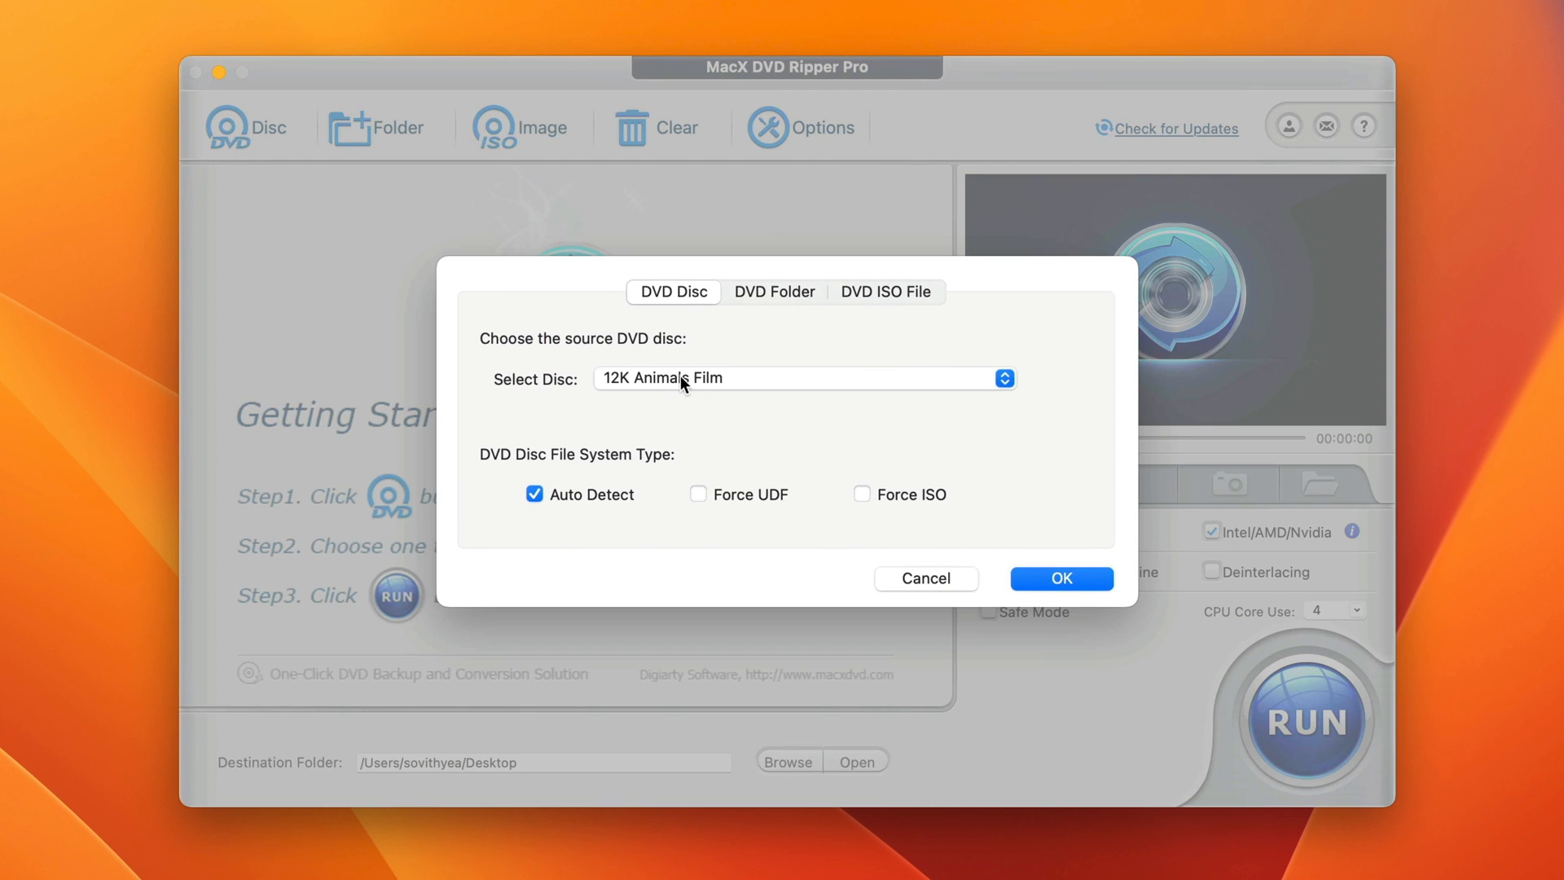
{"action": "mouse_move", "coordinate": [707, 388]}
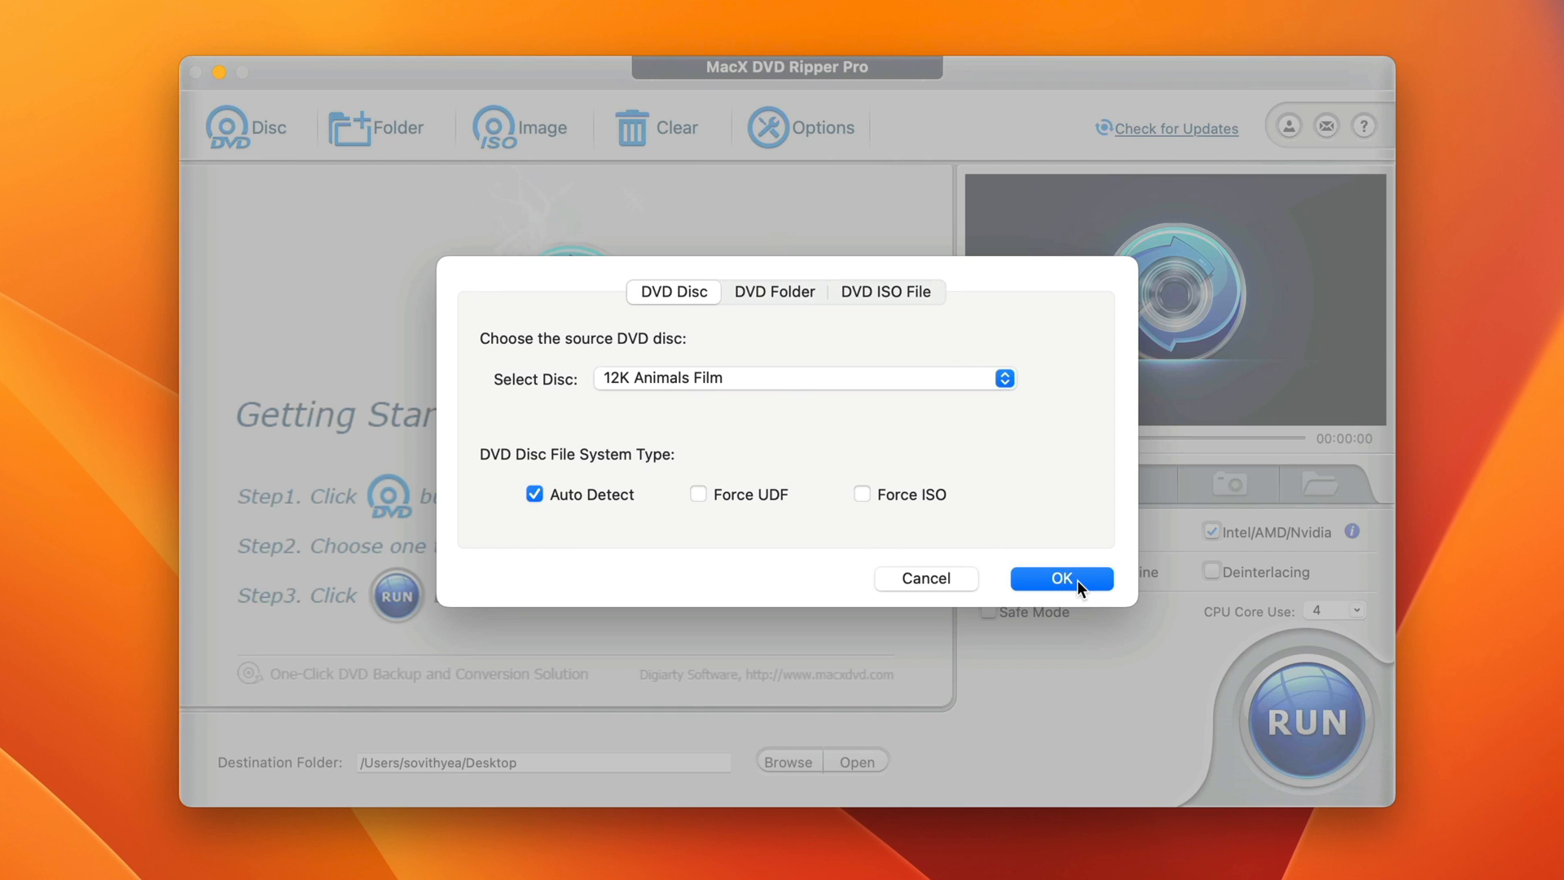
{"action": "left_click", "coordinate": [1062, 579]}
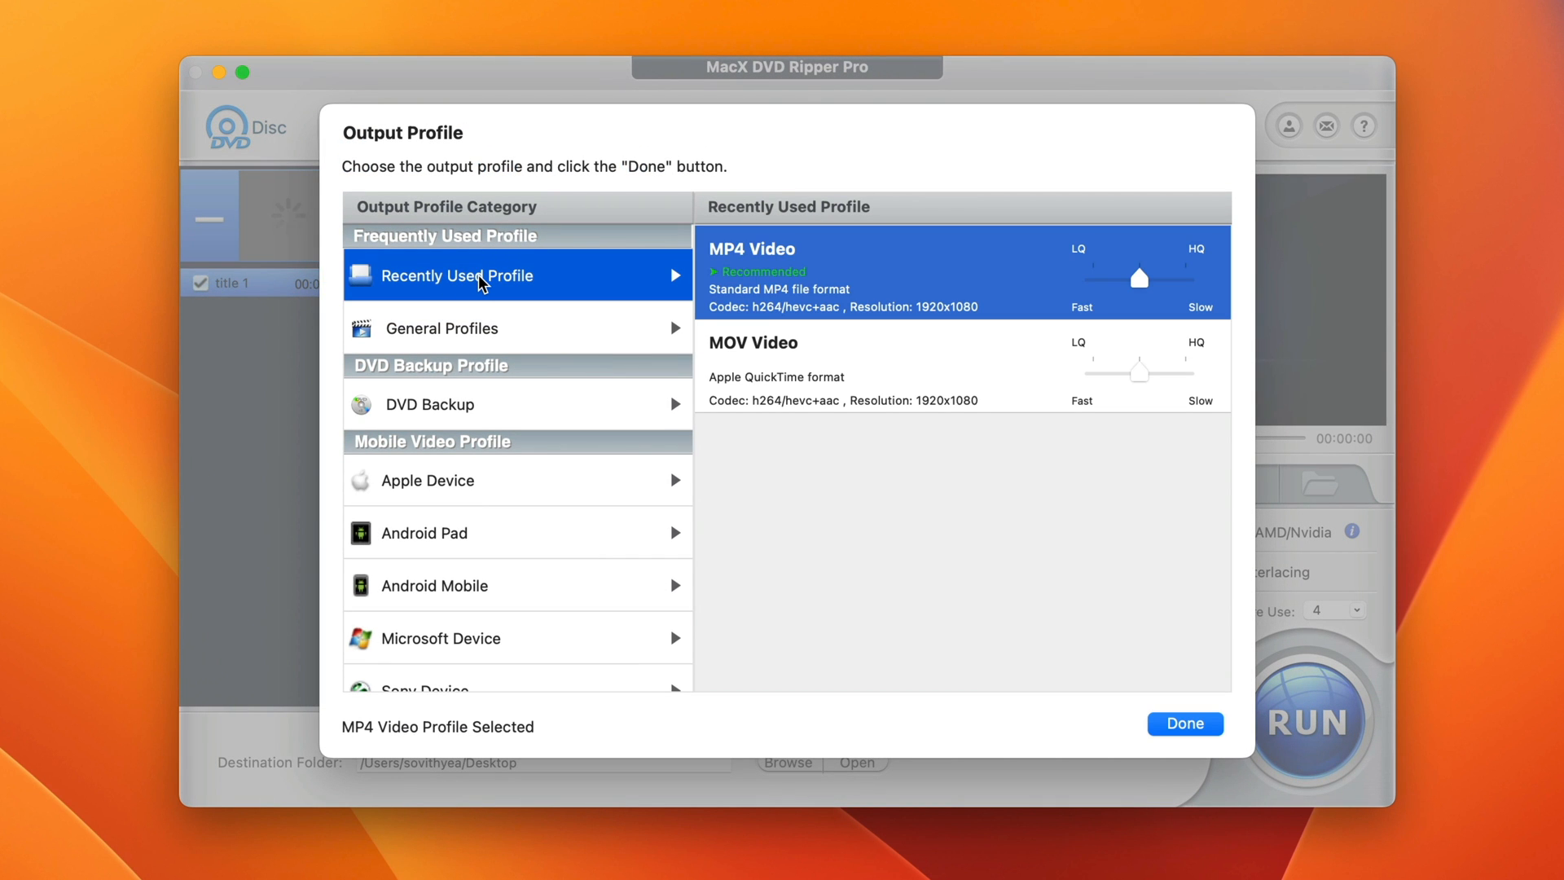
{"action": "mouse_move", "coordinate": [919, 325]}
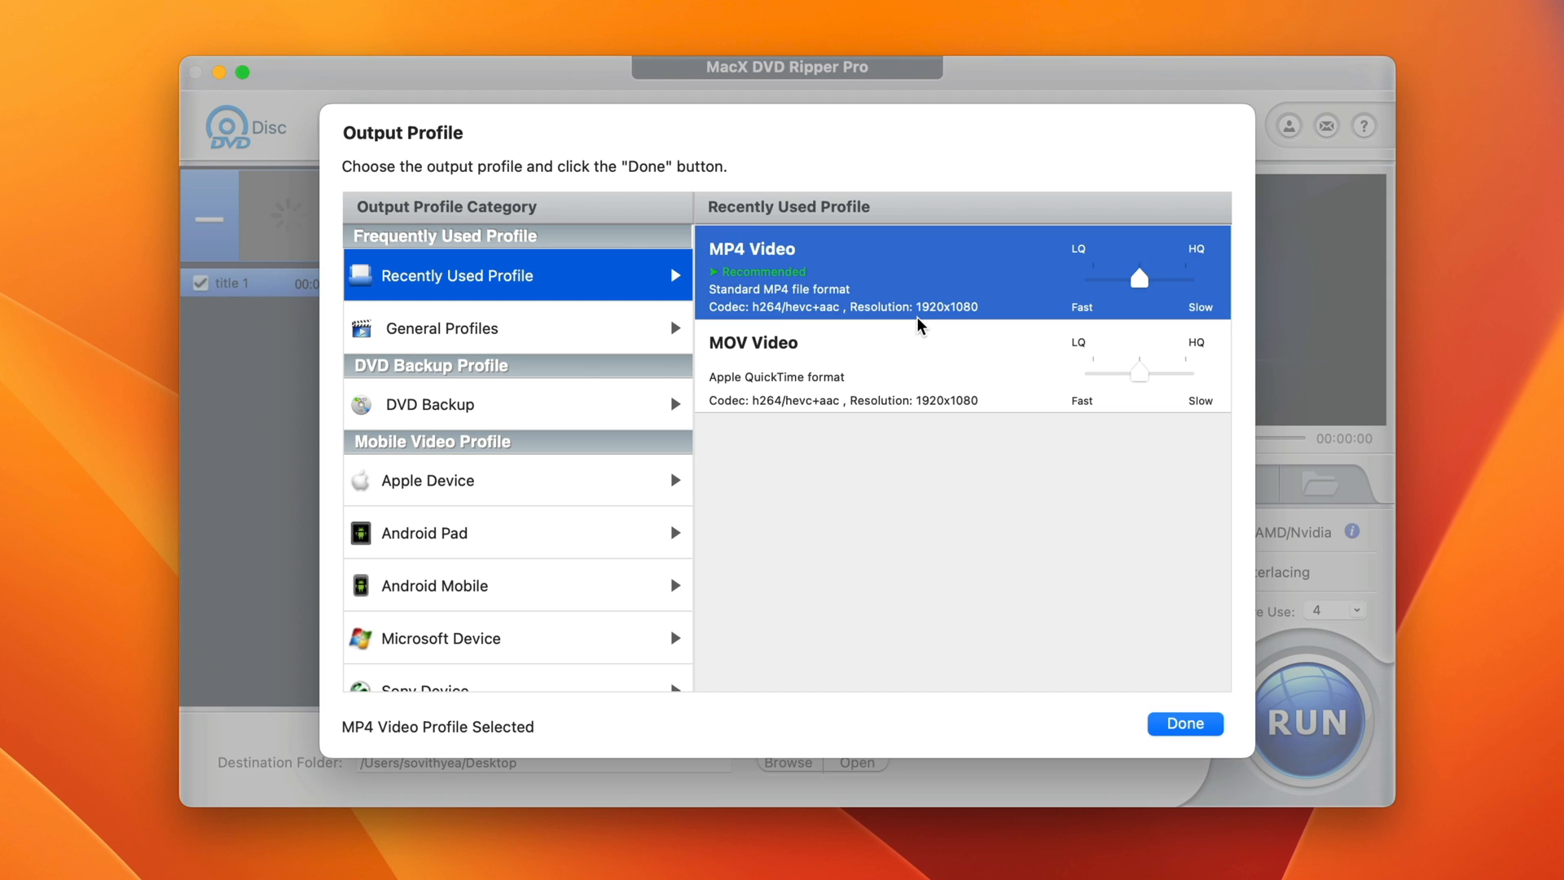
{"action": "mouse_move", "coordinate": [868, 259]}
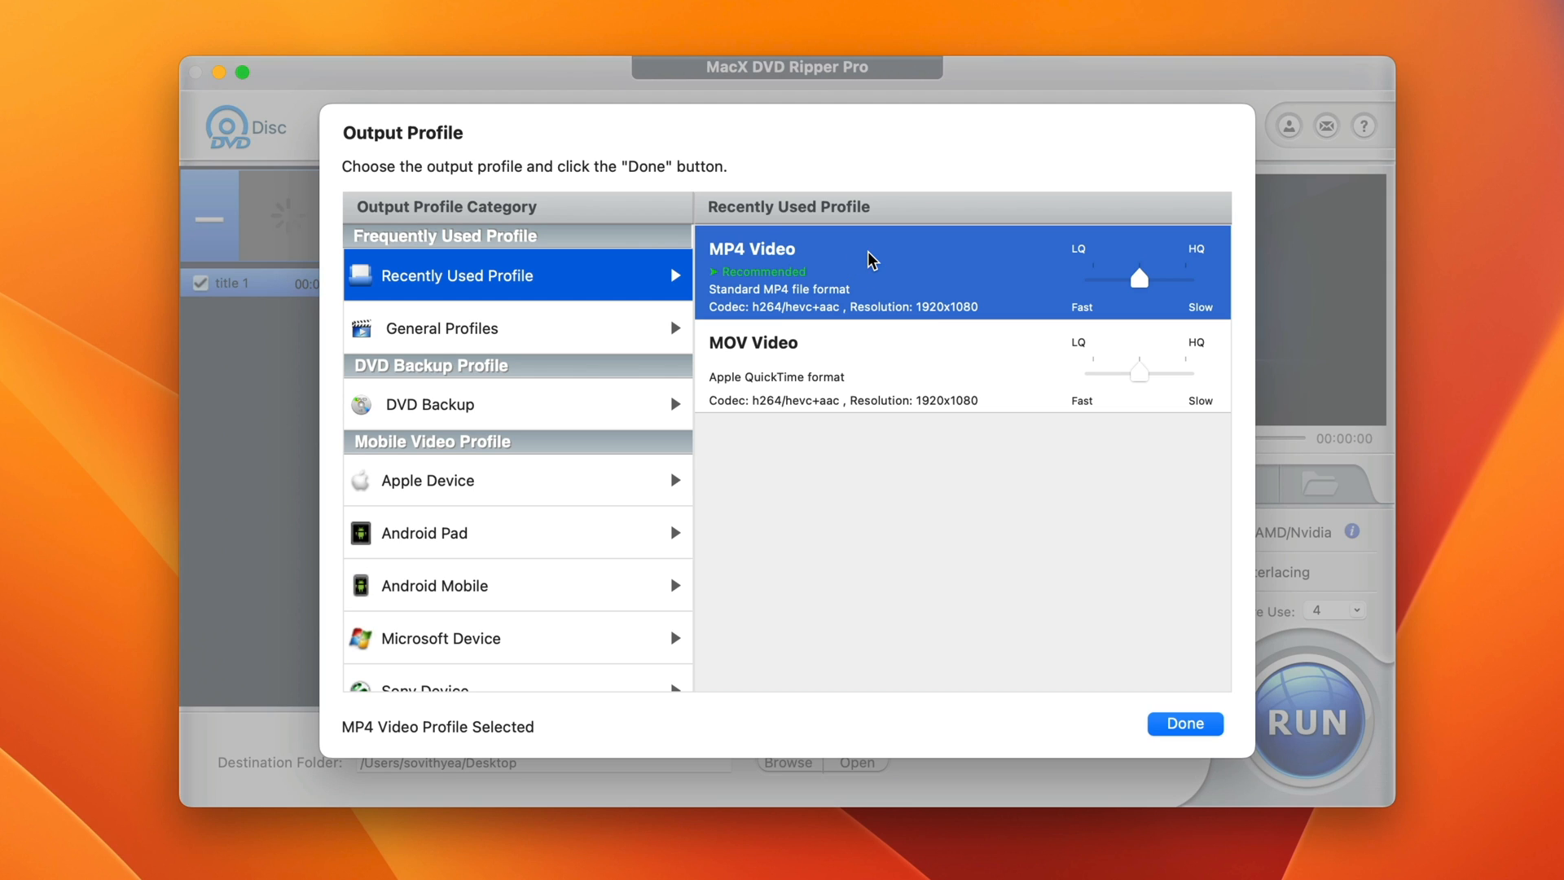
{"action": "mouse_move", "coordinate": [825, 347]}
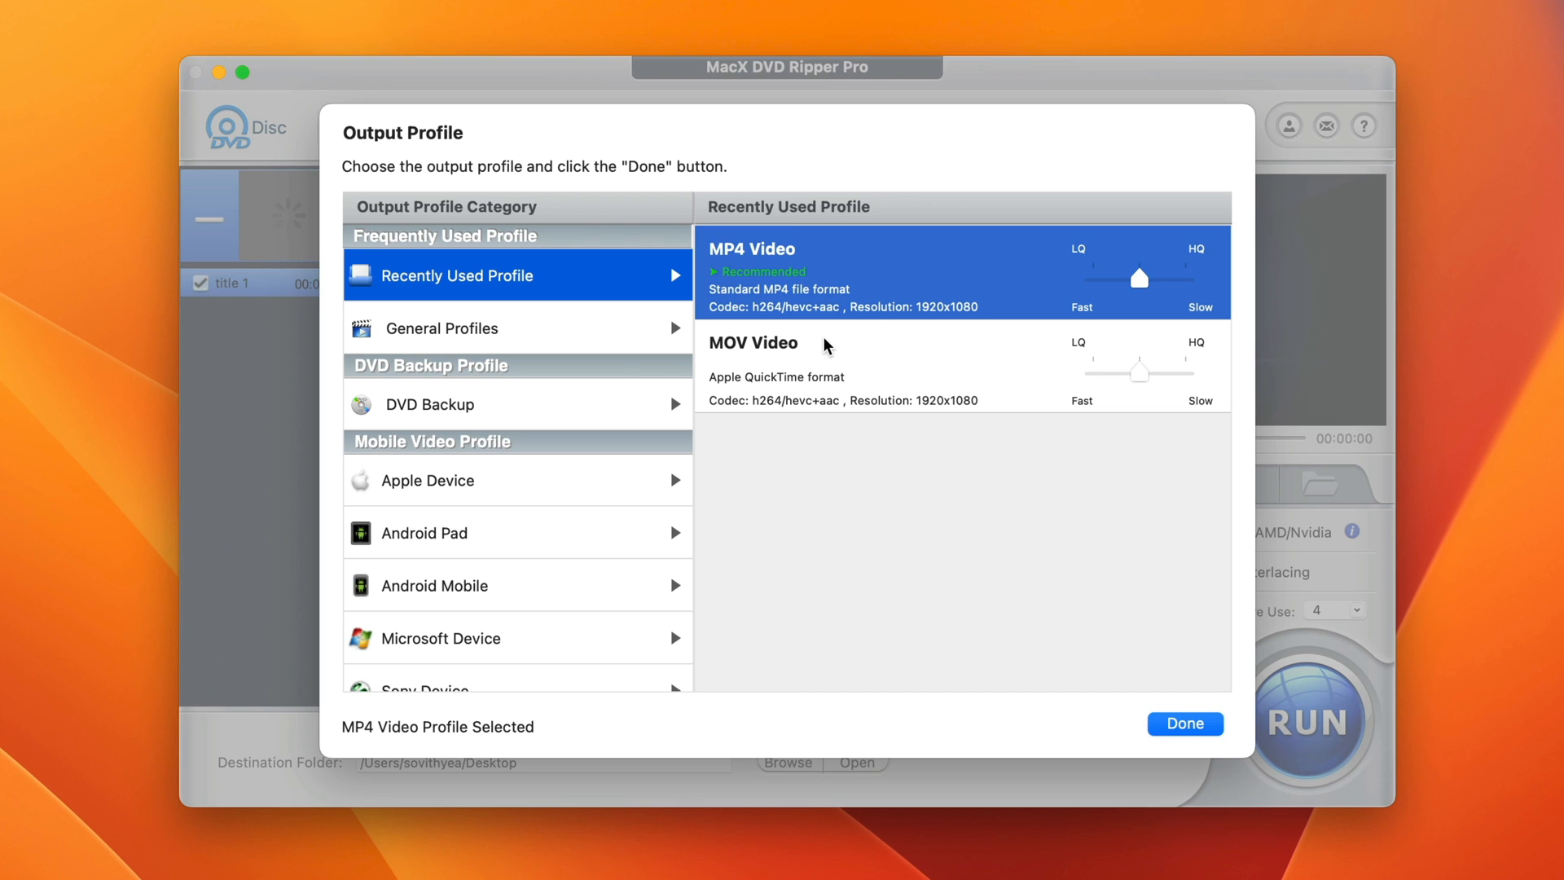
{"action": "mouse_move", "coordinate": [829, 383]}
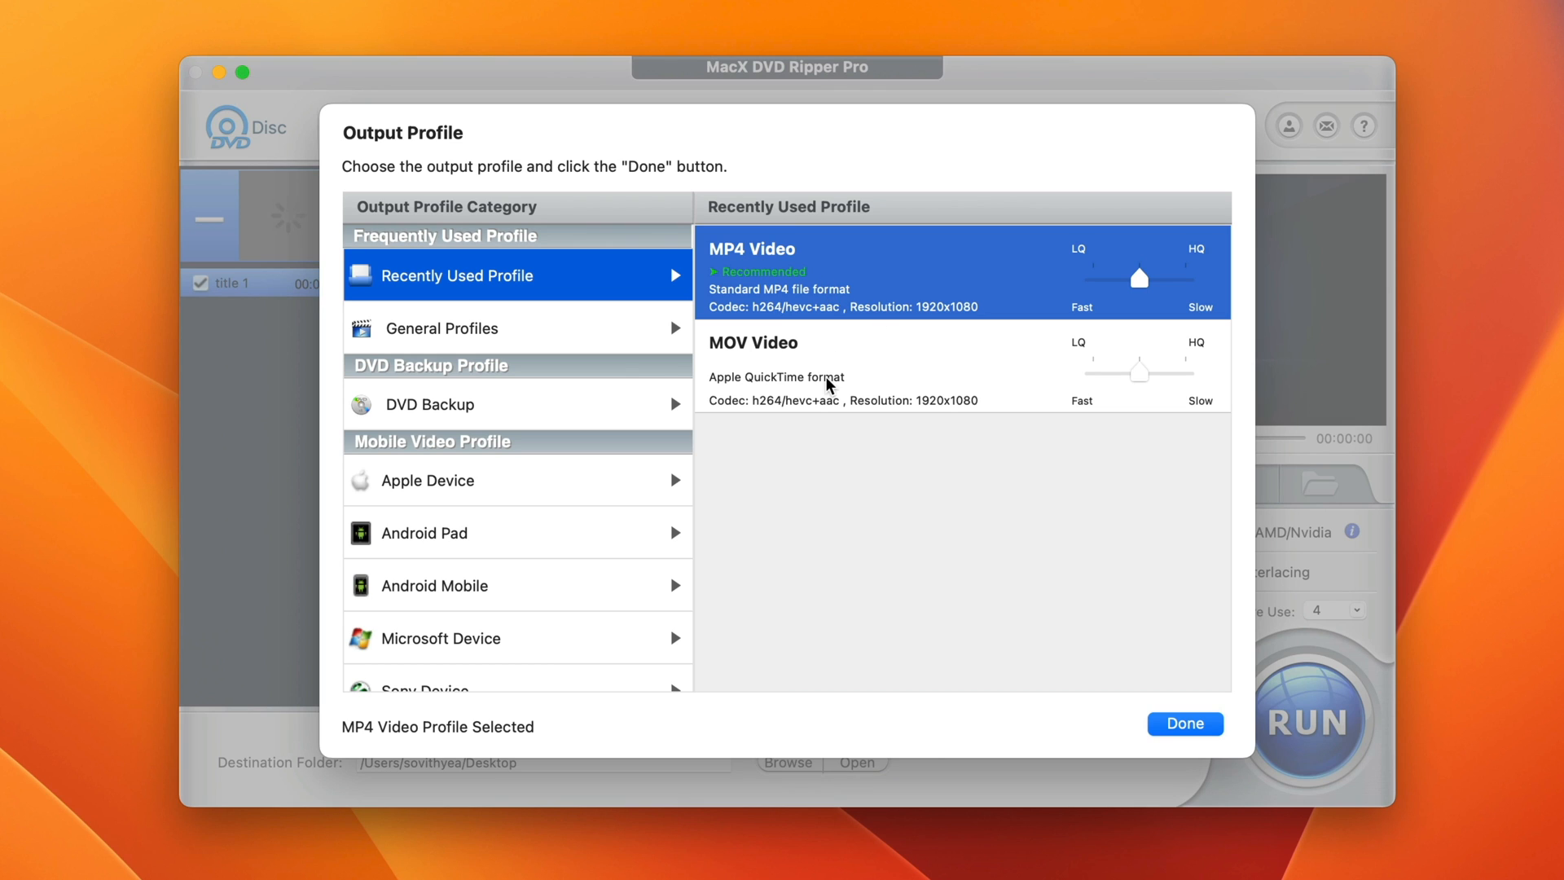
{"action": "left_click", "coordinate": [442, 329]}
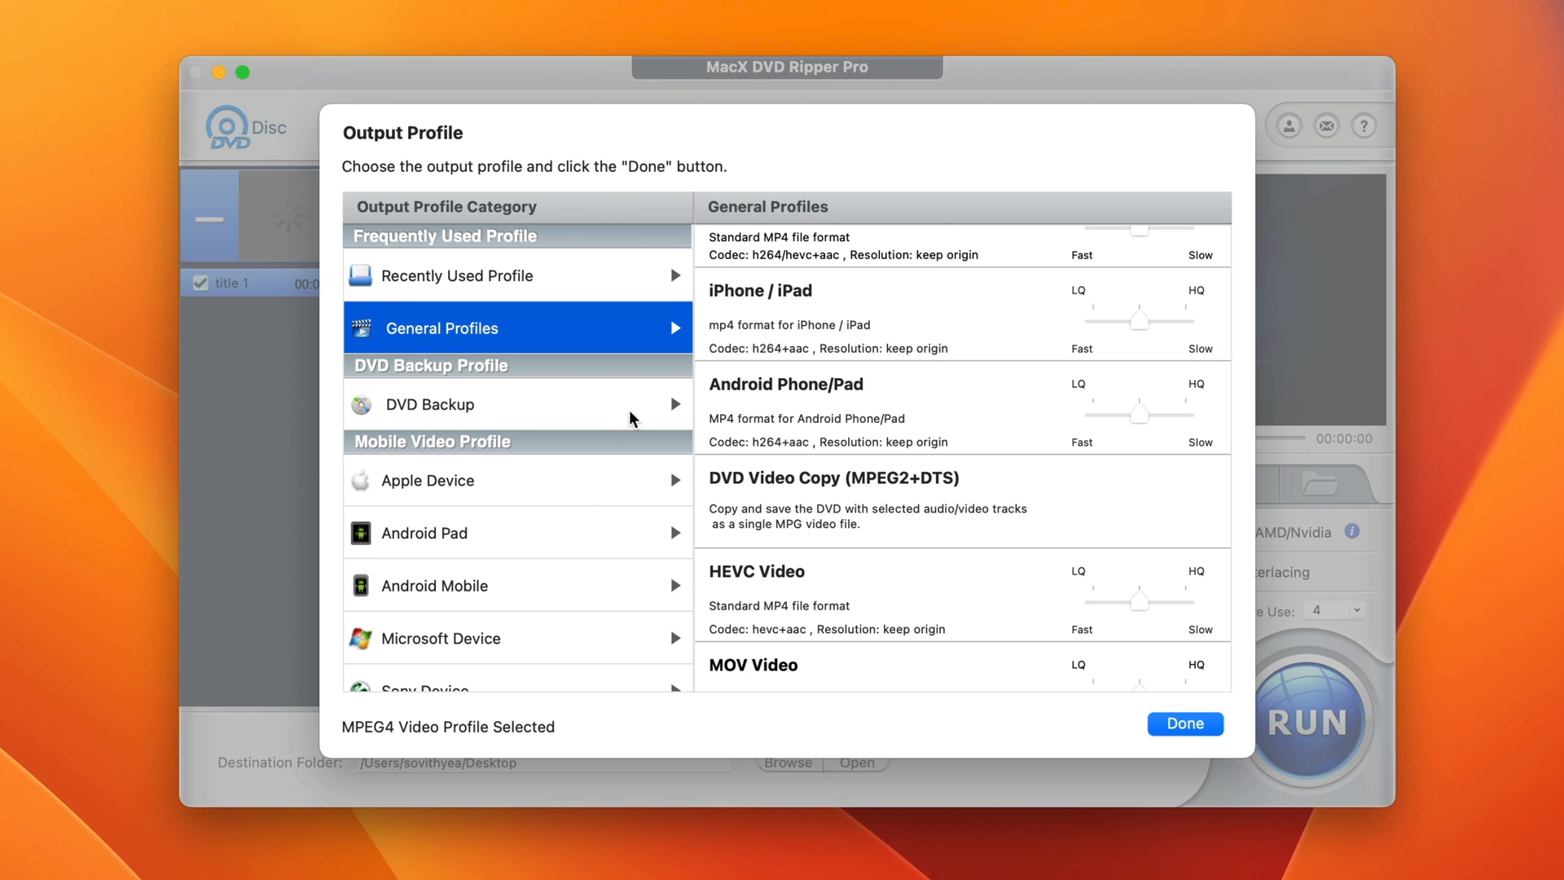
{"action": "mouse_move", "coordinate": [427, 574]}
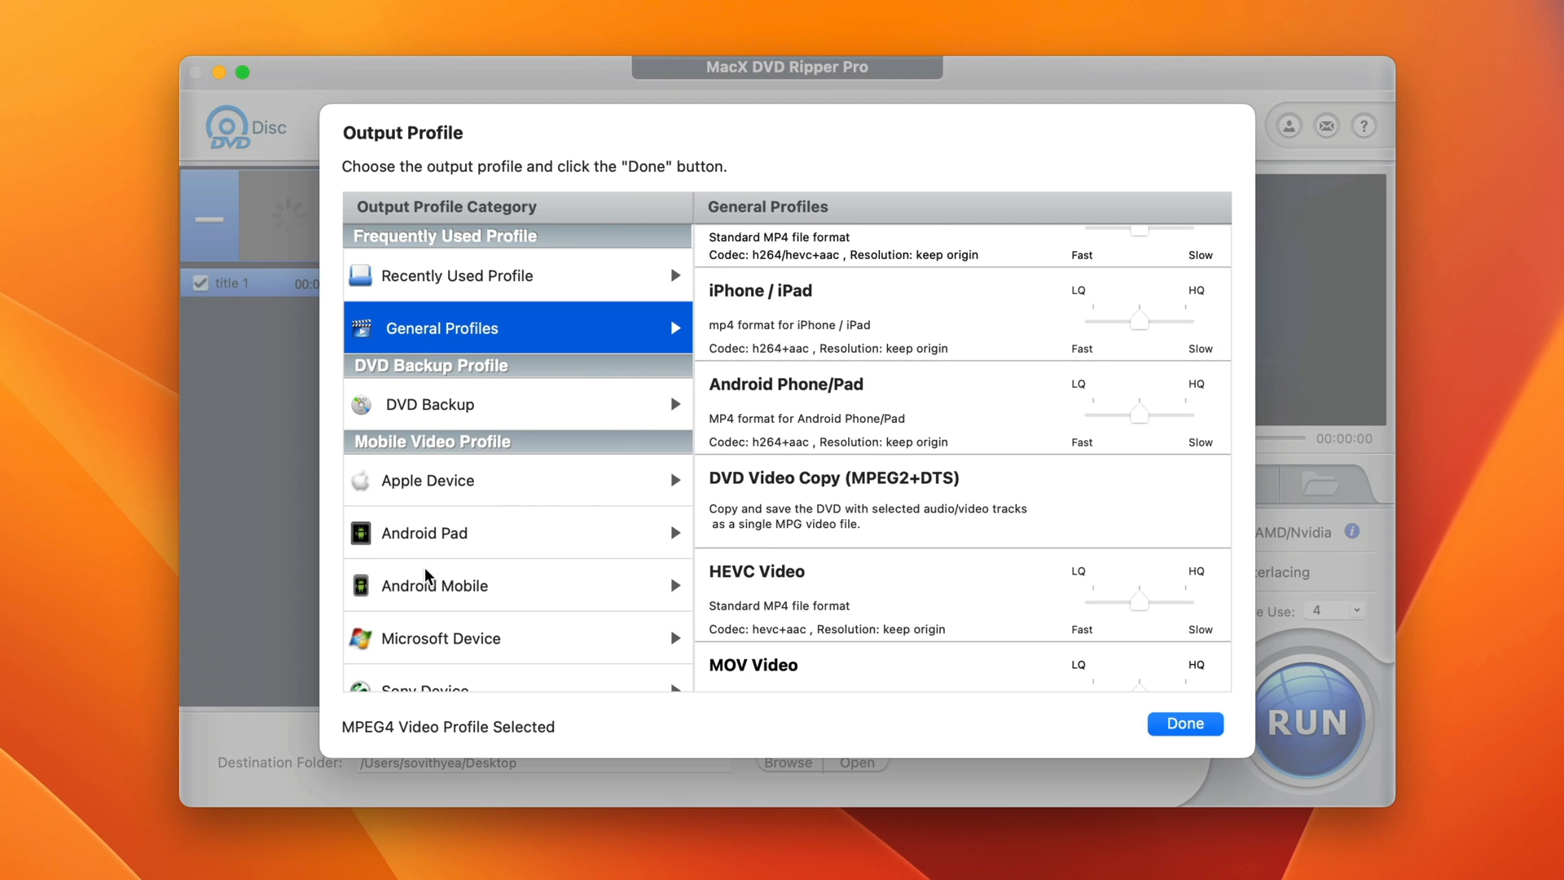
{"action": "mouse_move", "coordinate": [486, 588]}
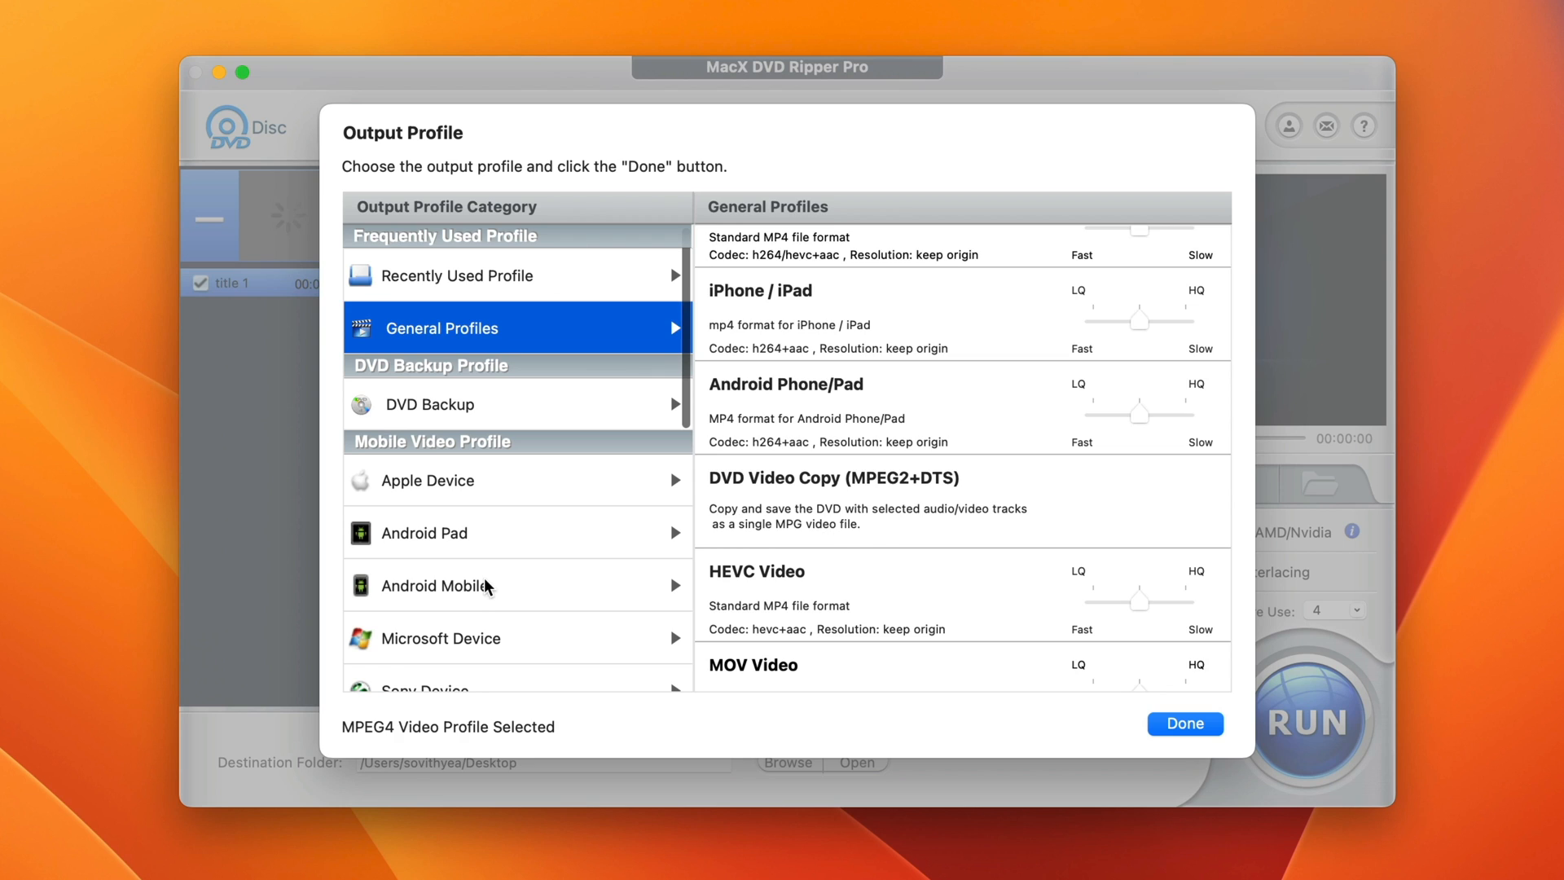
{"action": "left_click", "coordinate": [429, 404]}
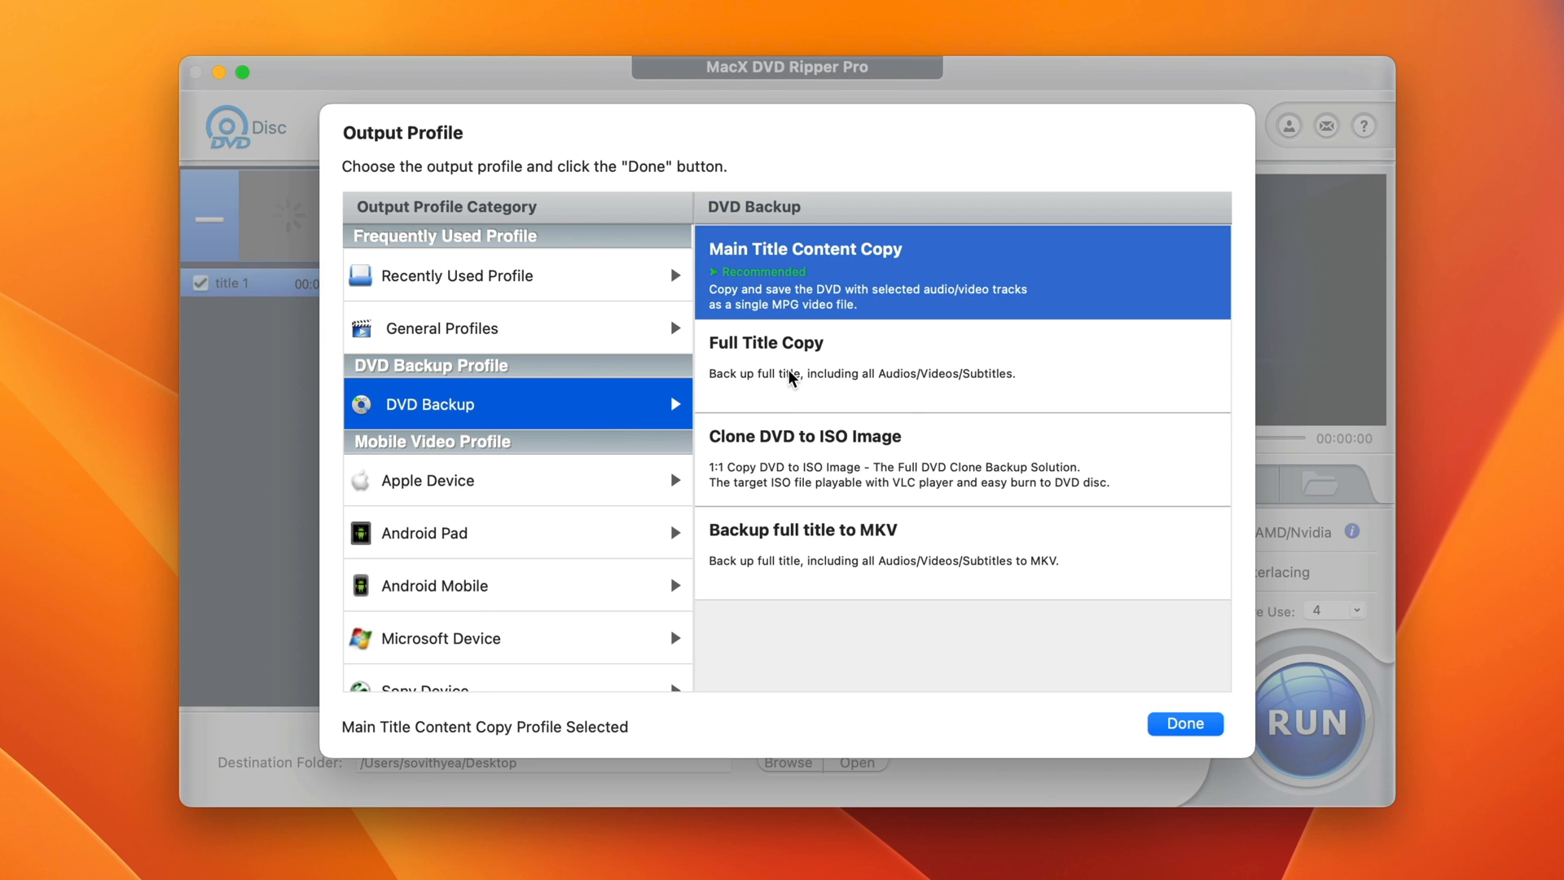
{"action": "mouse_move", "coordinate": [903, 539]}
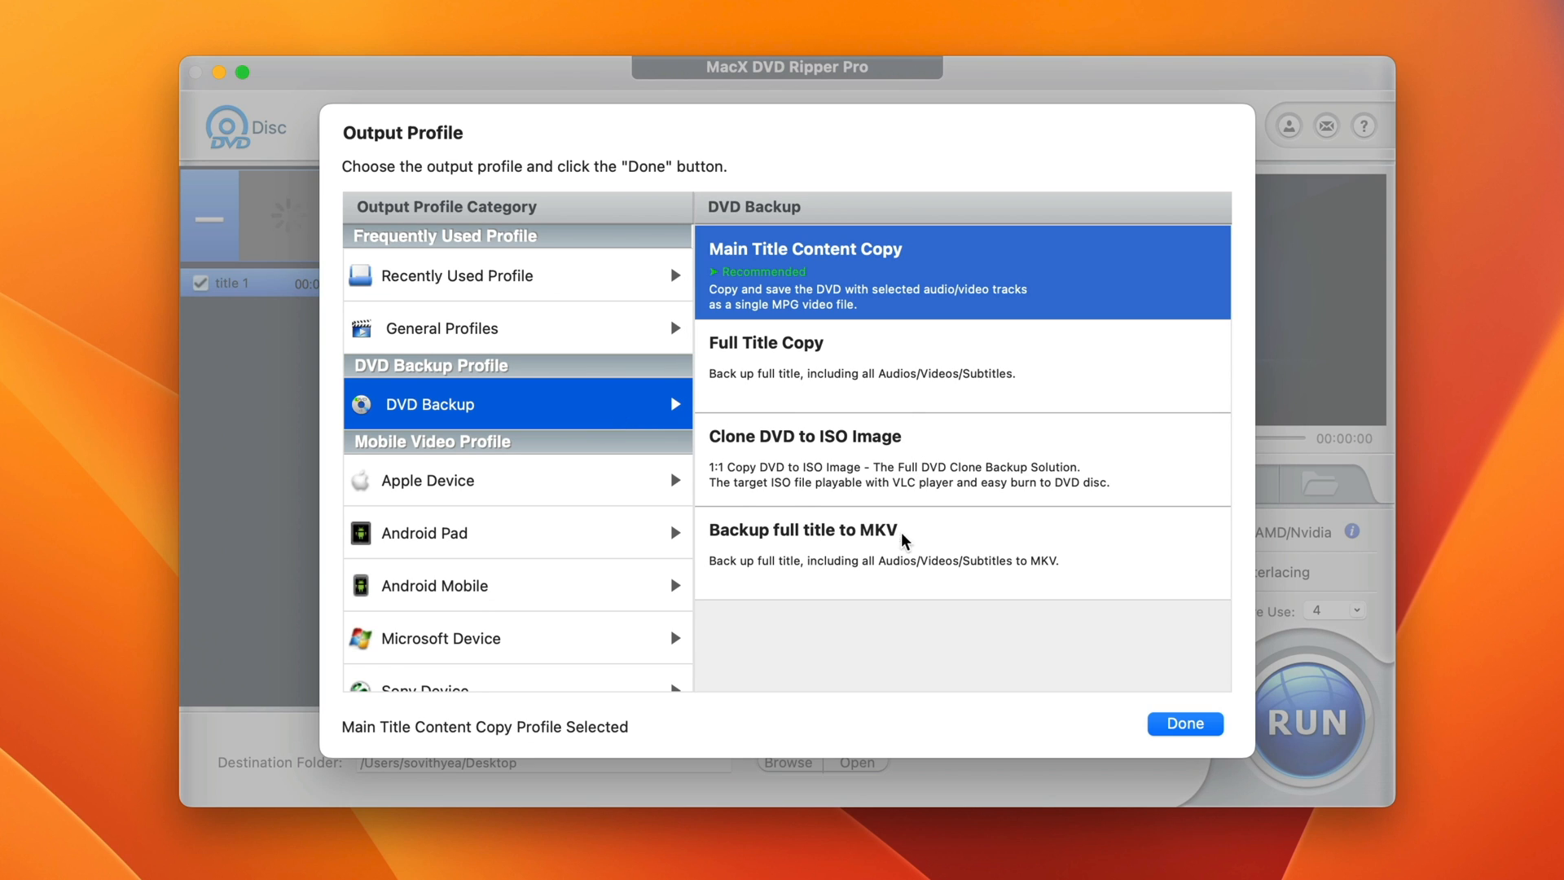
{"action": "left_click", "coordinate": [442, 328]}
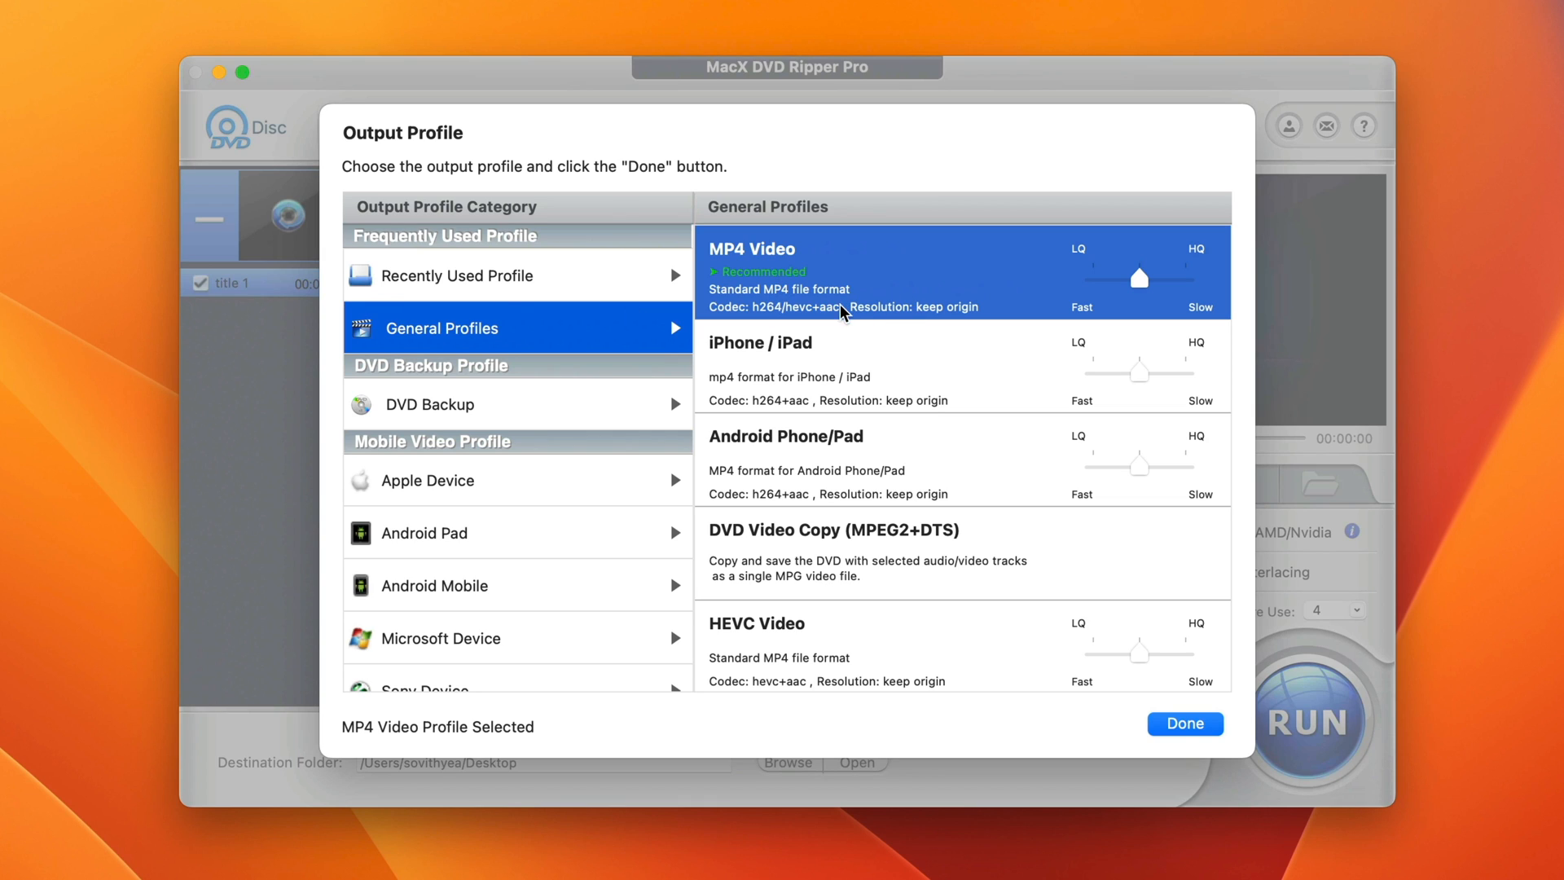
{"action": "mouse_move", "coordinate": [909, 271]}
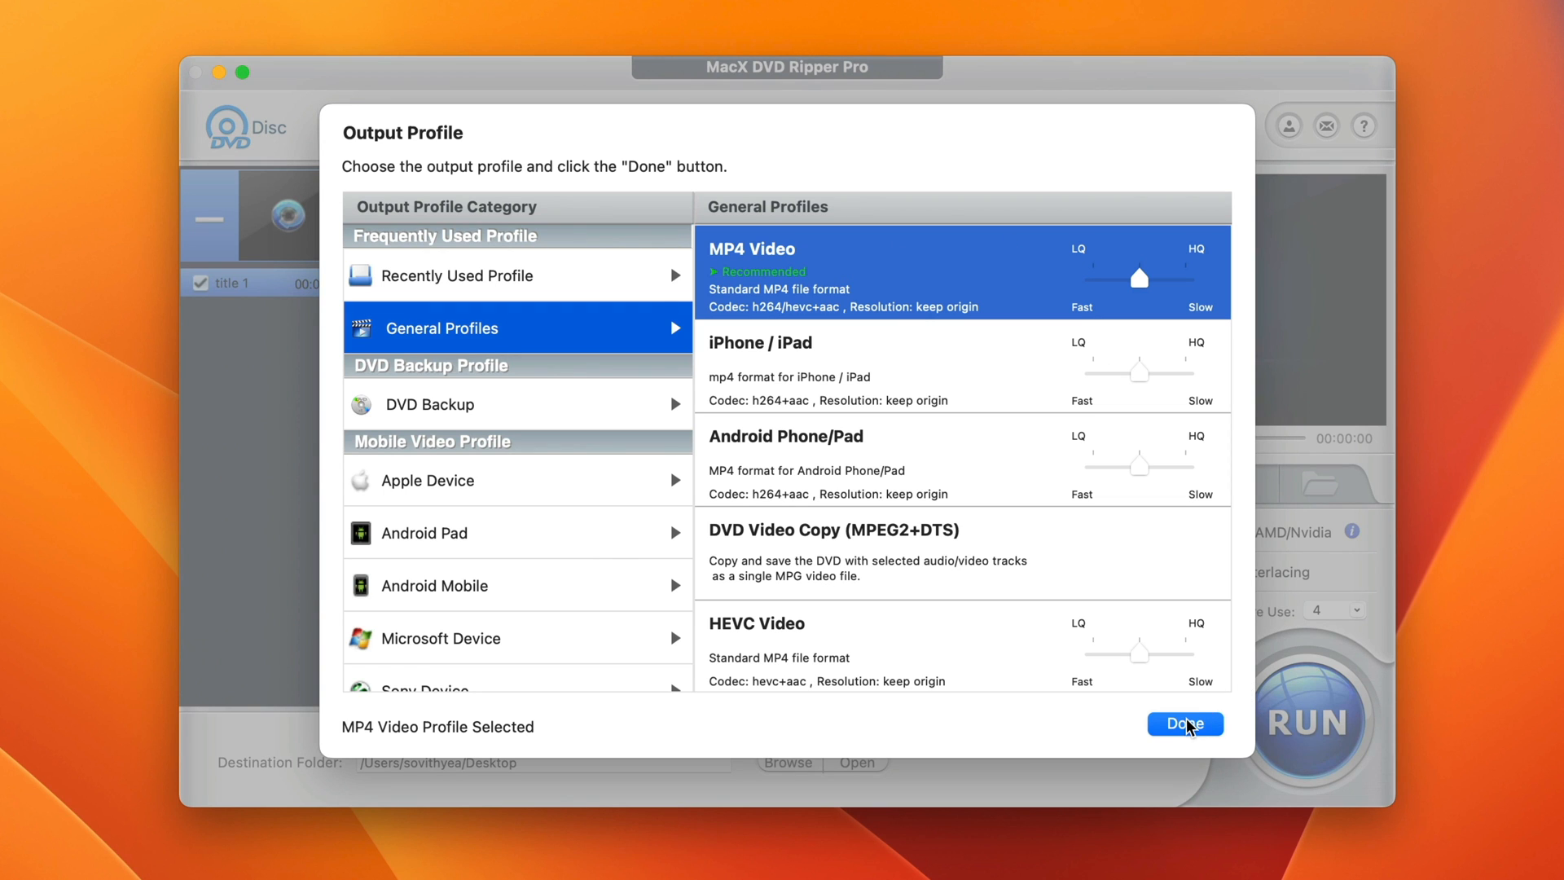
Confirm MP4 Video output and name the output file Animals Film.mp4
{"action": "left_click", "coordinate": [1186, 723]}
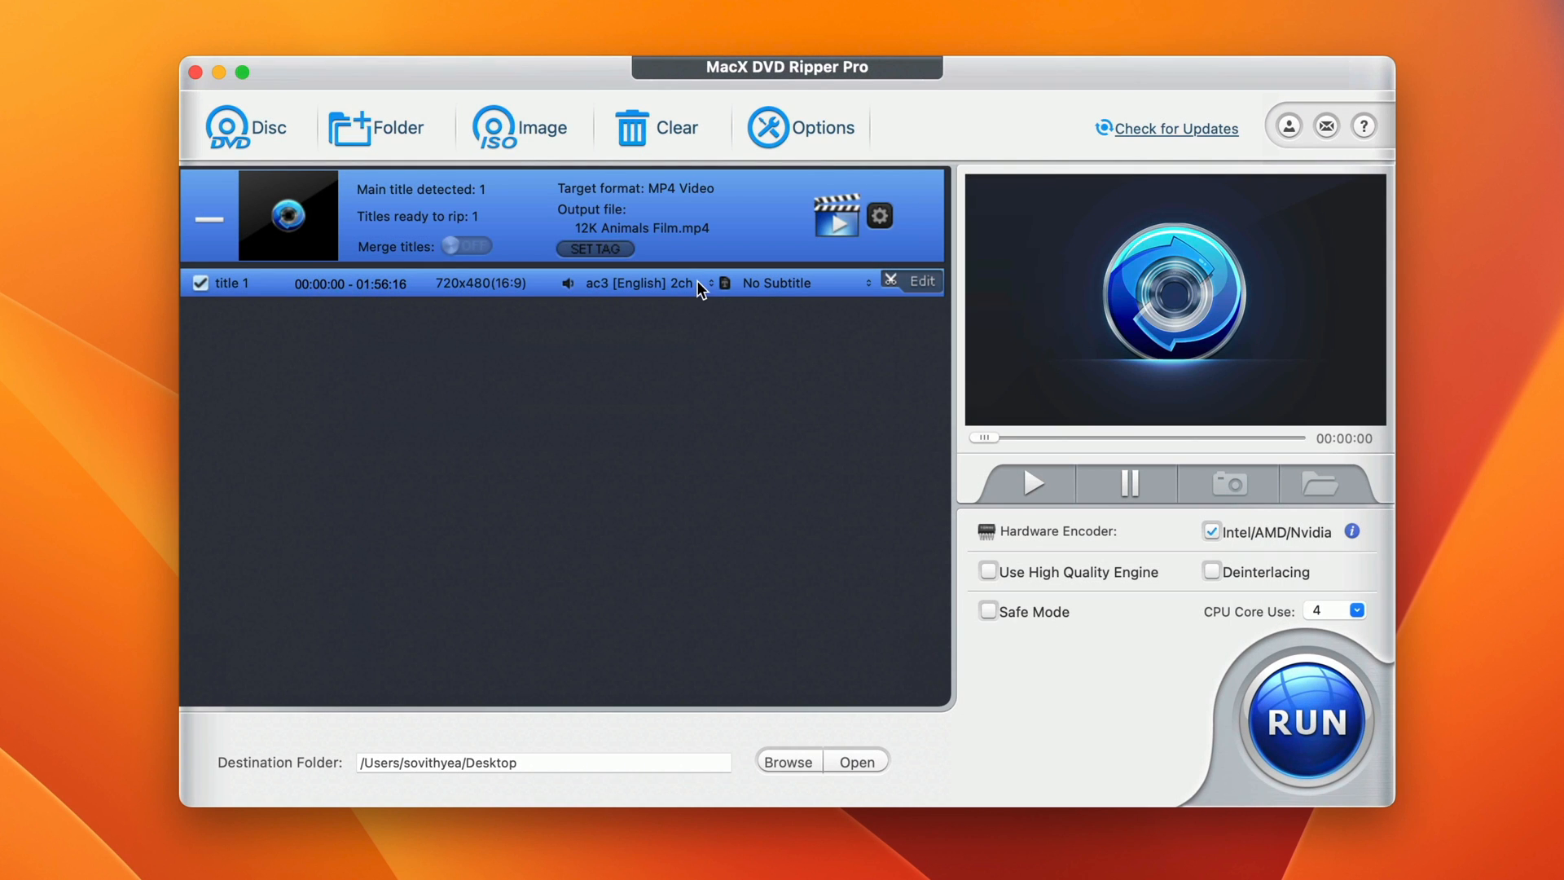
{"action": "mouse_move", "coordinate": [436, 331]}
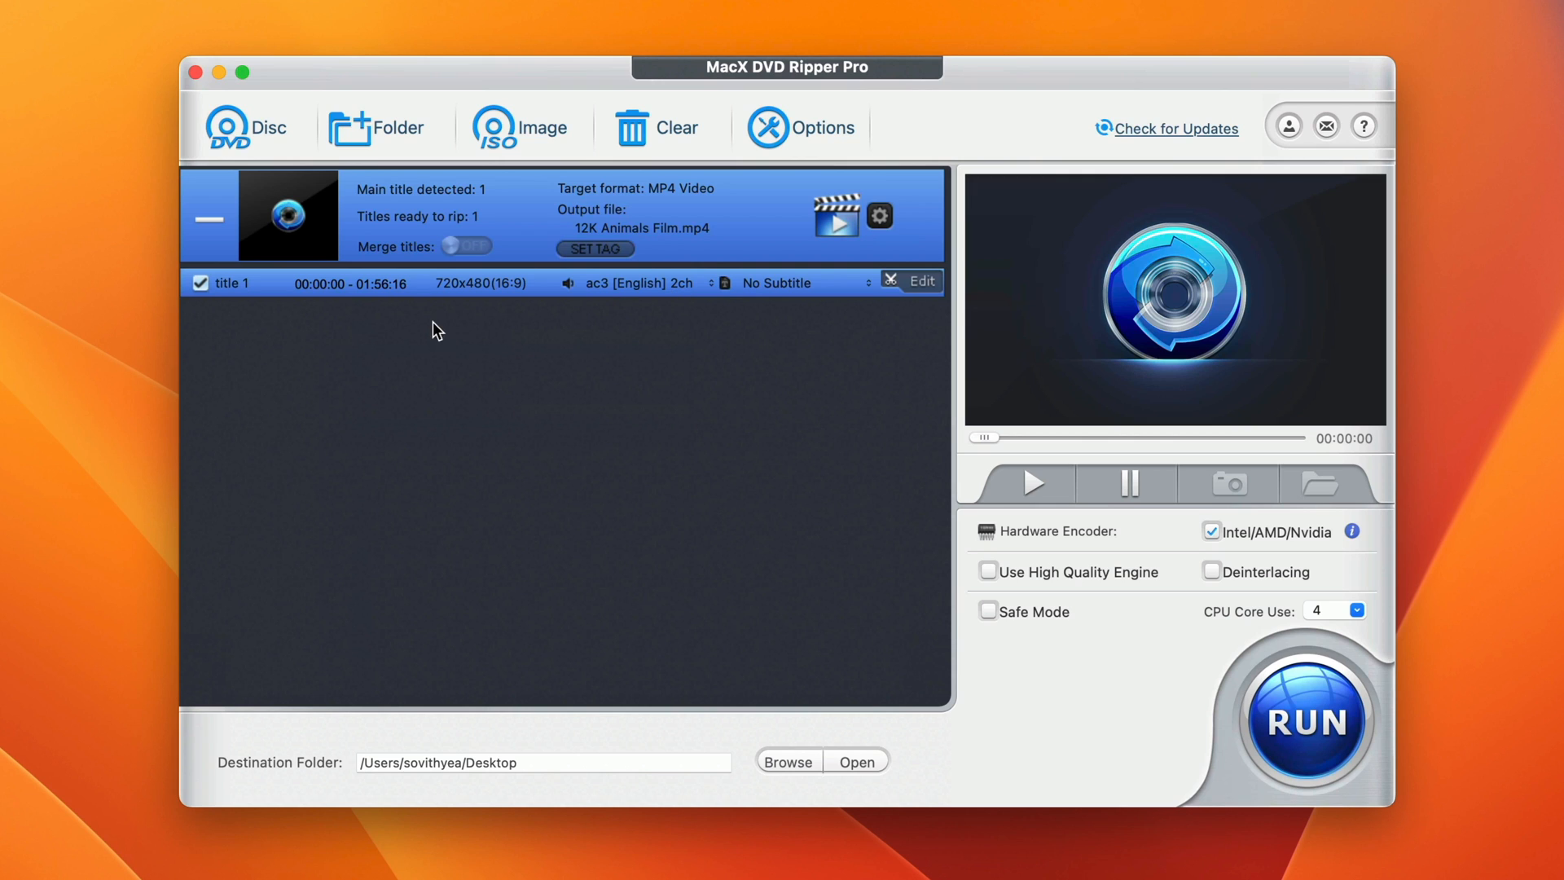
{"action": "mouse_move", "coordinate": [284, 309]}
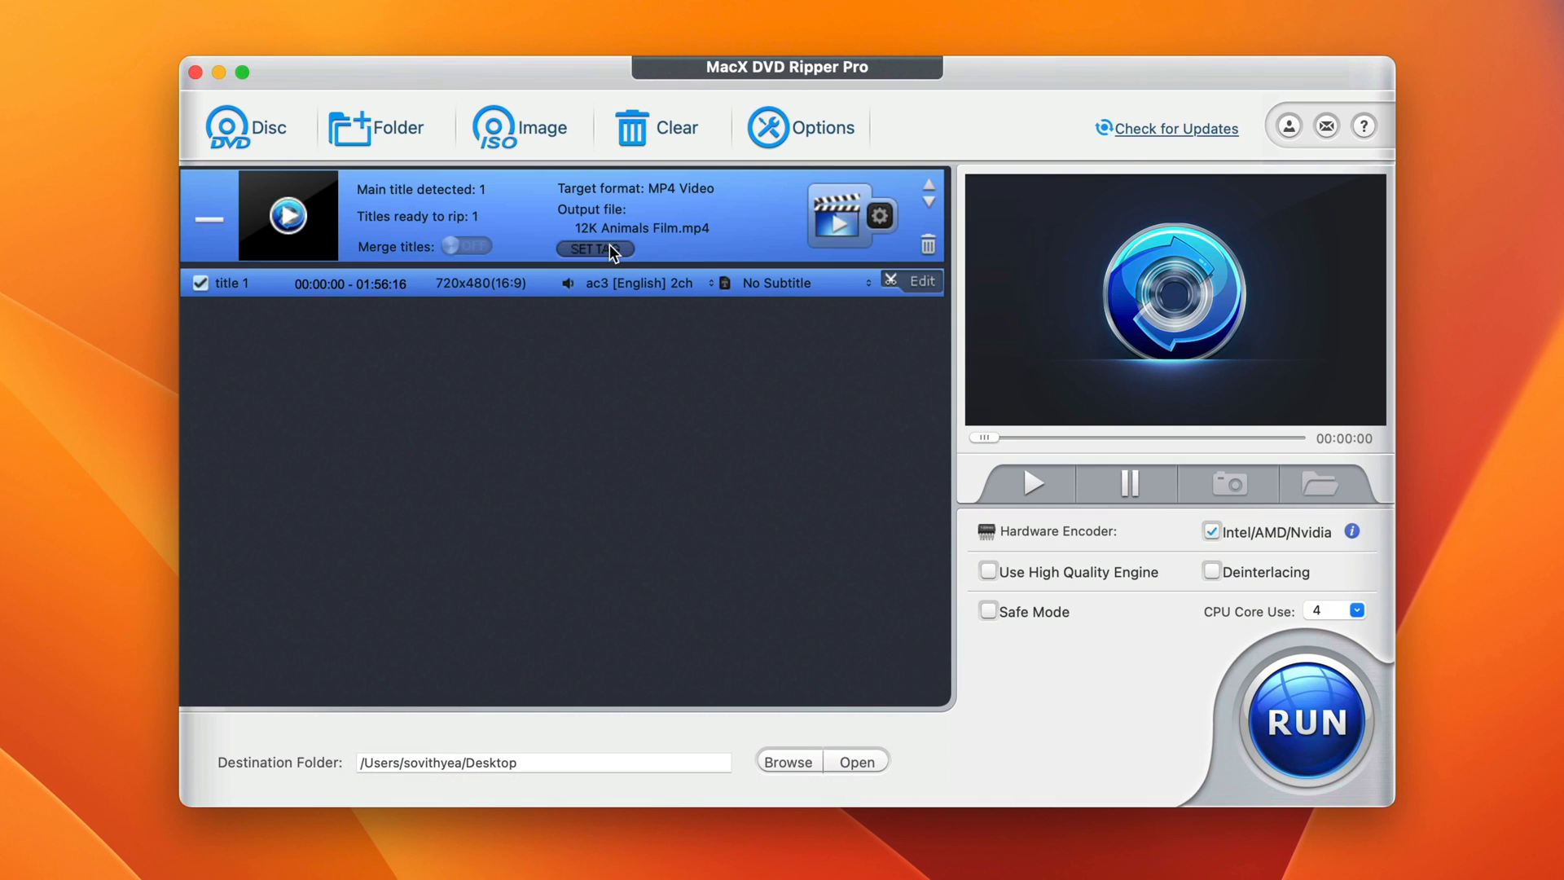
{"action": "mouse_move", "coordinate": [575, 224]}
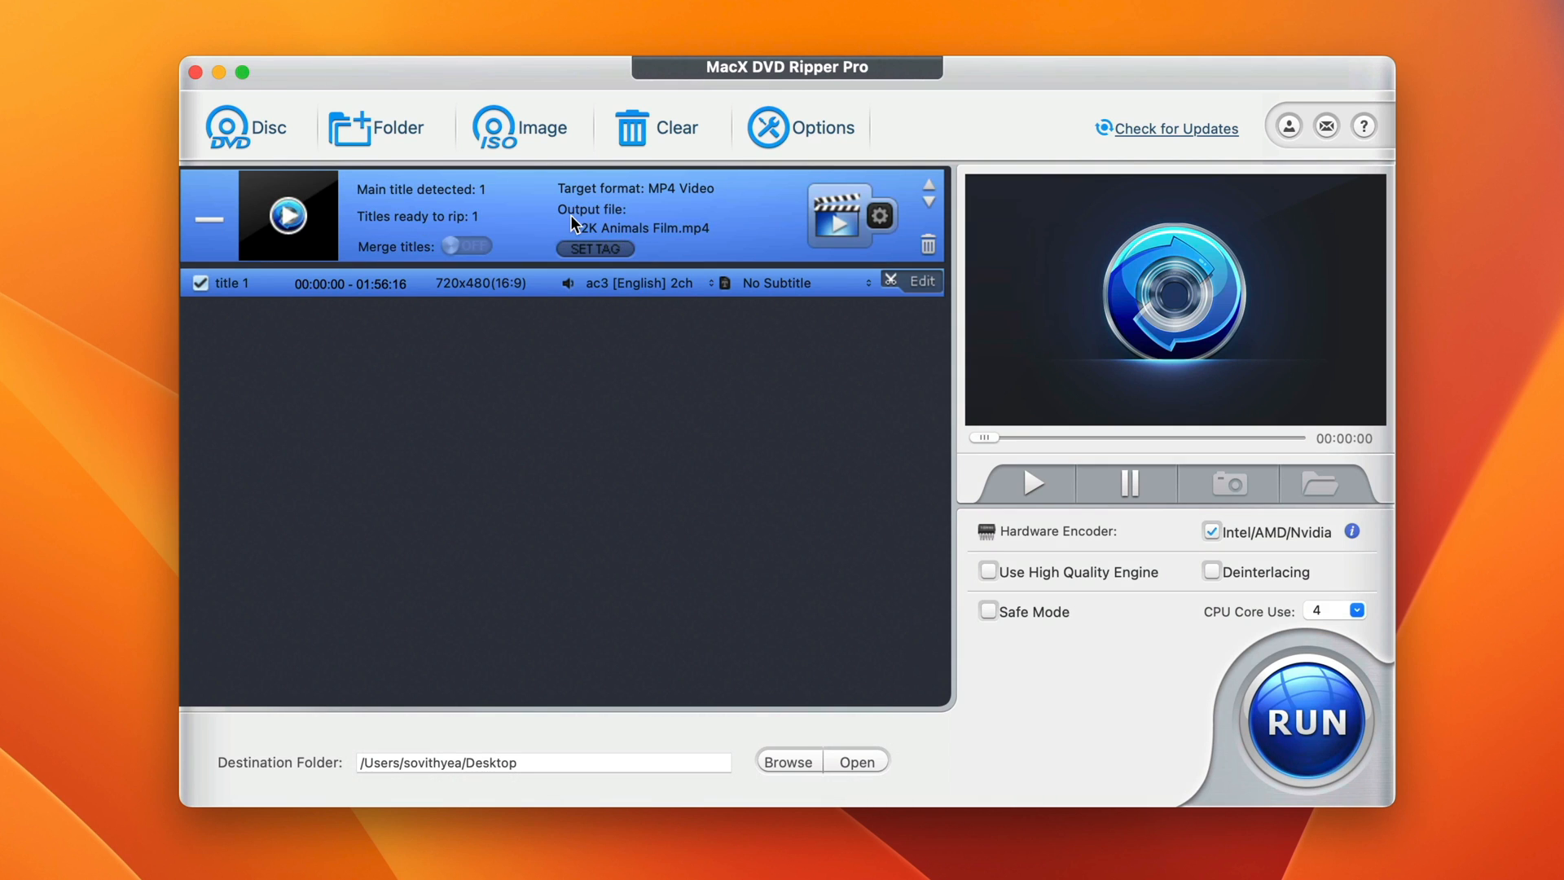
{"action": "mouse_move", "coordinate": [607, 252]}
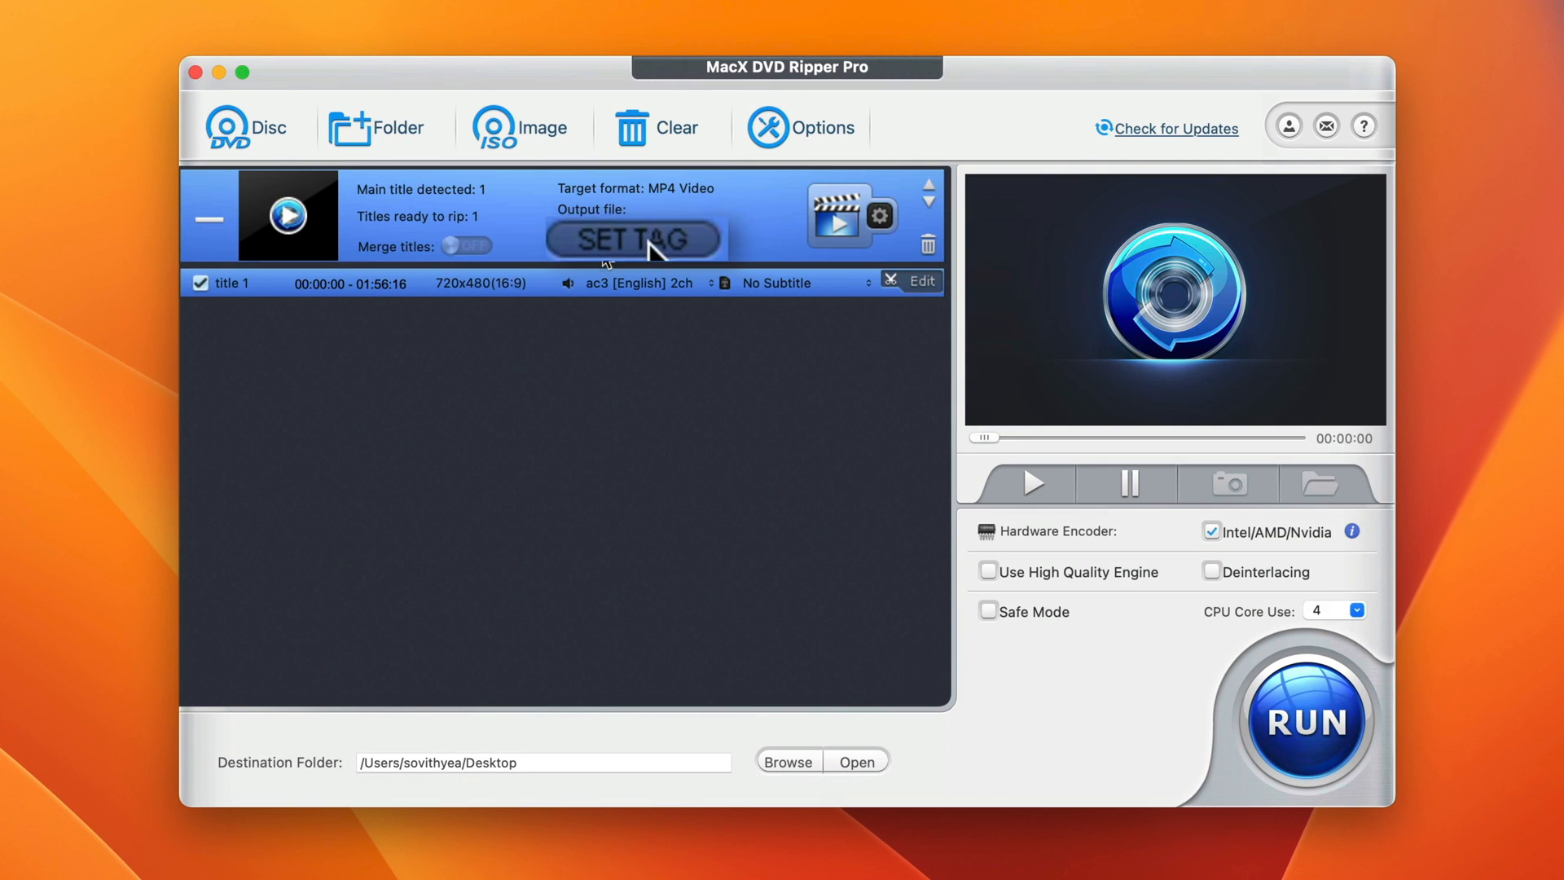
{"action": "left_click", "coordinate": [634, 239]}
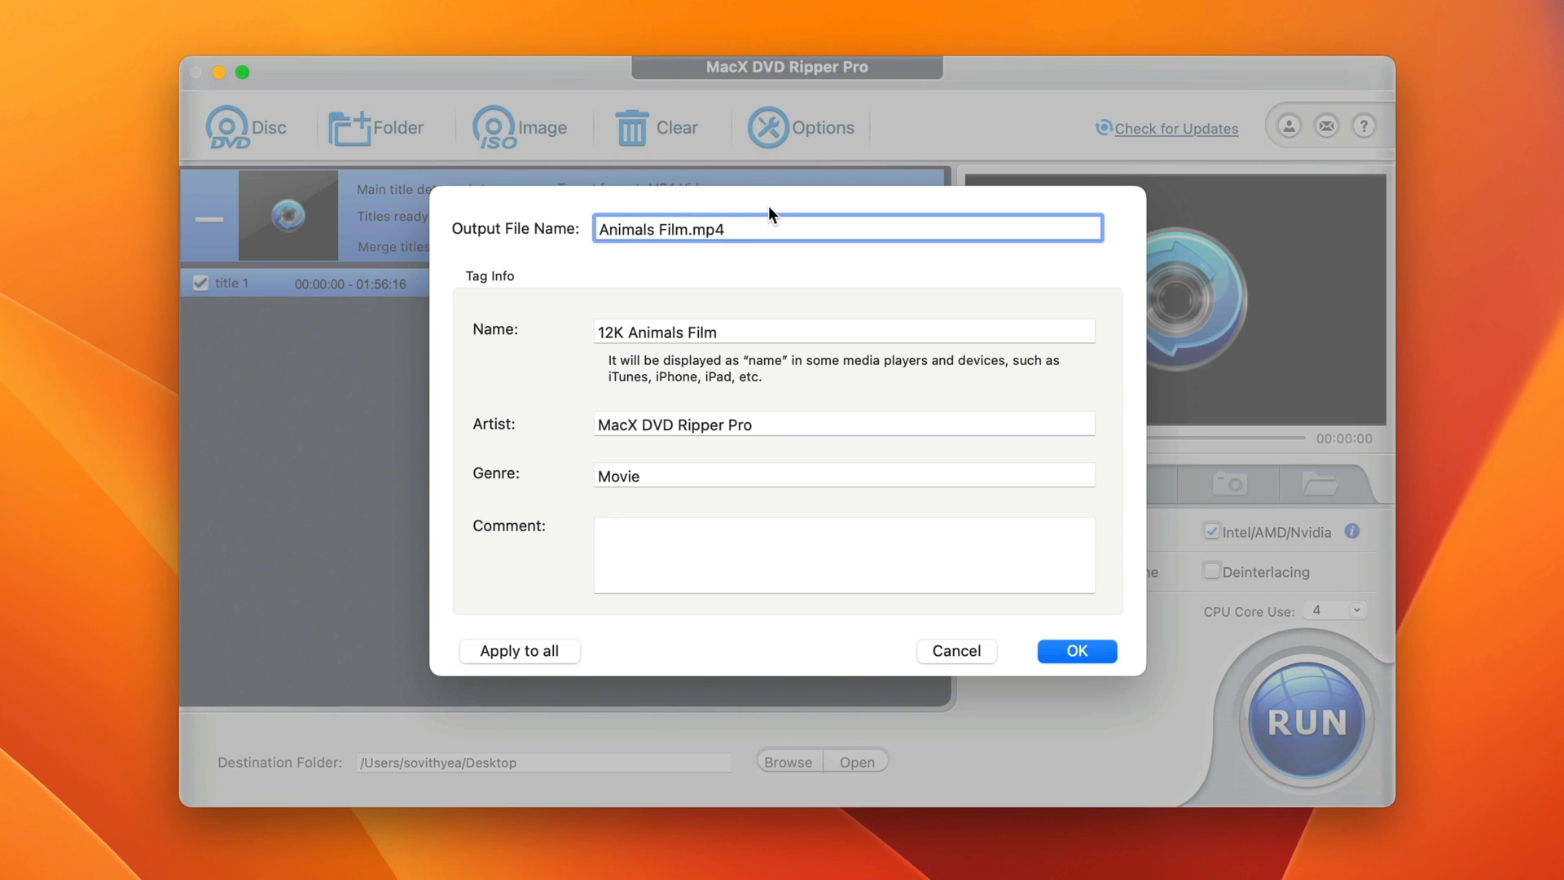
{"action": "left_click", "coordinate": [1078, 651]}
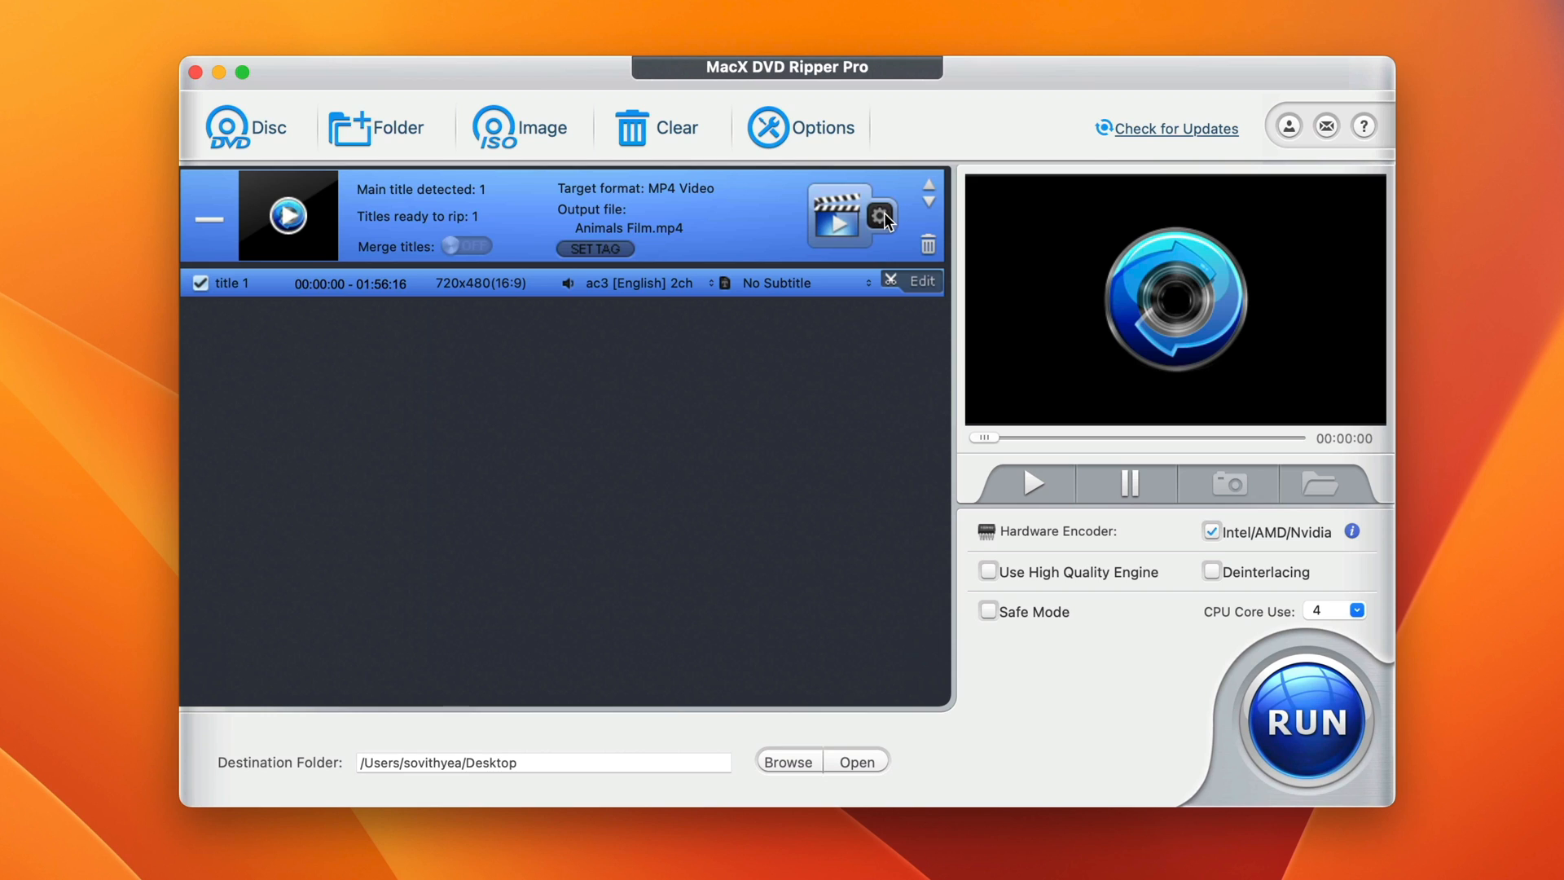
{"action": "mouse_move", "coordinate": [910, 232]}
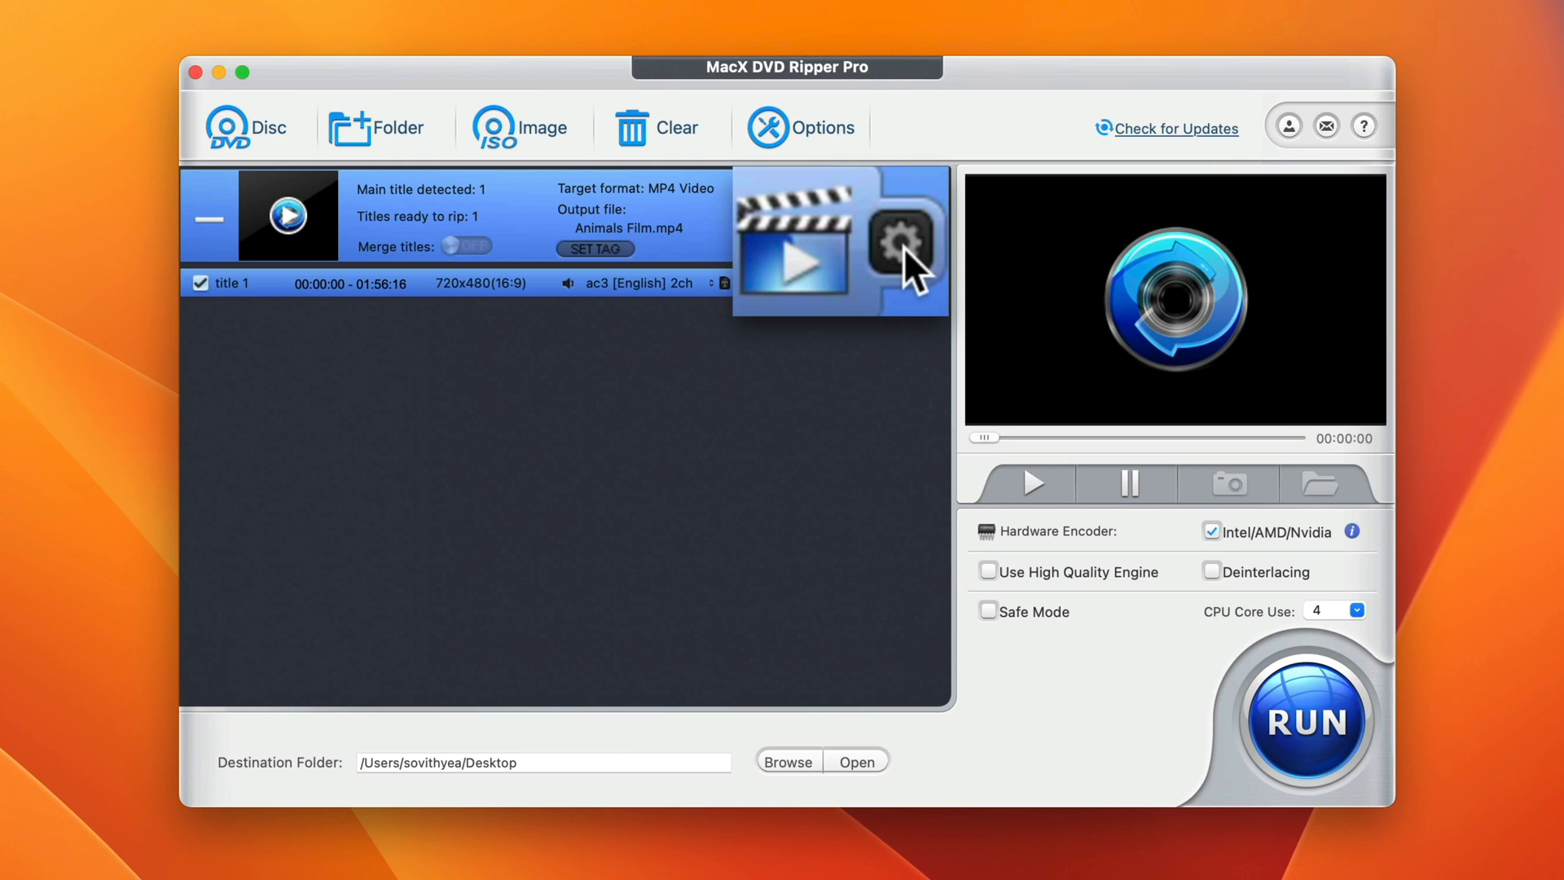
Set MP4 resolution to 1920x1080, keep the original frame rate, and confirm
{"action": "left_click", "coordinate": [903, 237]}
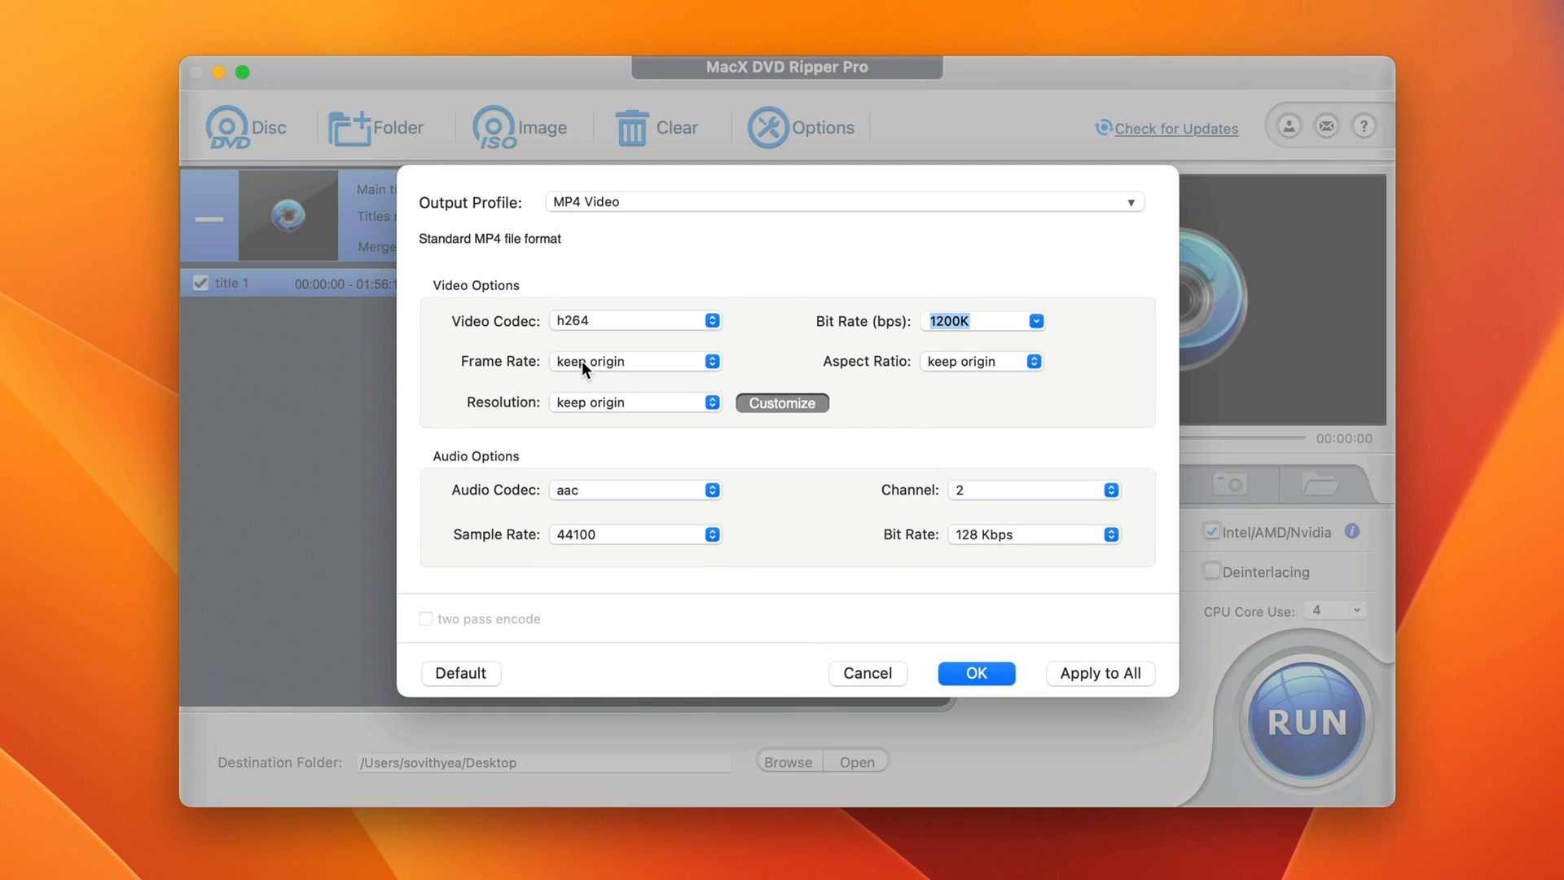
{"action": "mouse_move", "coordinate": [369, 409]}
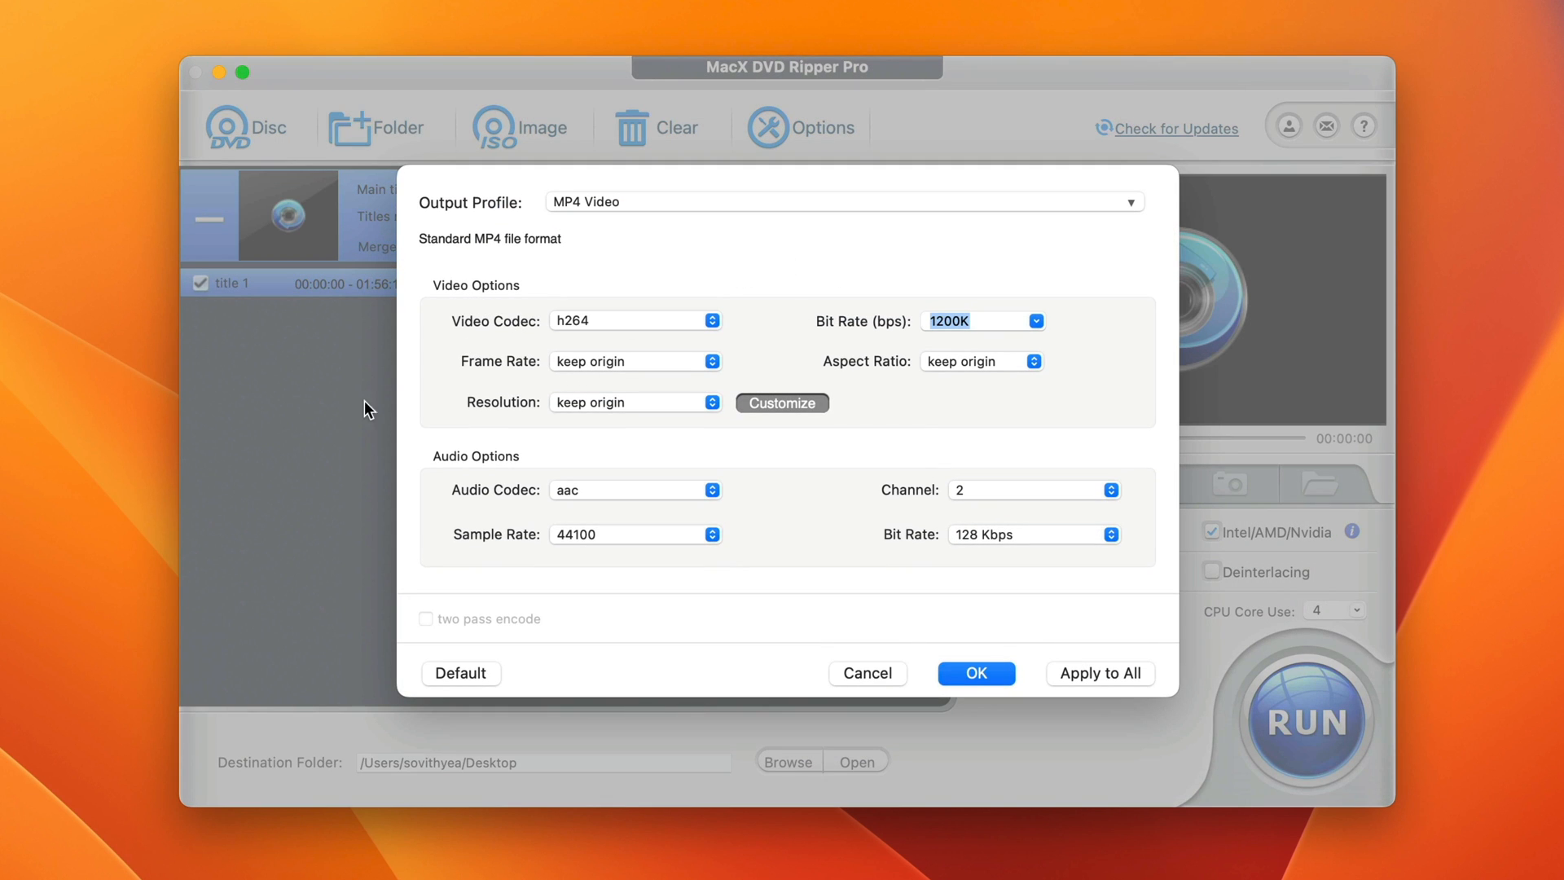
{"action": "left_click", "coordinate": [634, 320]}
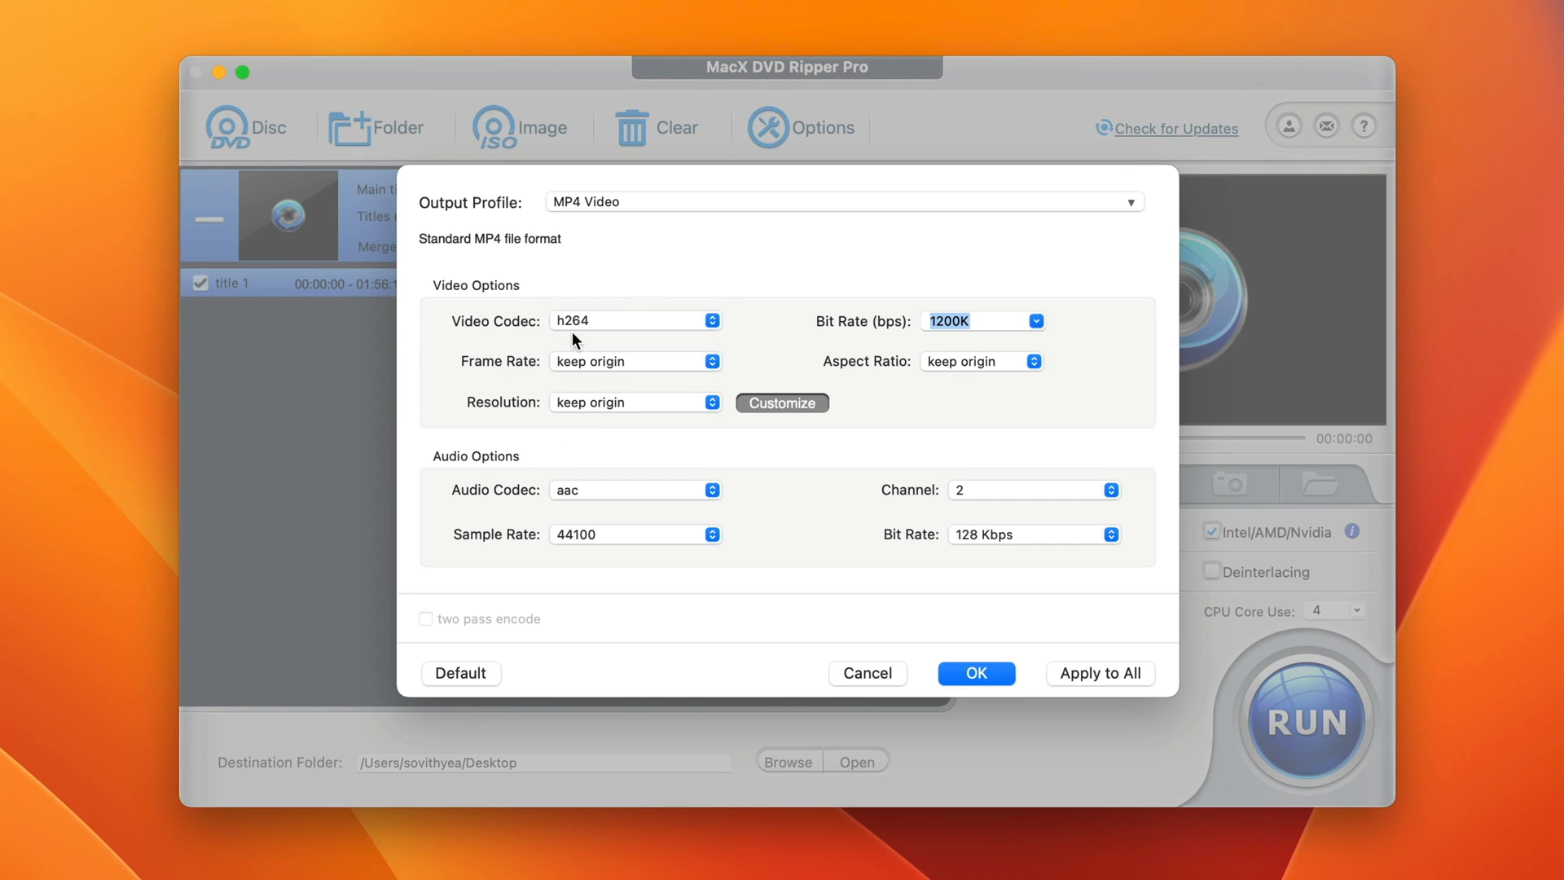
{"action": "left_click", "coordinate": [633, 320]}
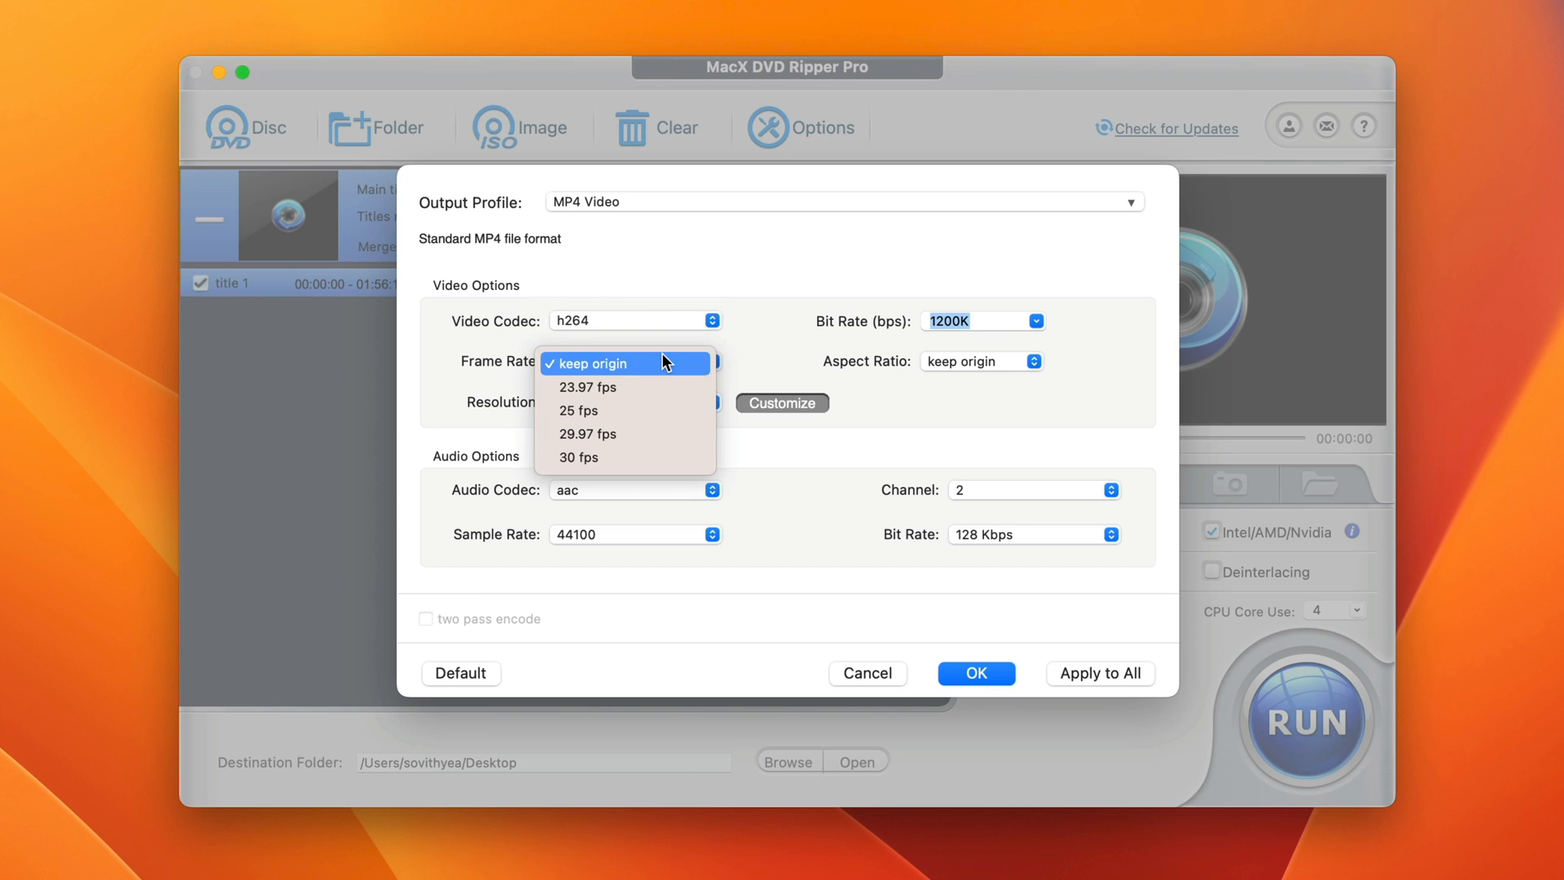
{"action": "left_click", "coordinate": [615, 363]}
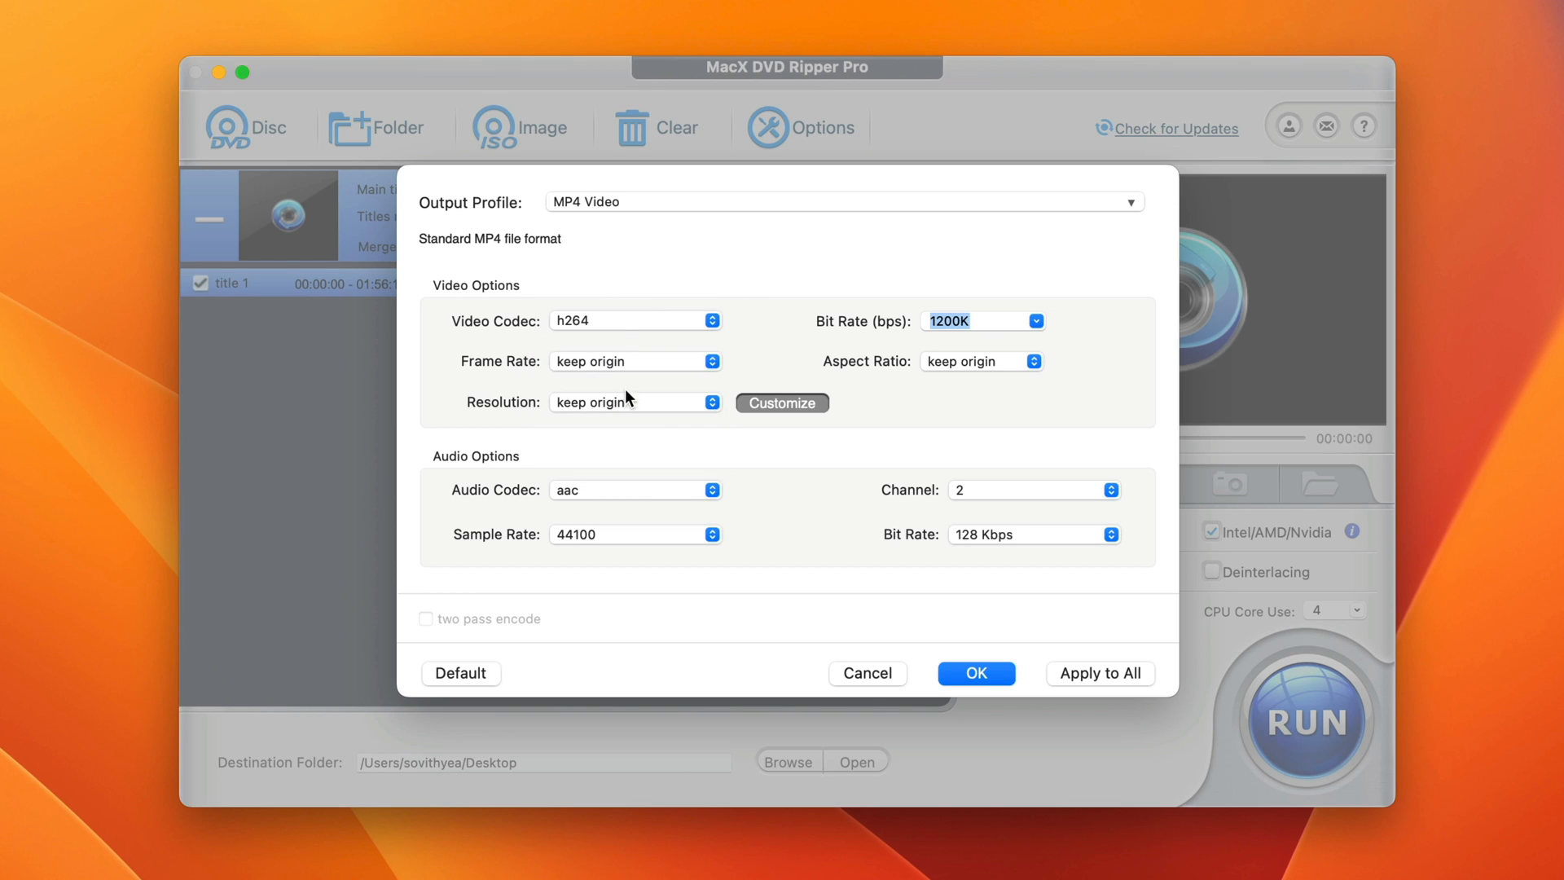
{"action": "left_click", "coordinate": [635, 403]}
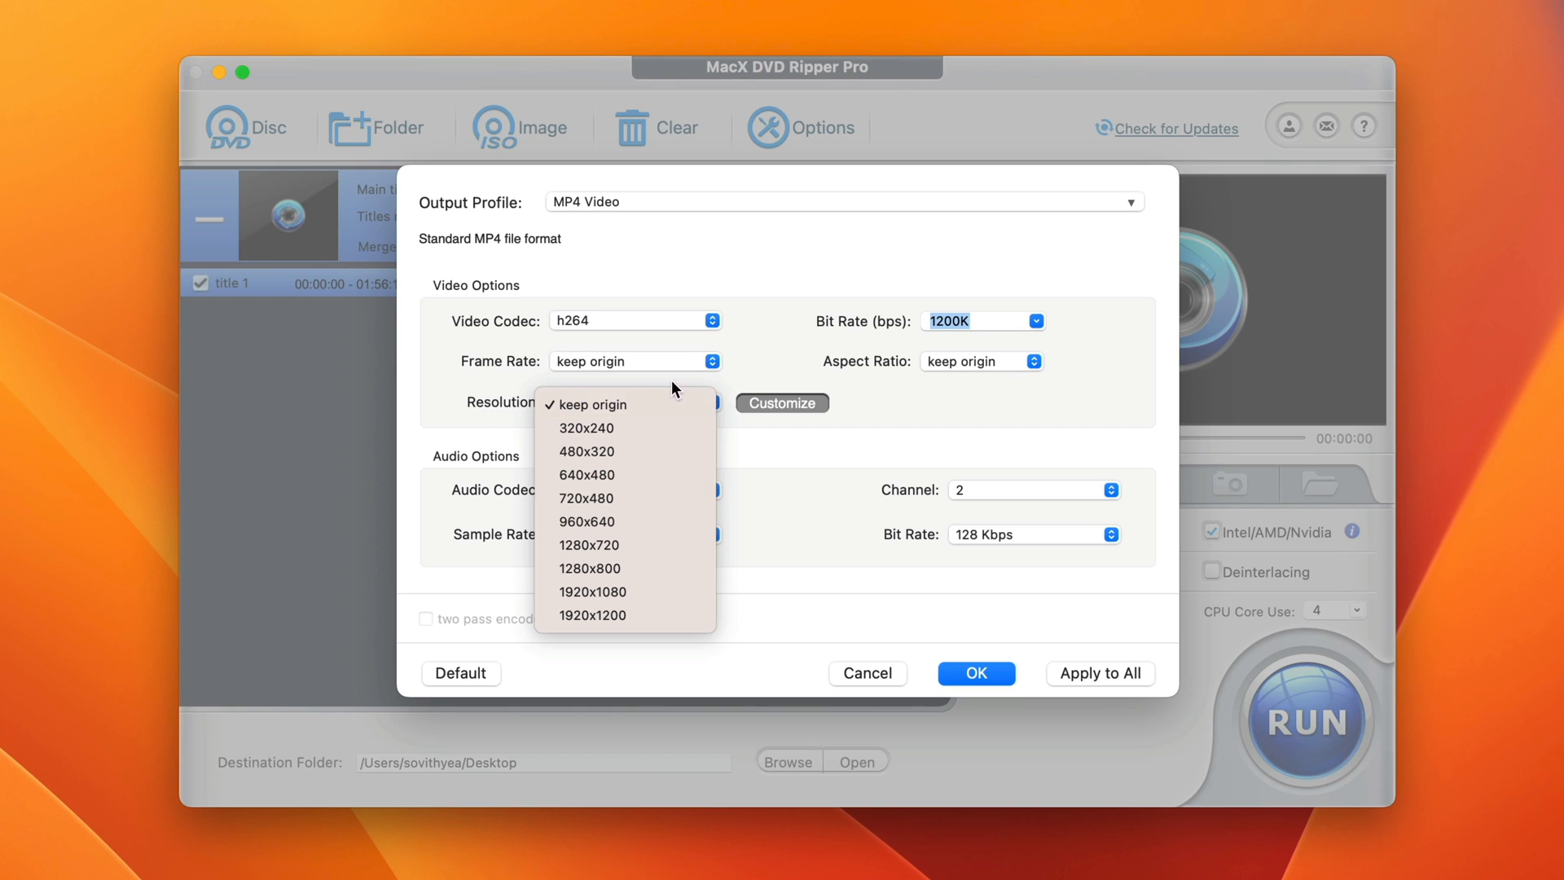
{"action": "mouse_move", "coordinate": [658, 592]}
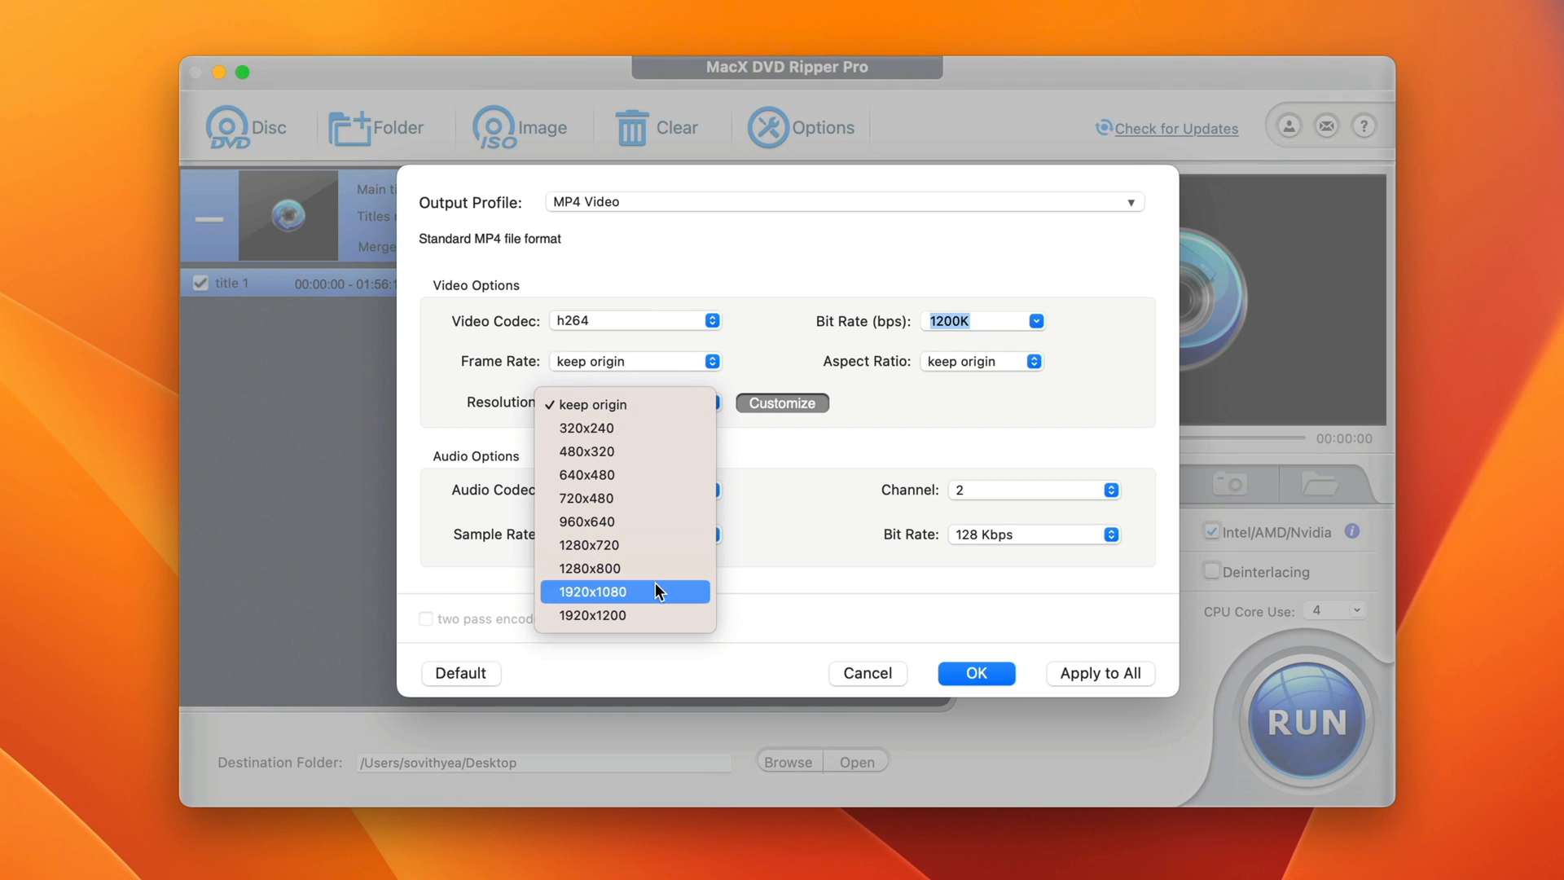
{"action": "left_click", "coordinate": [625, 592]}
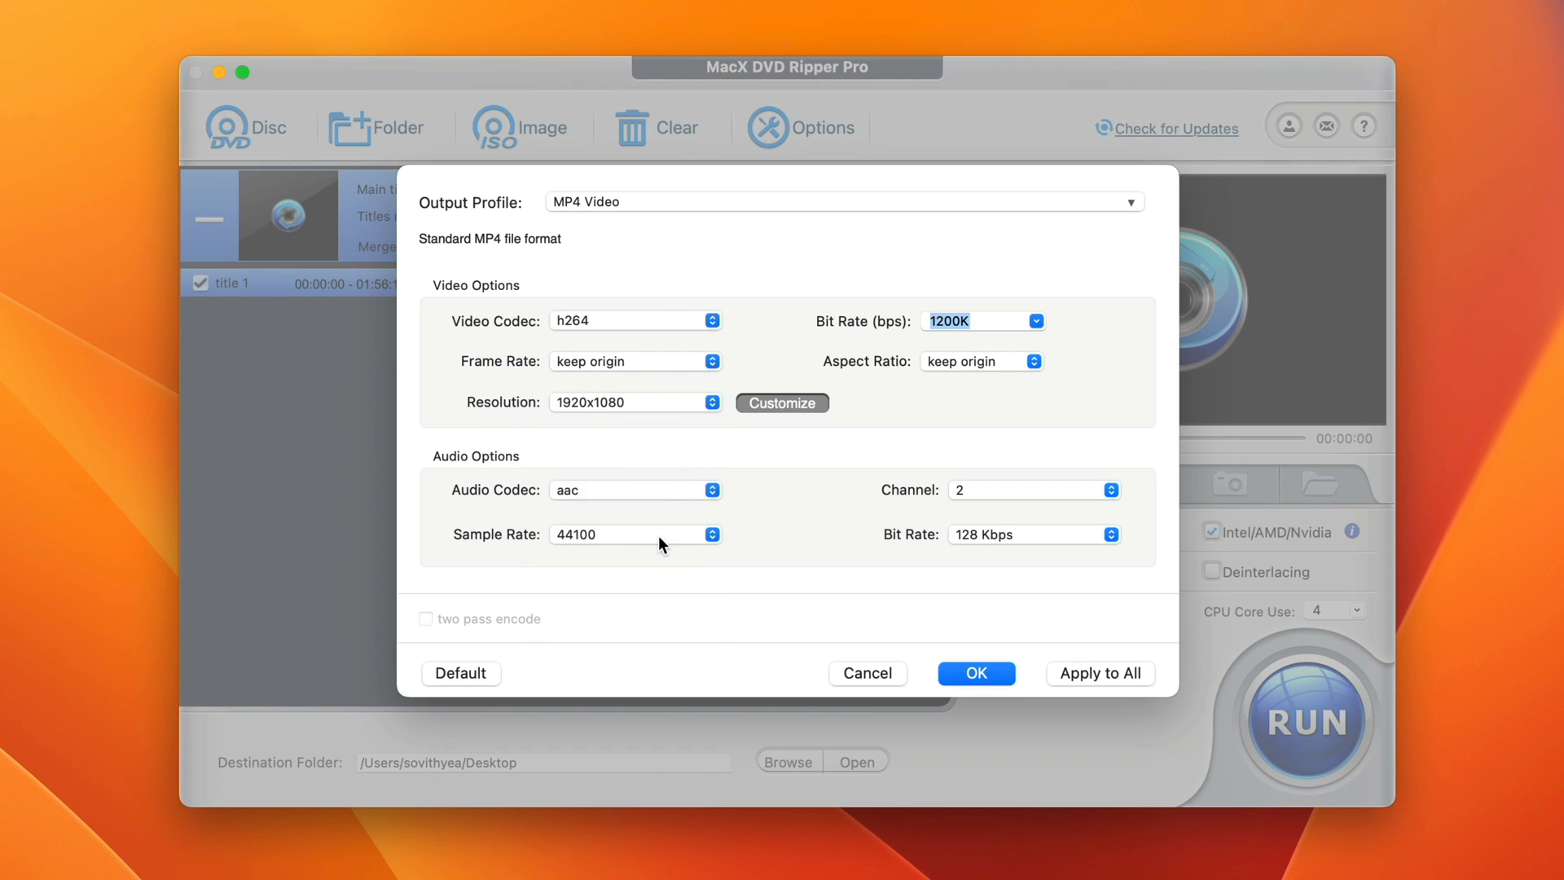
{"action": "mouse_move", "coordinate": [865, 381]}
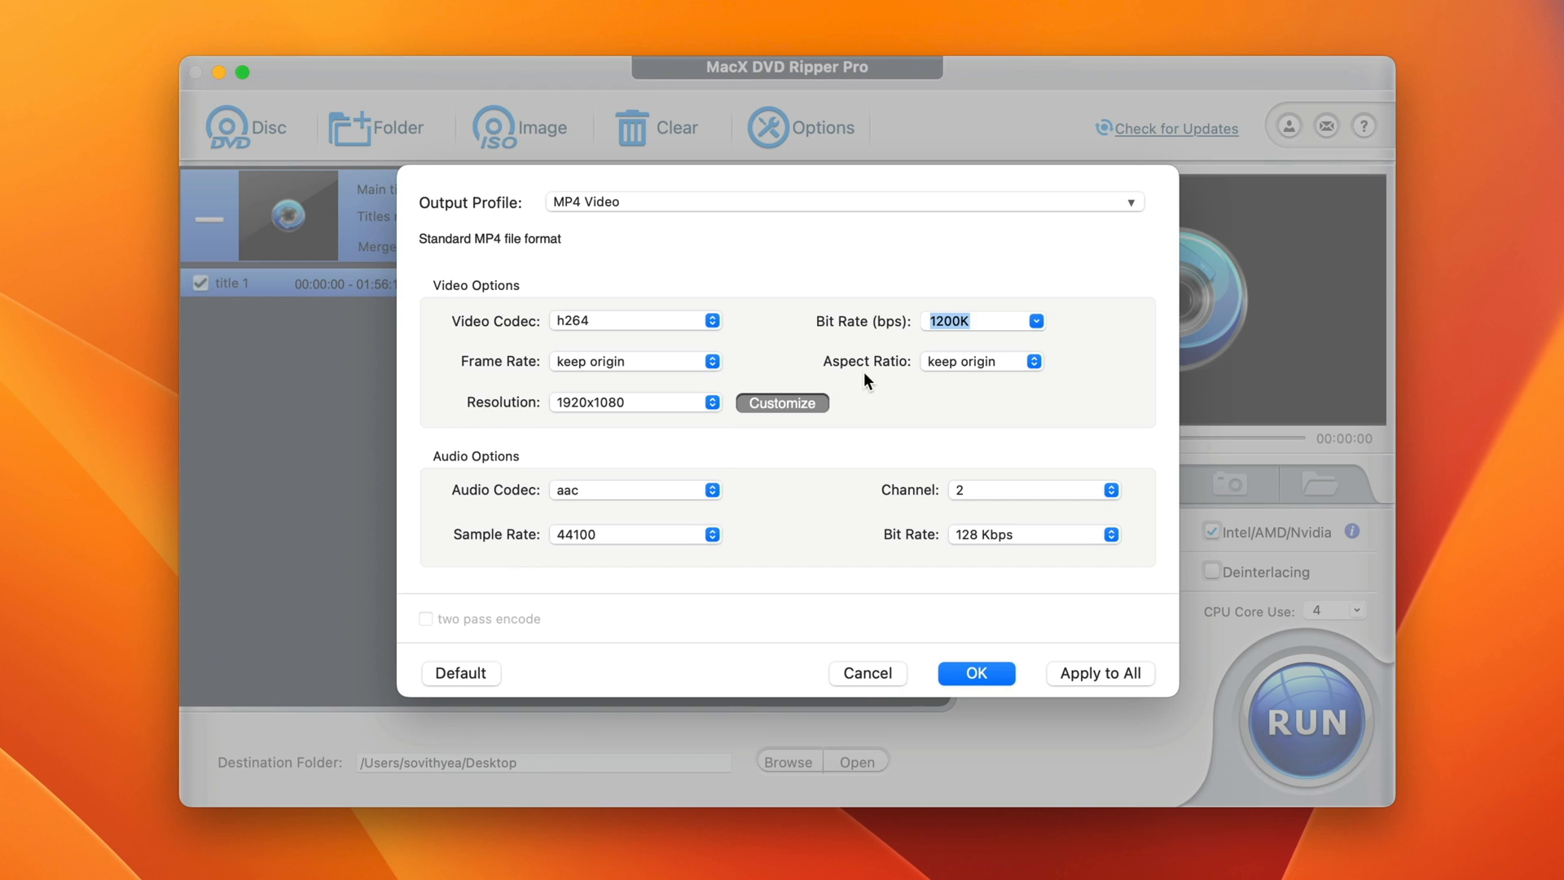
{"action": "mouse_move", "coordinate": [499, 497]}
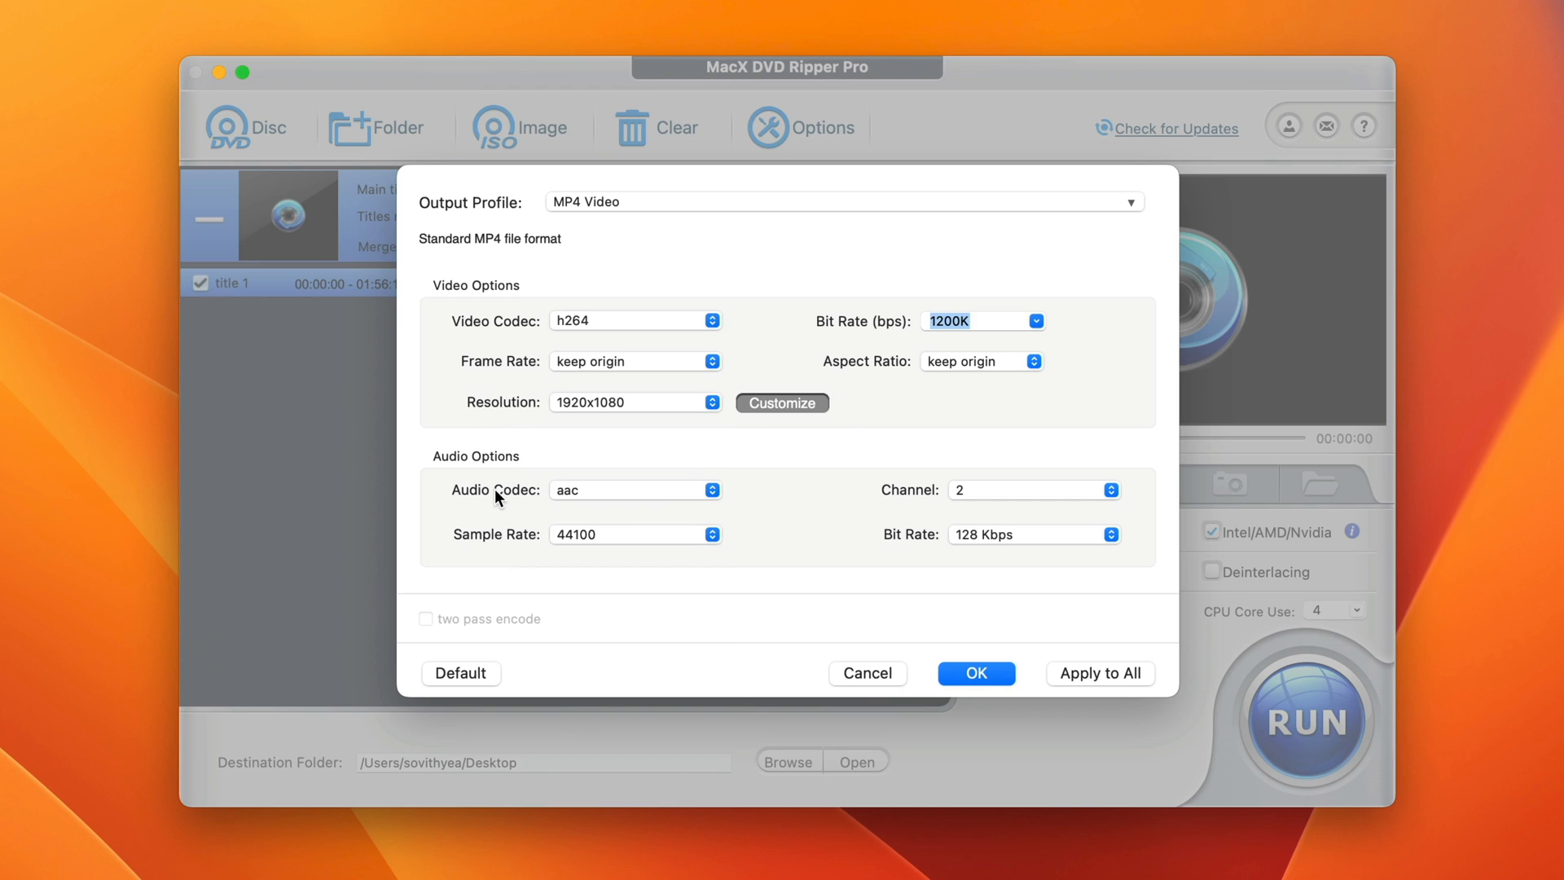
{"action": "mouse_move", "coordinate": [676, 534]}
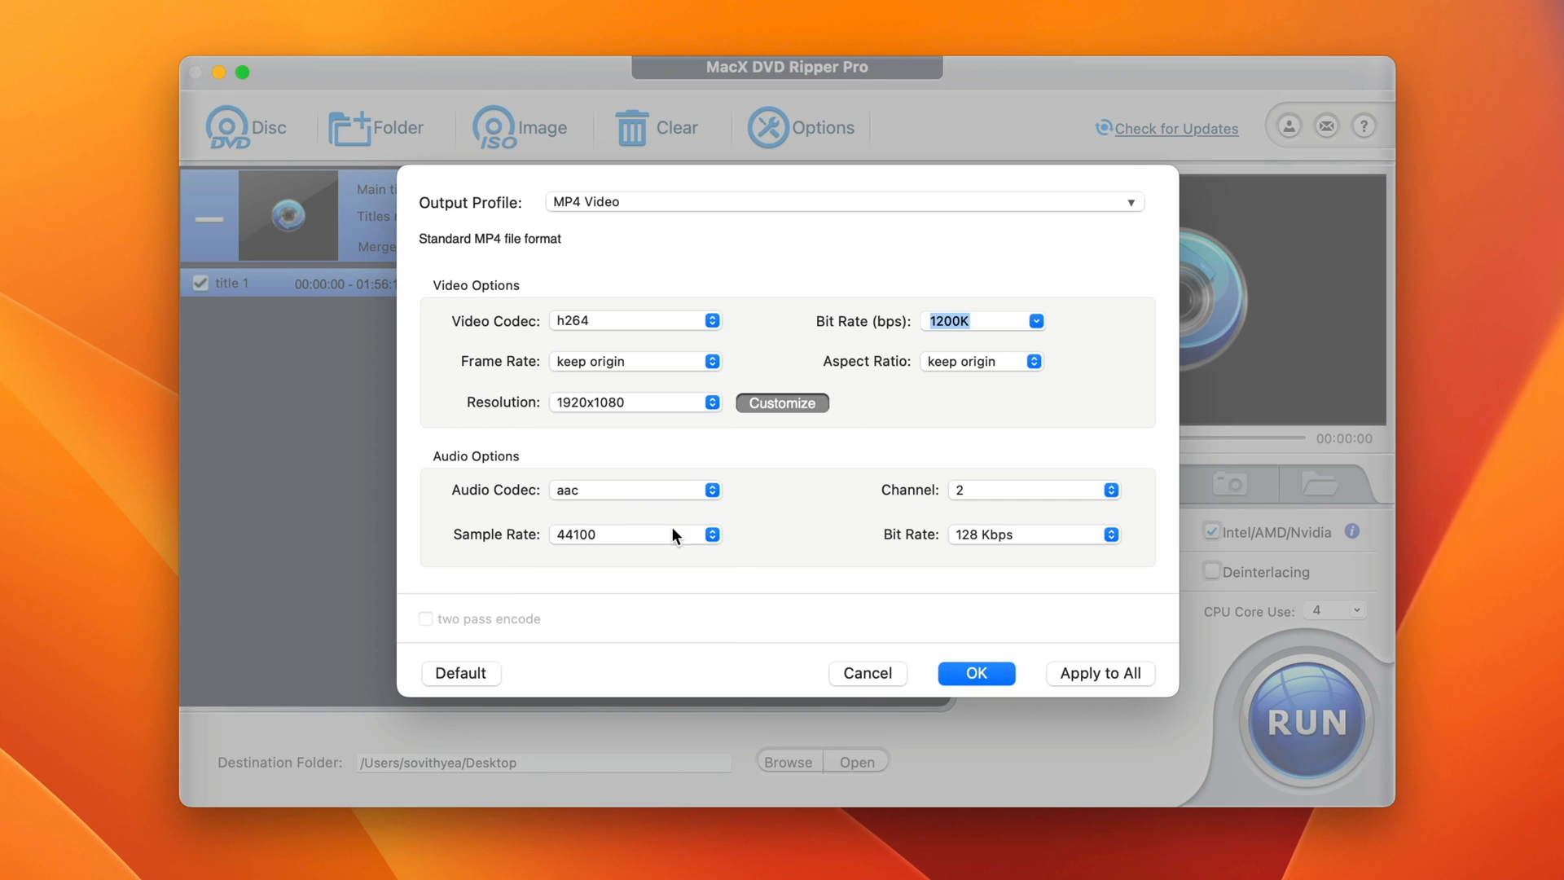
{"action": "mouse_move", "coordinate": [914, 545]}
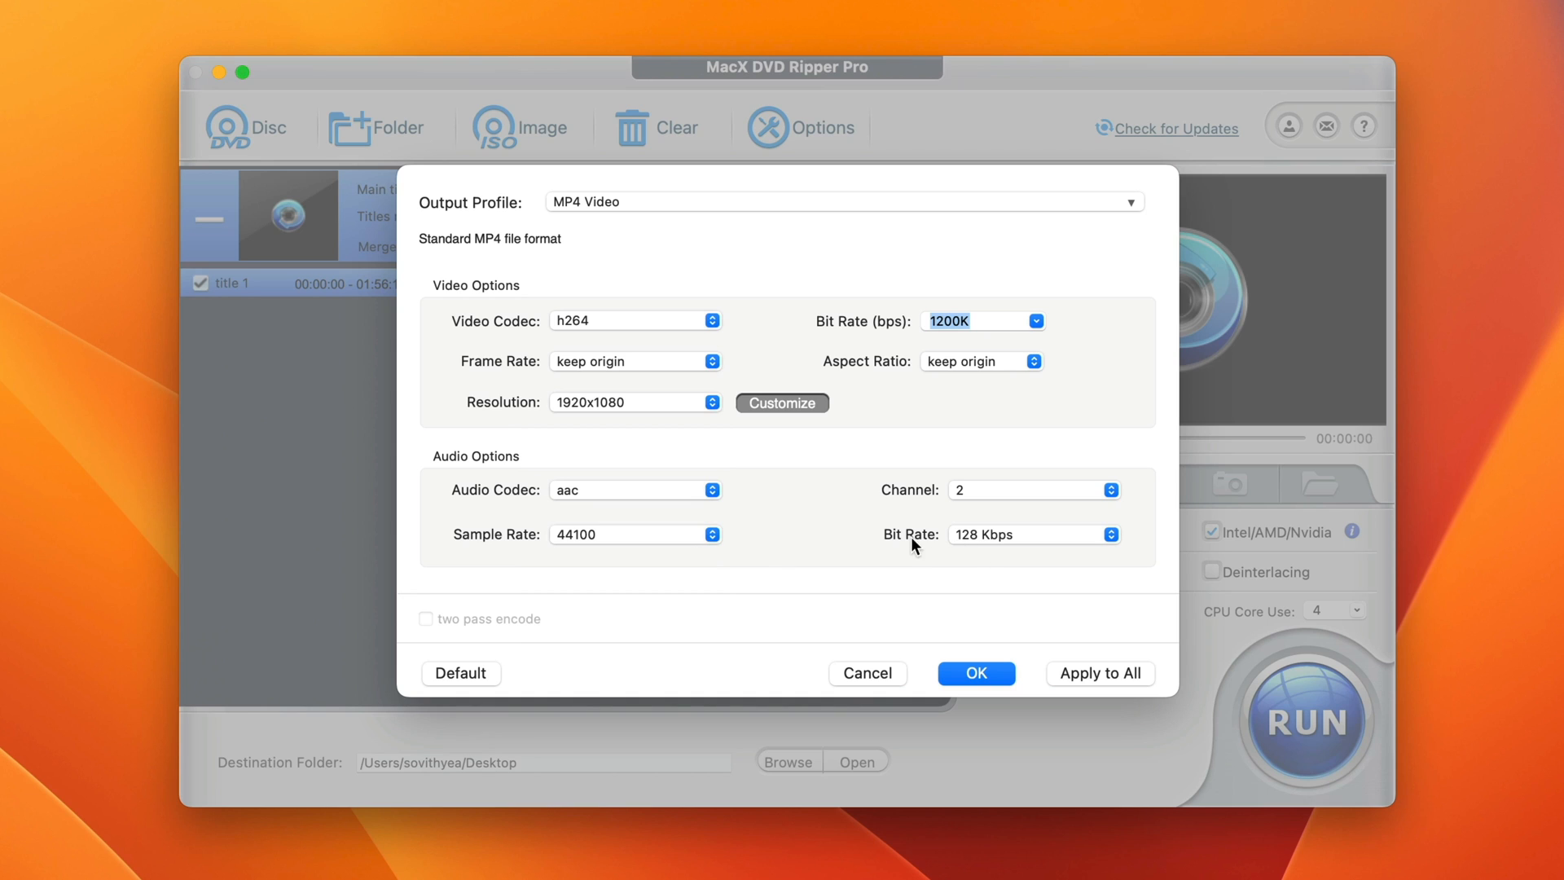
{"action": "mouse_move", "coordinate": [599, 348]}
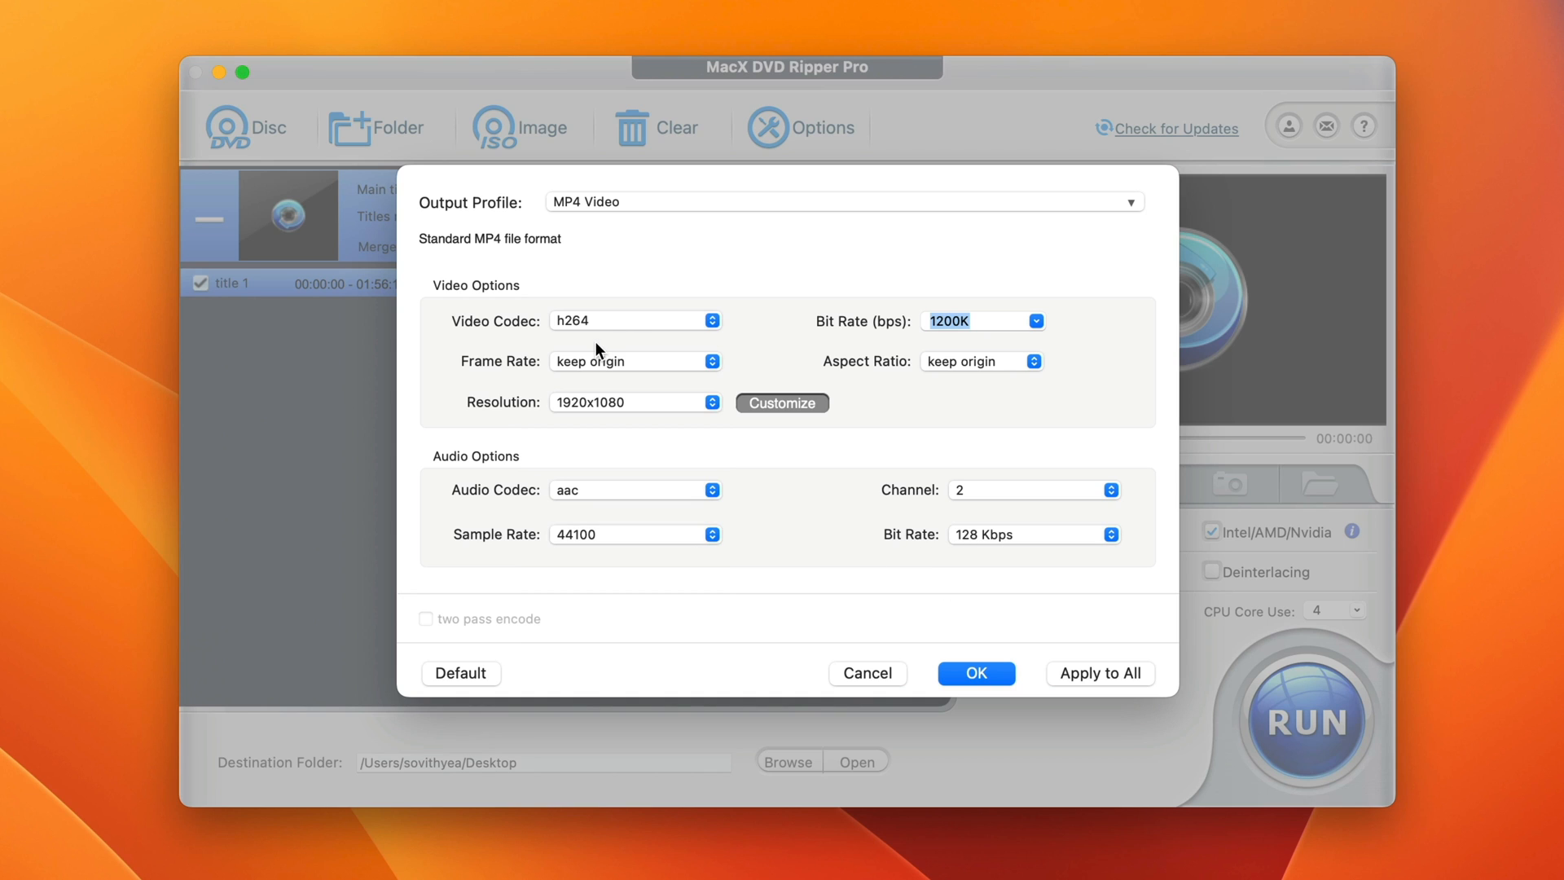
{"action": "mouse_move", "coordinate": [569, 422]}
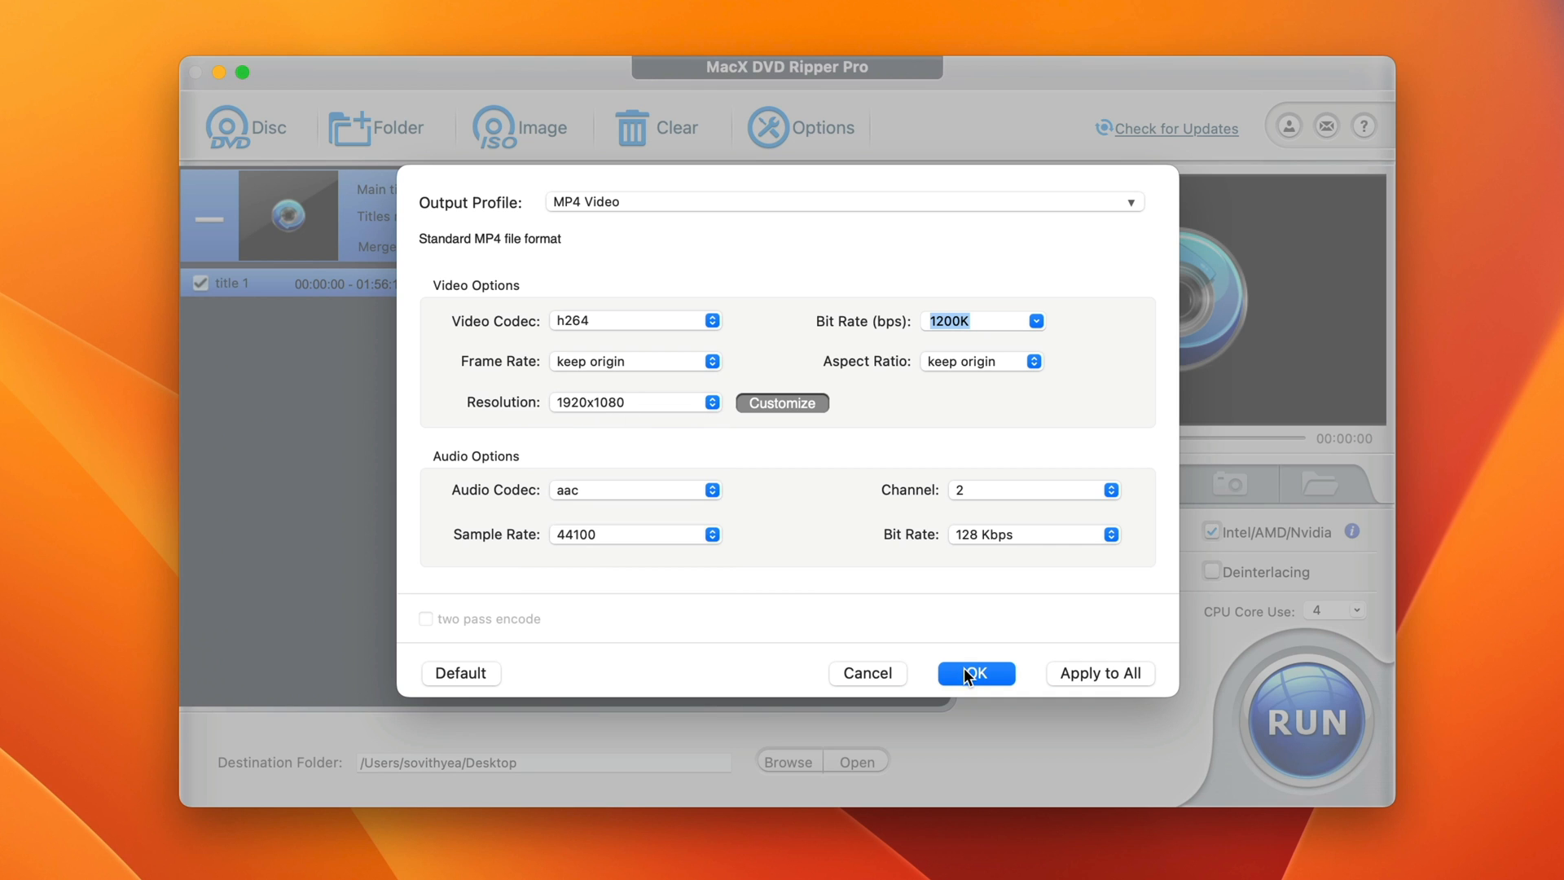
{"action": "left_click", "coordinate": [976, 673]}
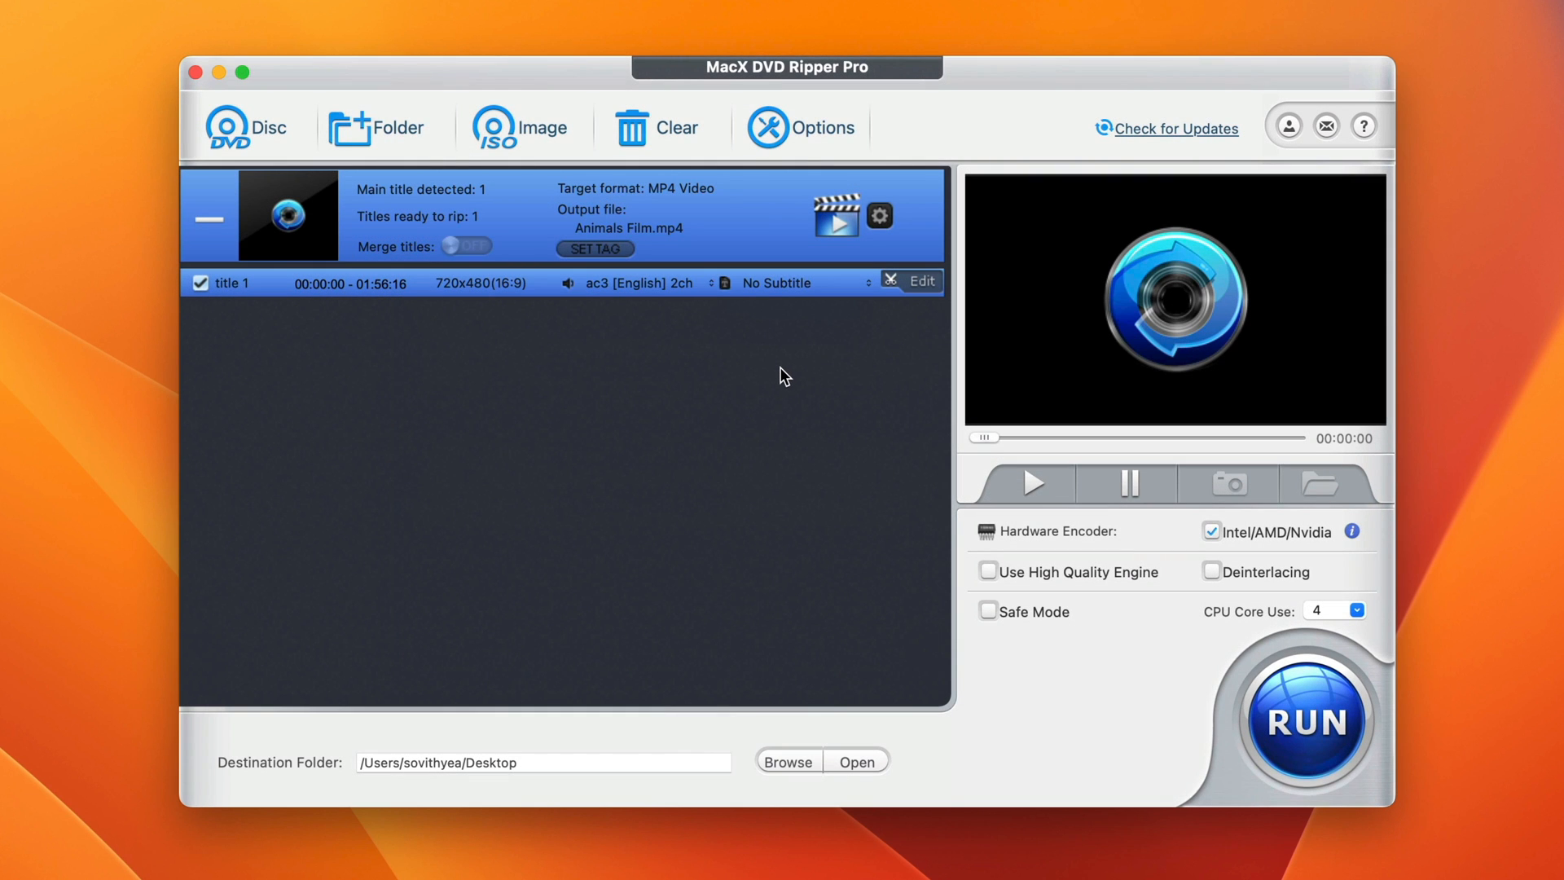
{"action": "mouse_move", "coordinate": [799, 351]}
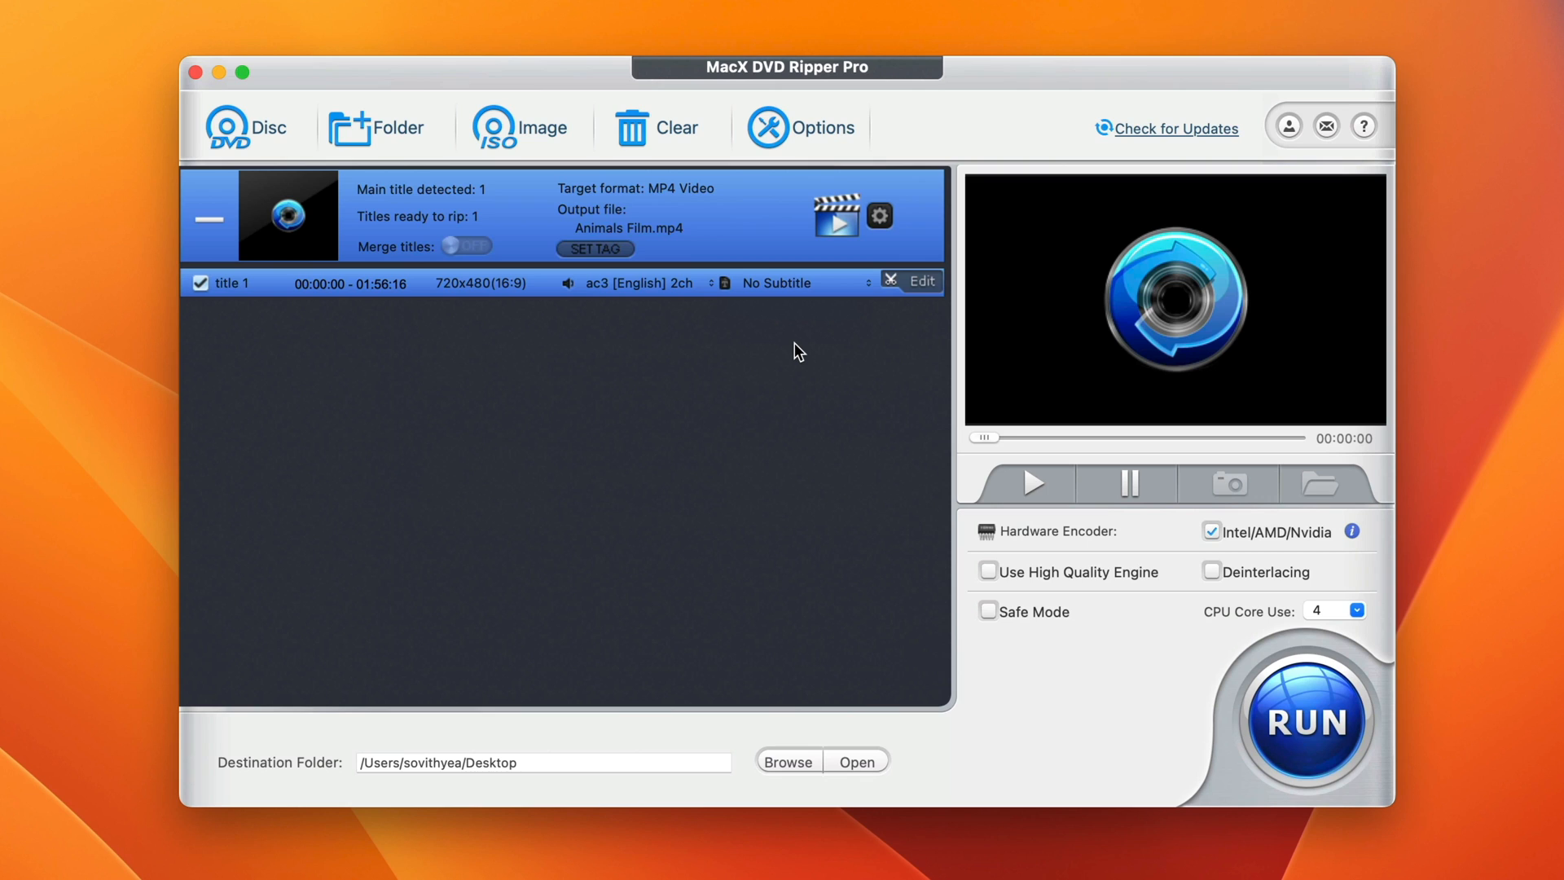
{"action": "mouse_move", "coordinate": [845, 296]}
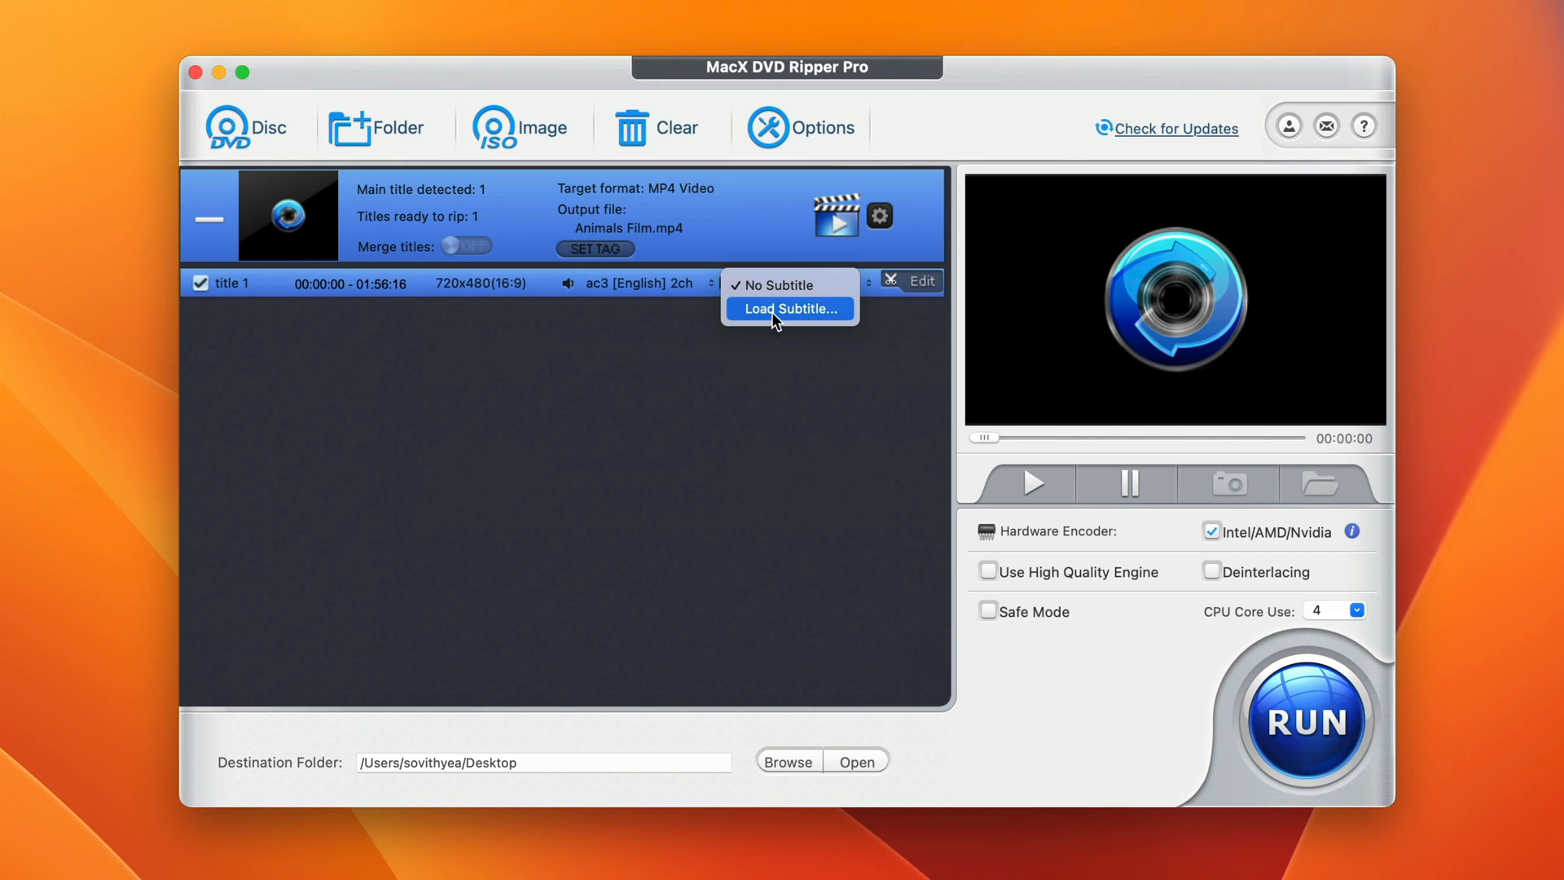
{"action": "mouse_move", "coordinate": [794, 314]}
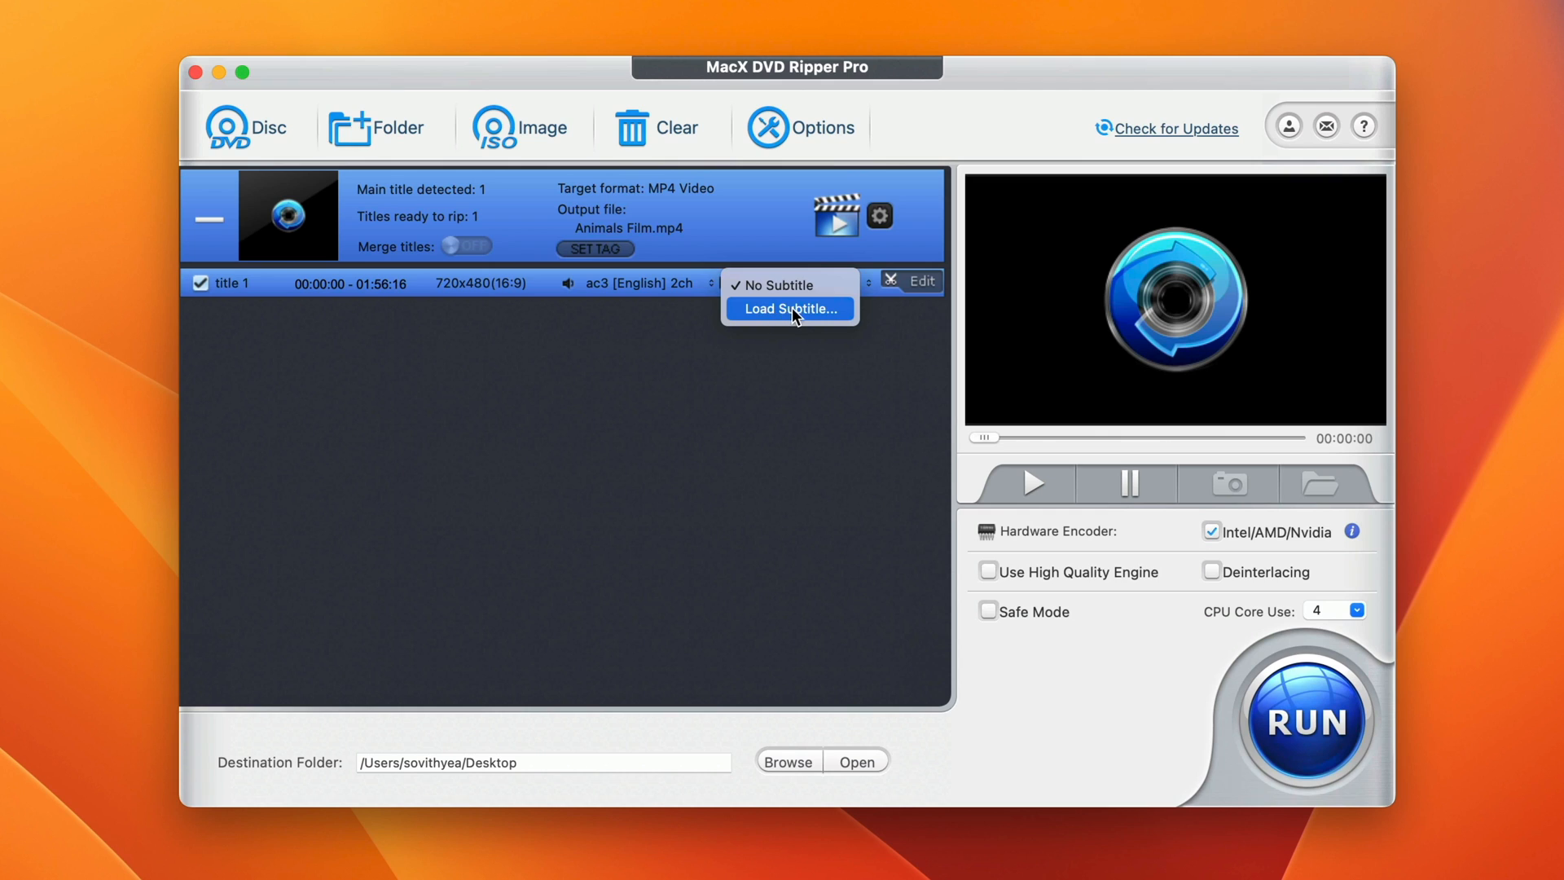
{"action": "left_click", "coordinate": [778, 284]}
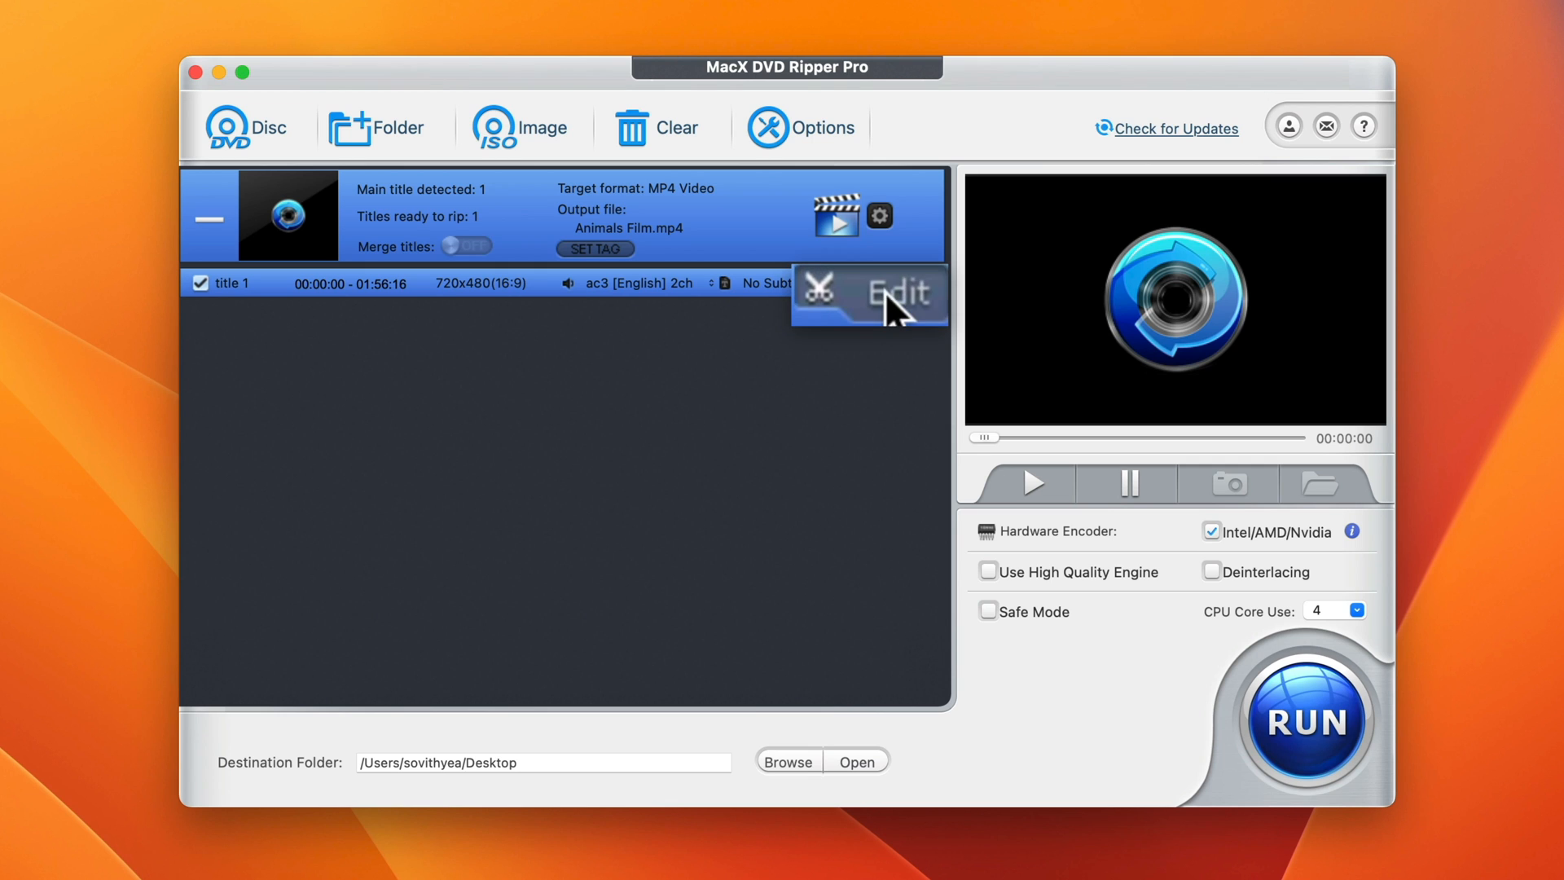
Enable trimming on title 1 from 00:14:11 to 01:23:59 and apply it
{"action": "left_click", "coordinate": [899, 294]}
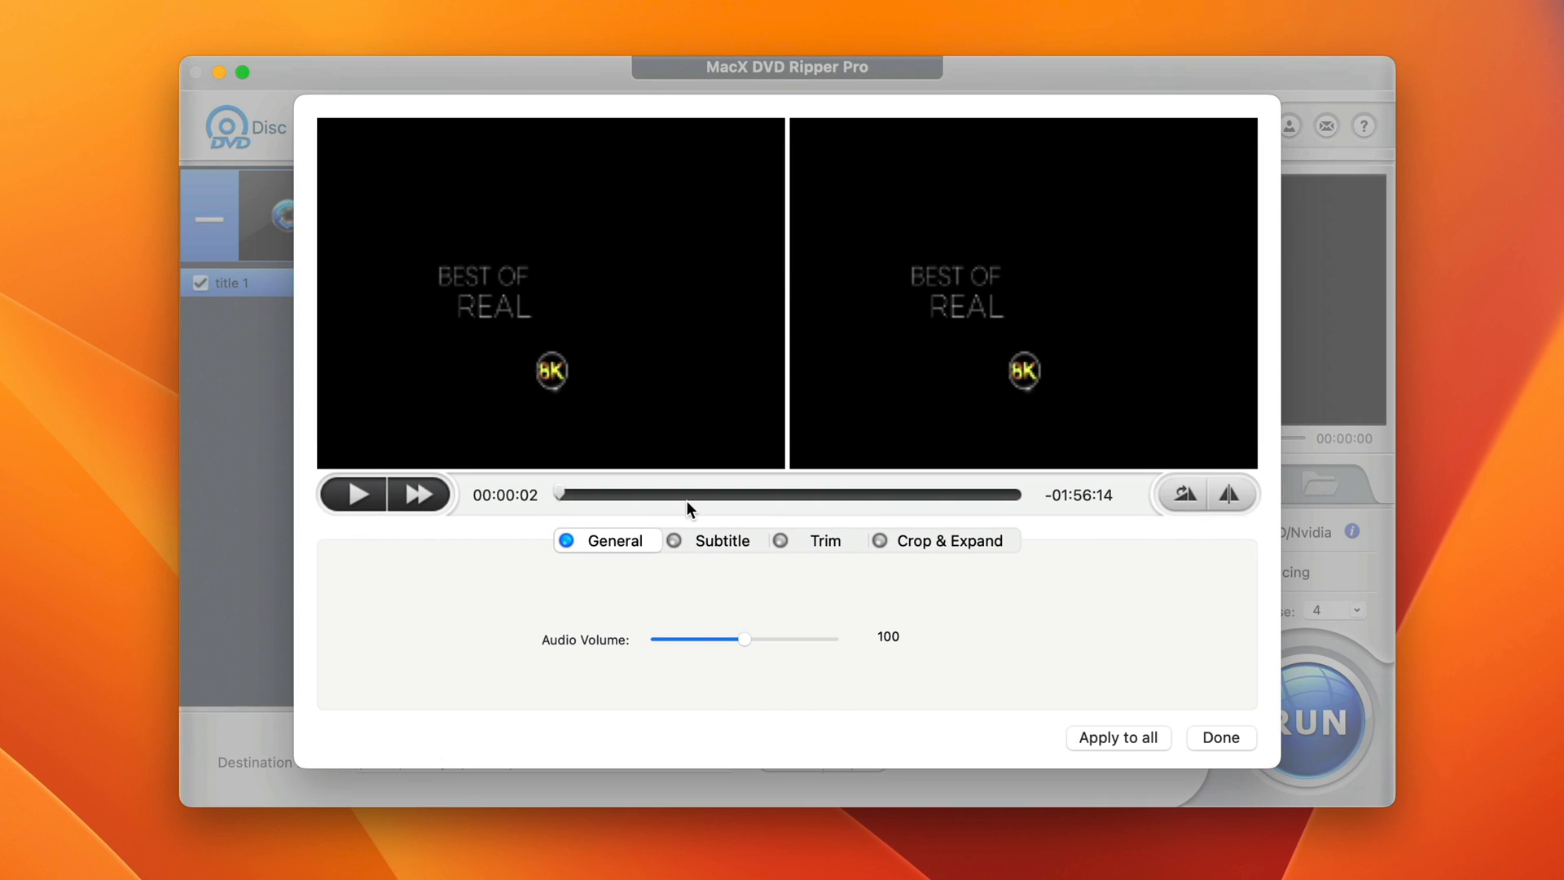
{"action": "mouse_move", "coordinate": [748, 599]}
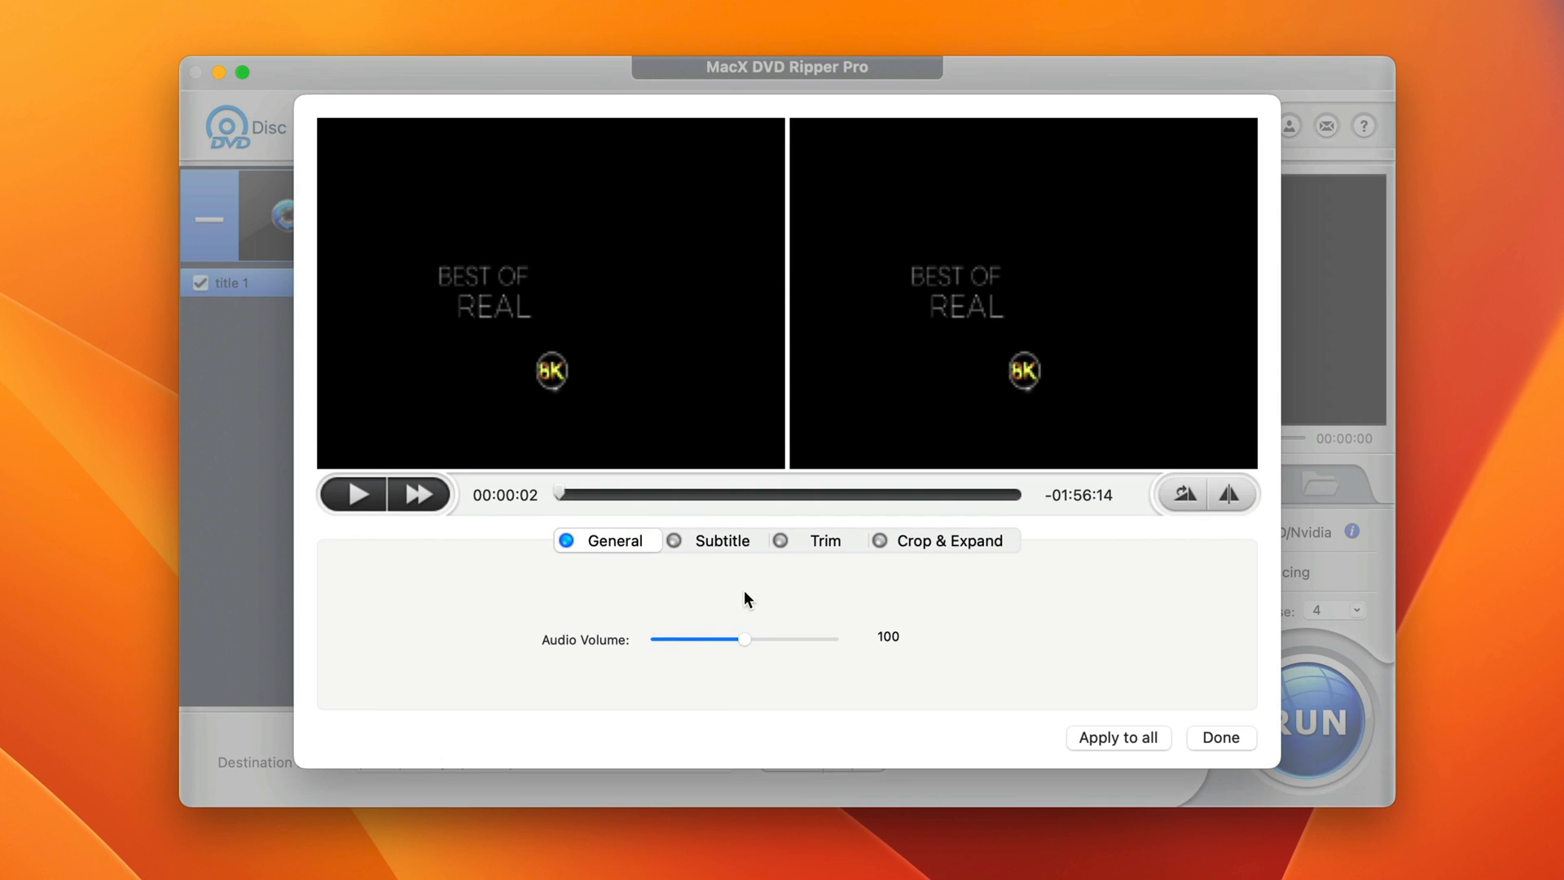
{"action": "left_click", "coordinate": [780, 541]}
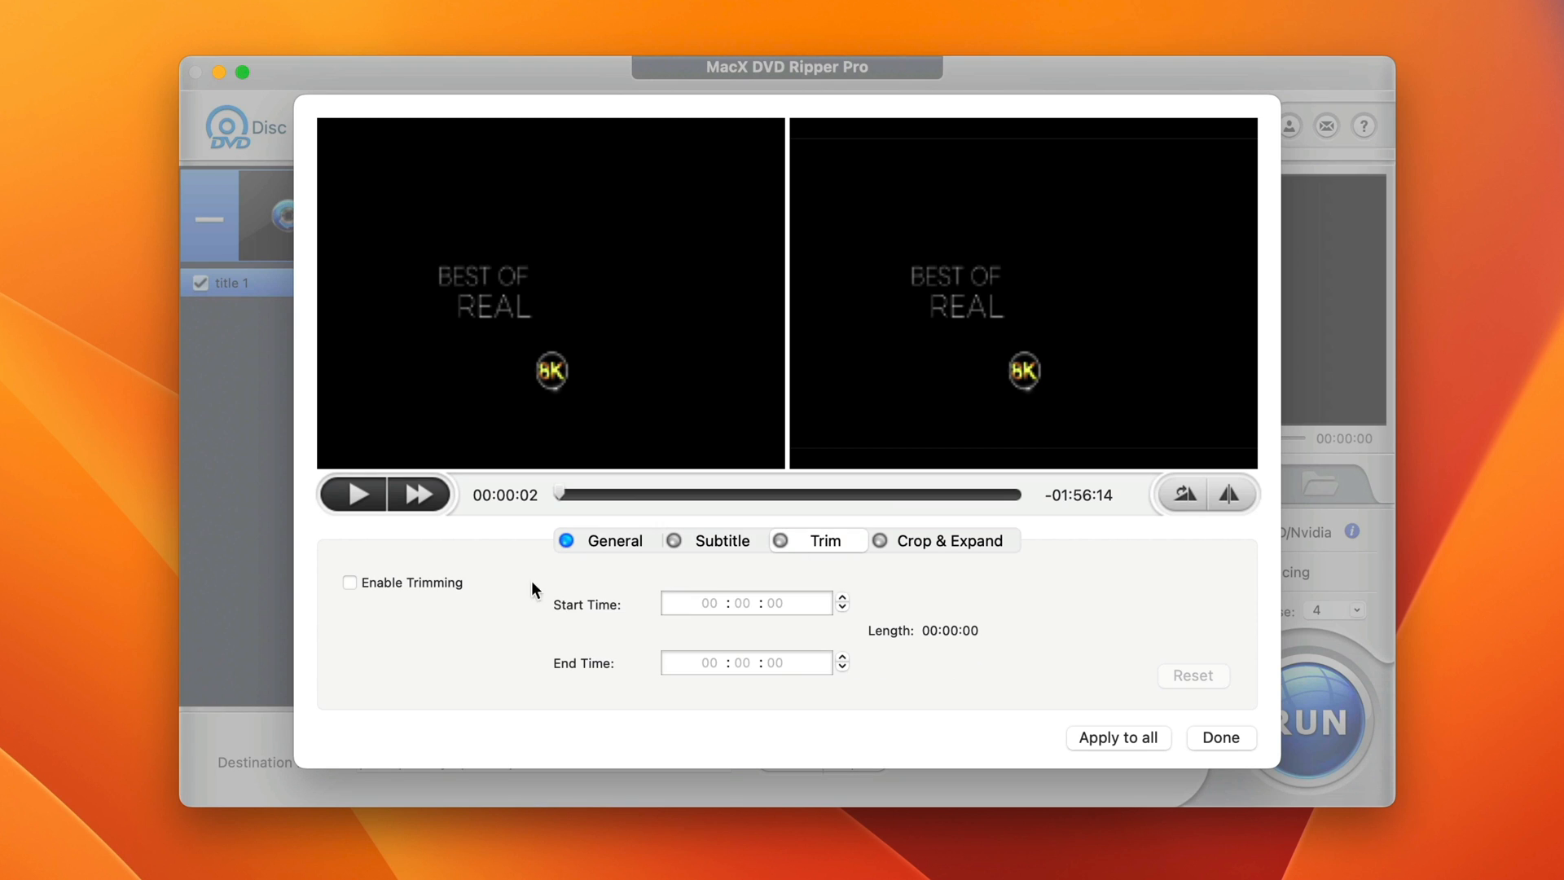
{"action": "mouse_move", "coordinate": [423, 610]}
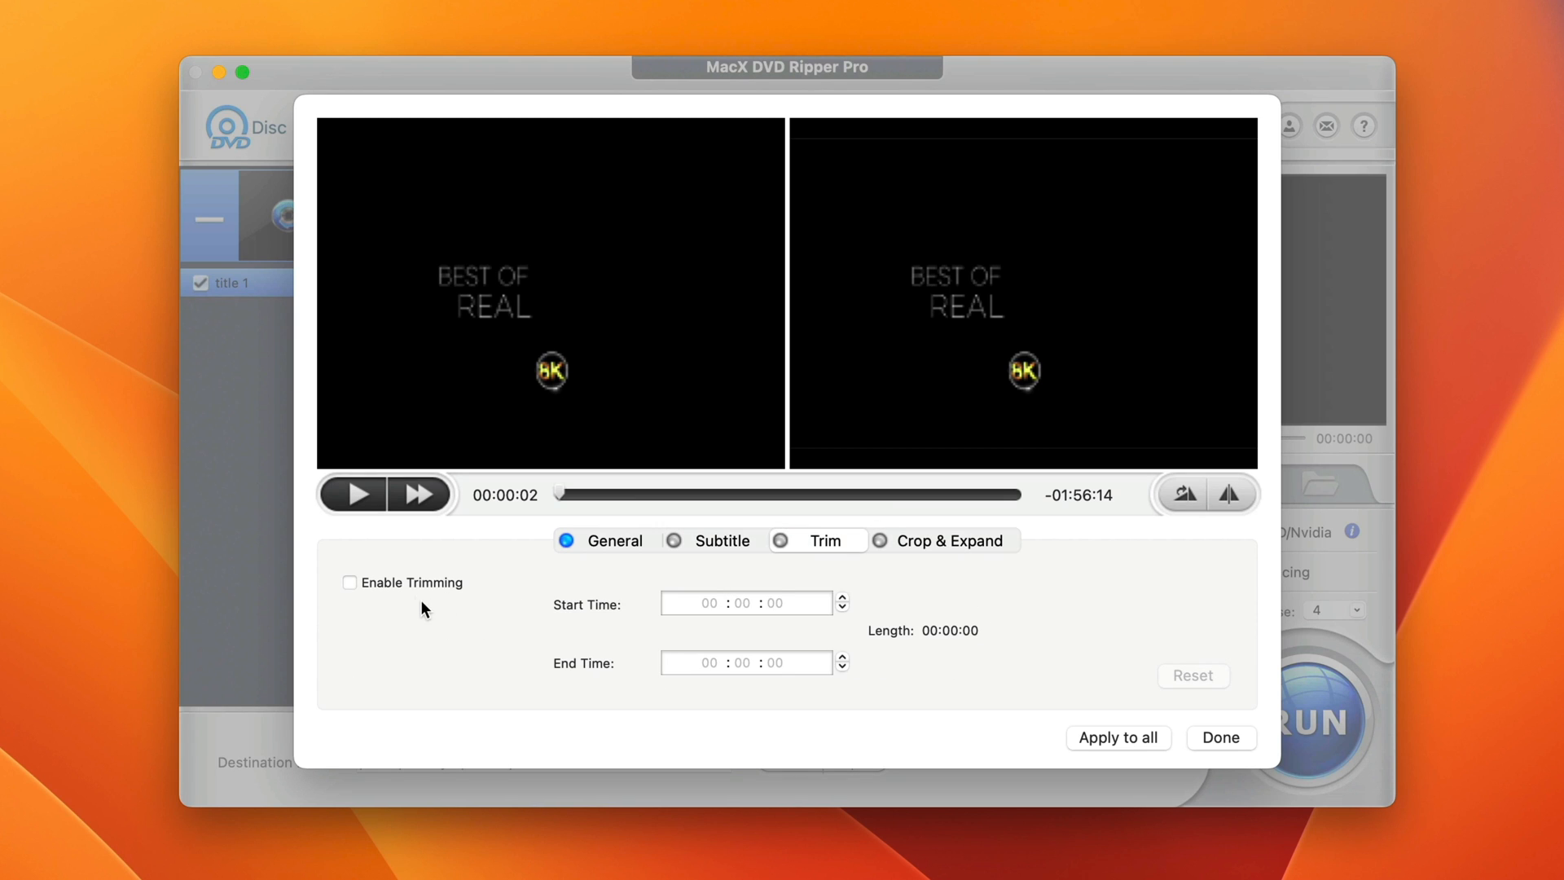
{"action": "left_click", "coordinate": [349, 583]}
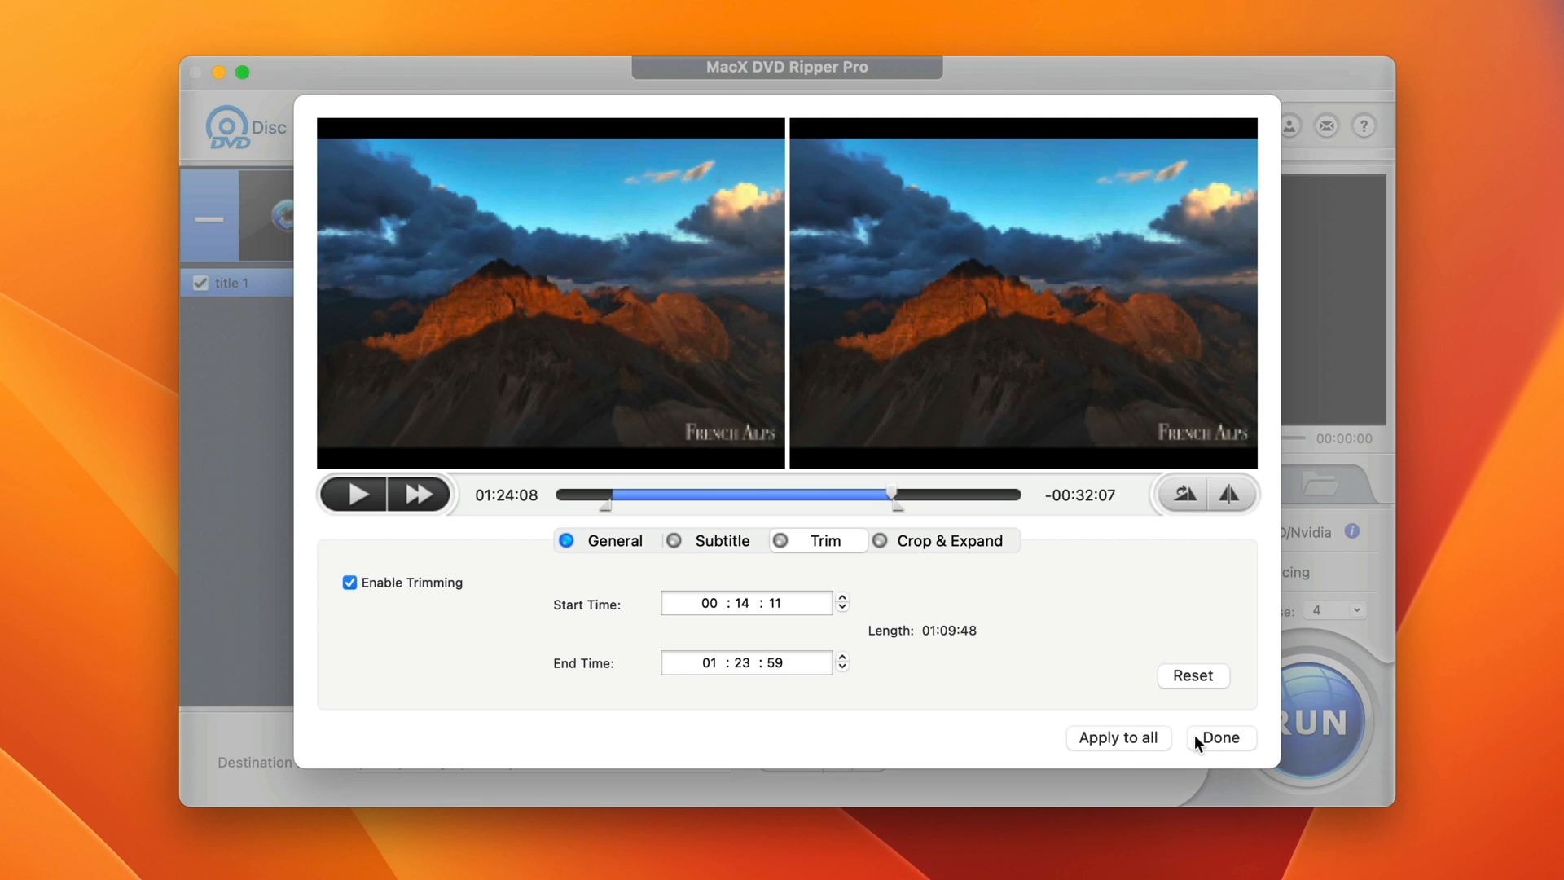
{"action": "left_click", "coordinate": [1221, 737]}
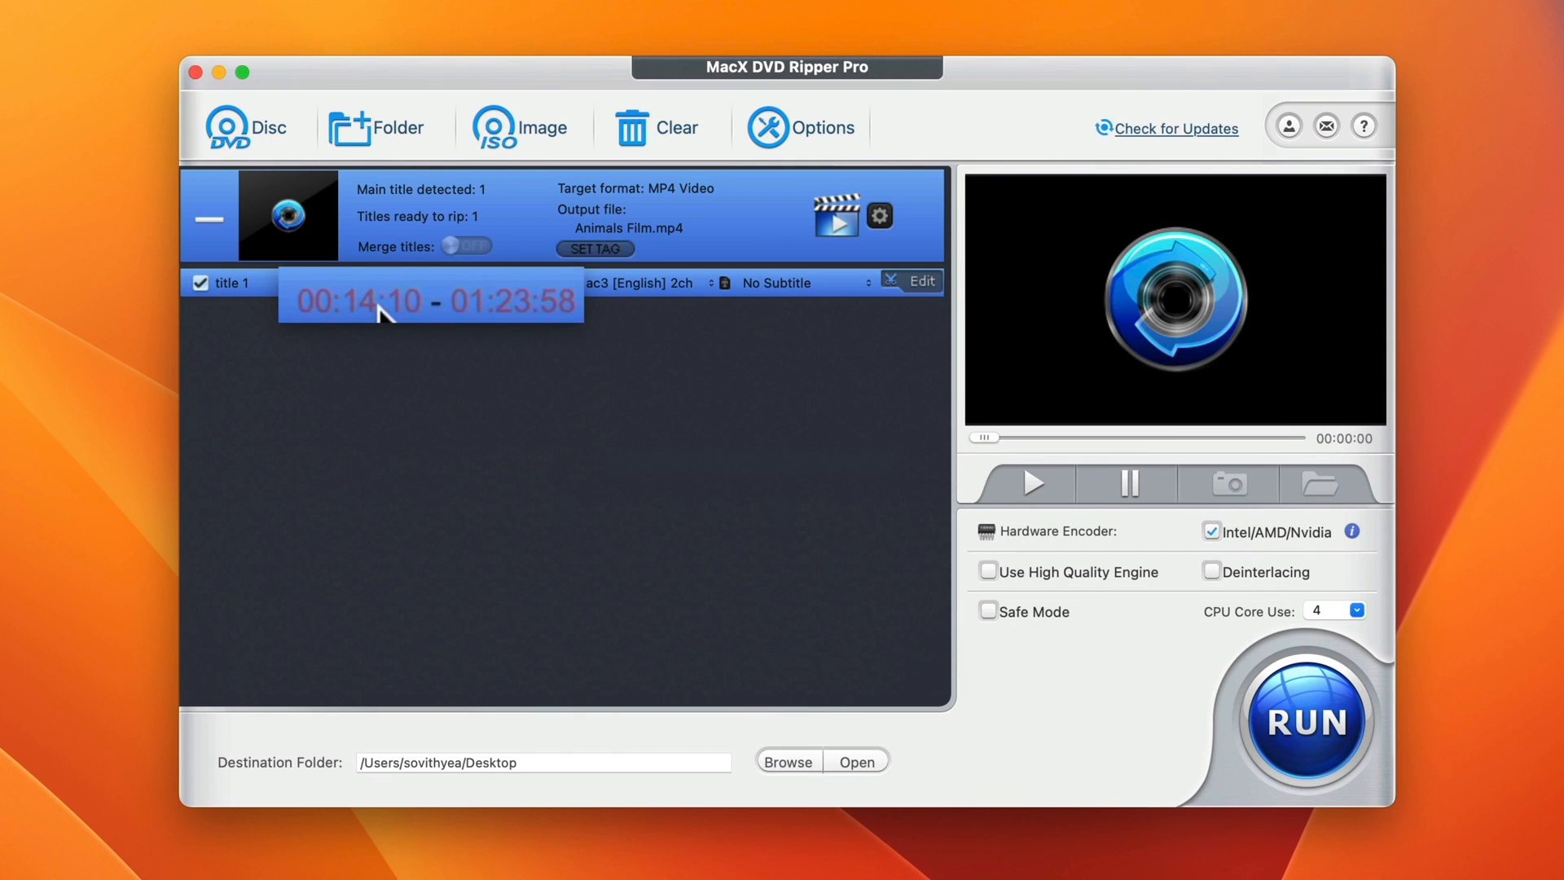
{"action": "mouse_move", "coordinate": [1172, 534]}
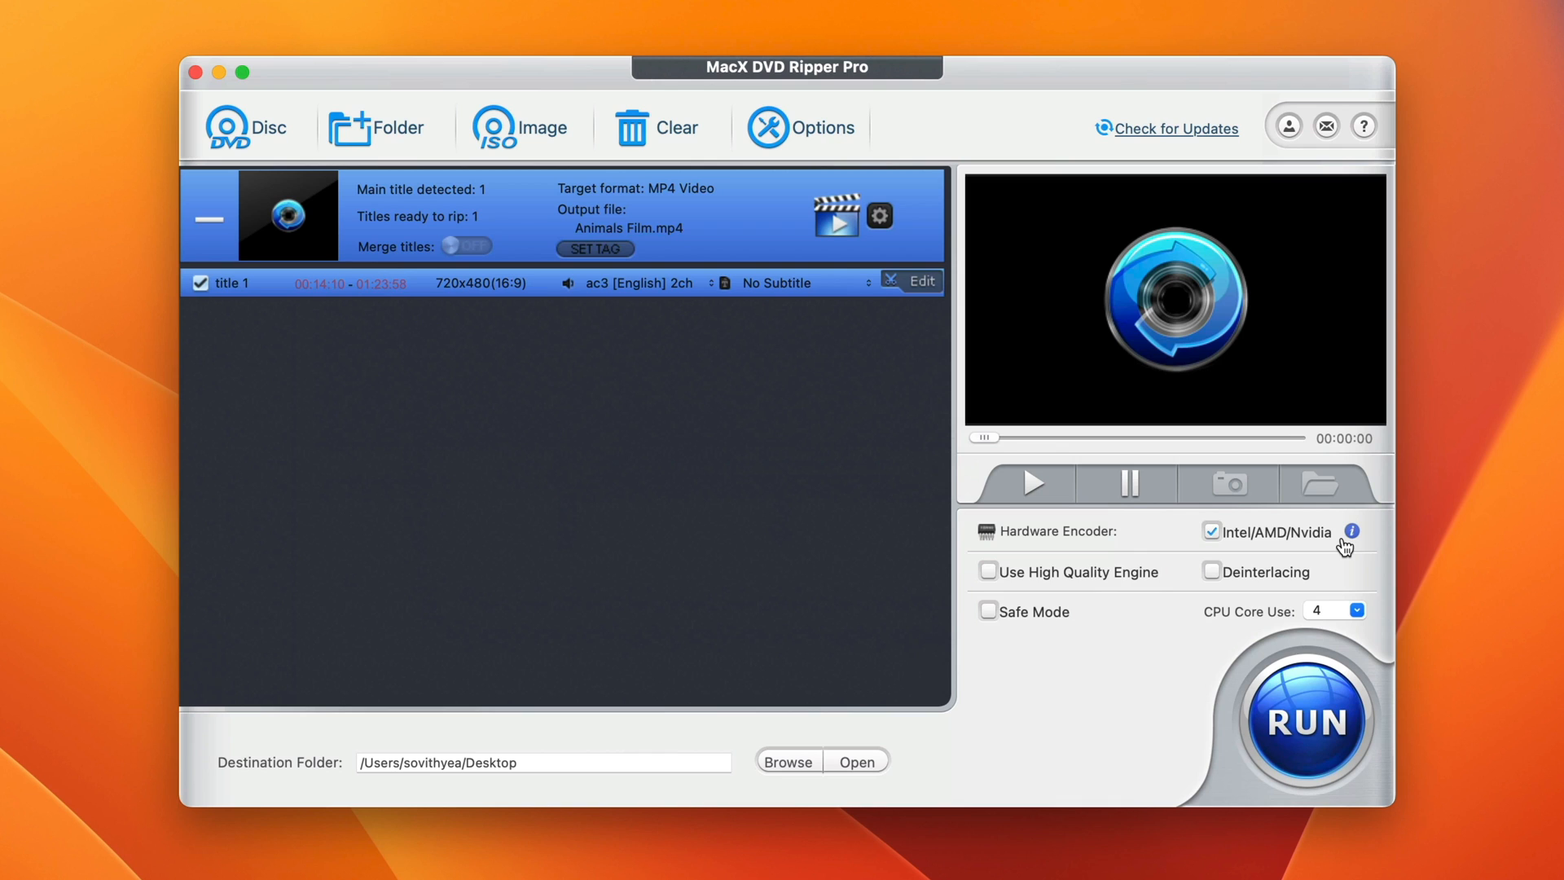
Enable the High Quality Engine and check Hardware Info for hardware encoding support
{"action": "left_click", "coordinate": [1352, 531]}
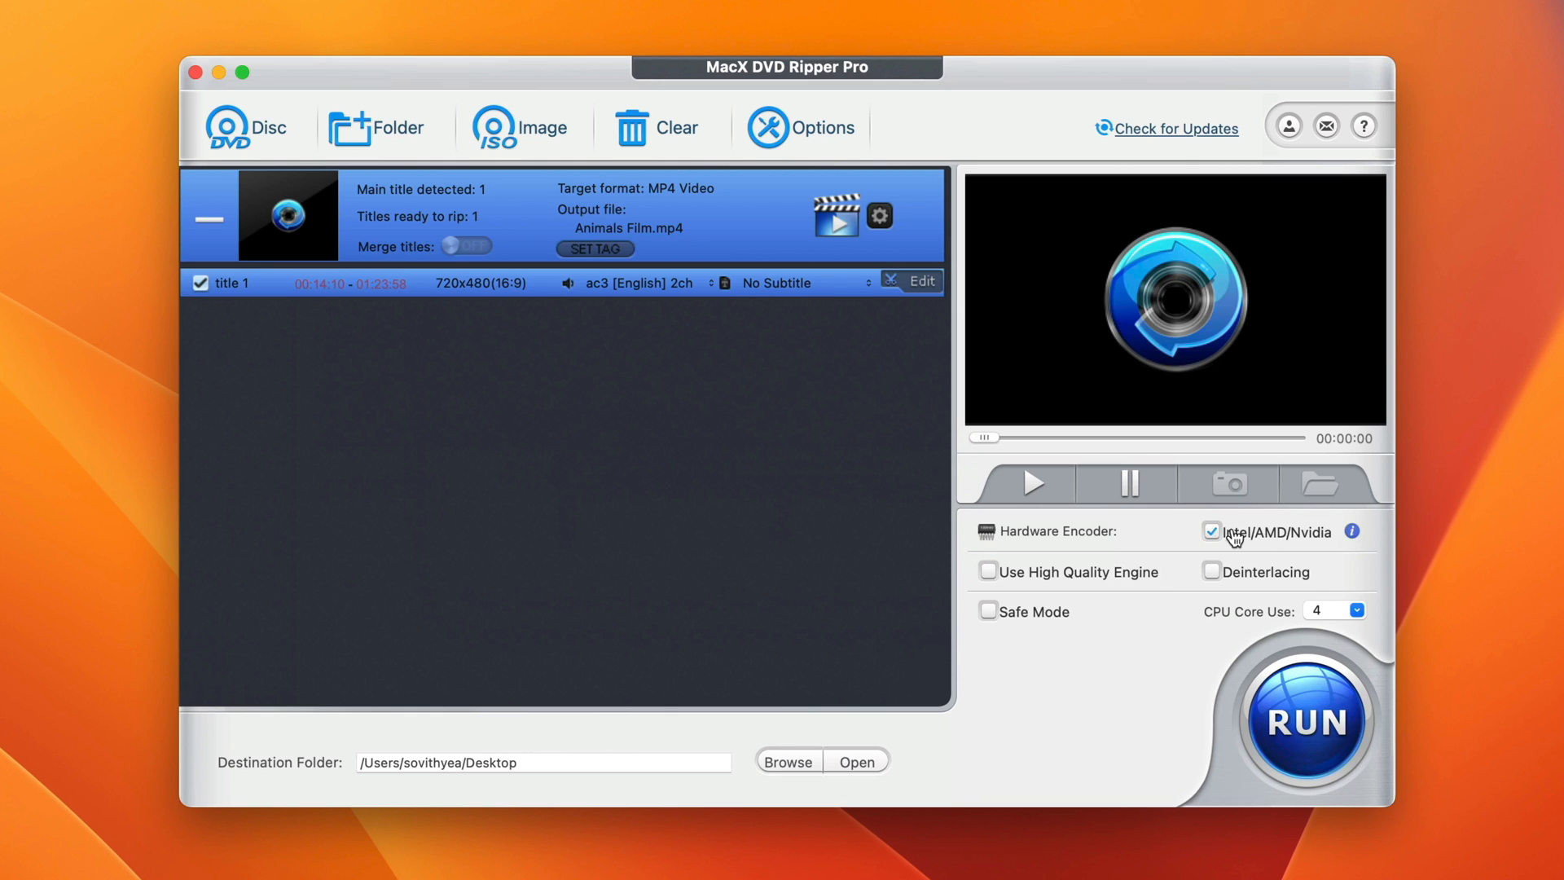
{"action": "mouse_move", "coordinate": [1119, 635]}
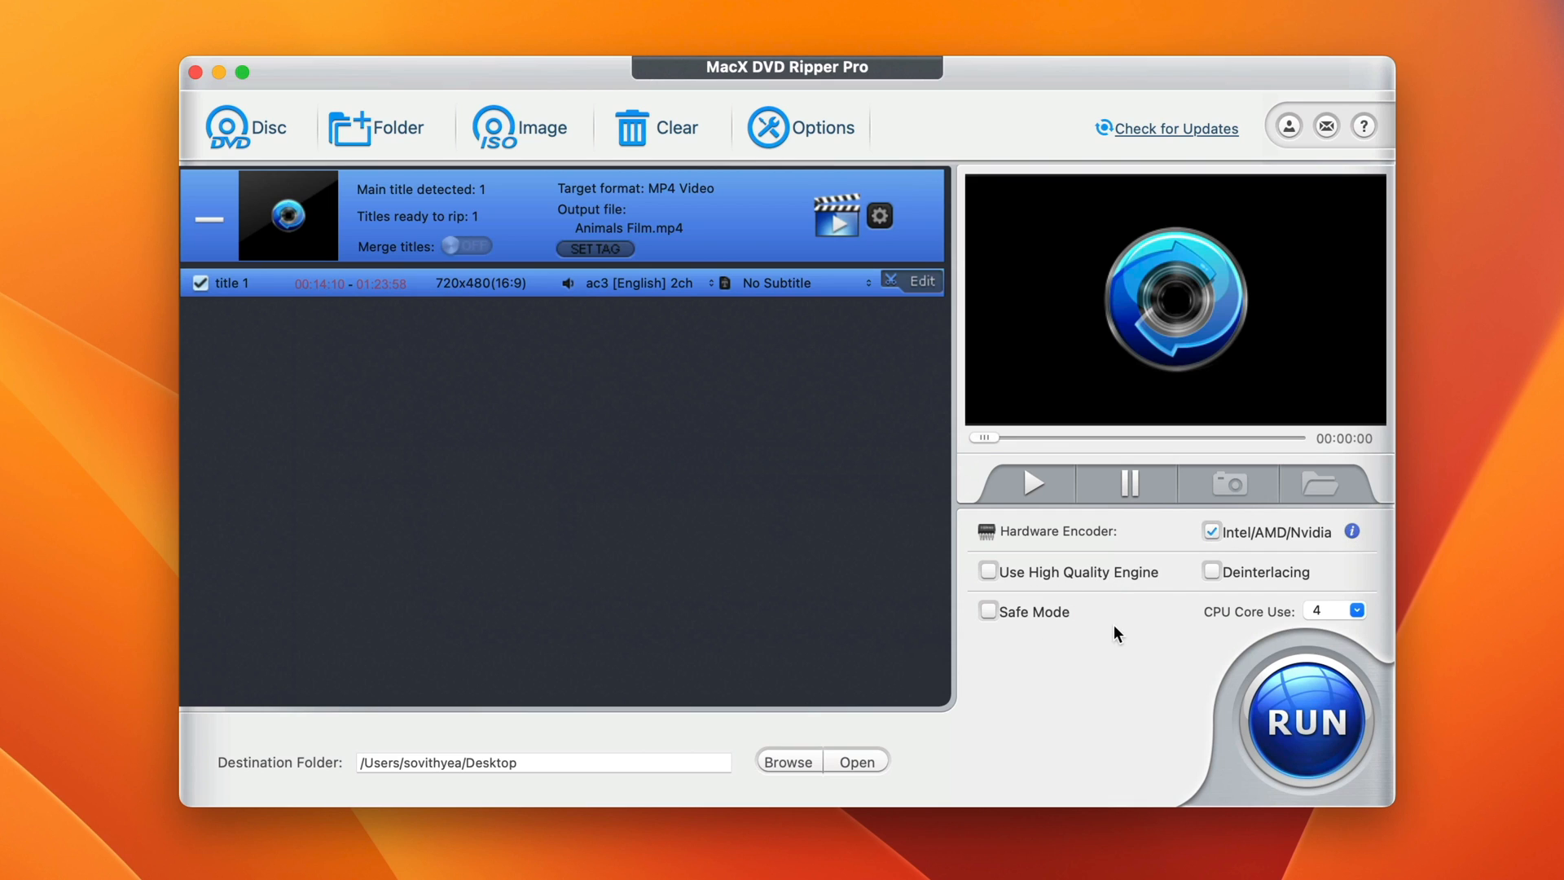
{"action": "left_click", "coordinate": [988, 572]}
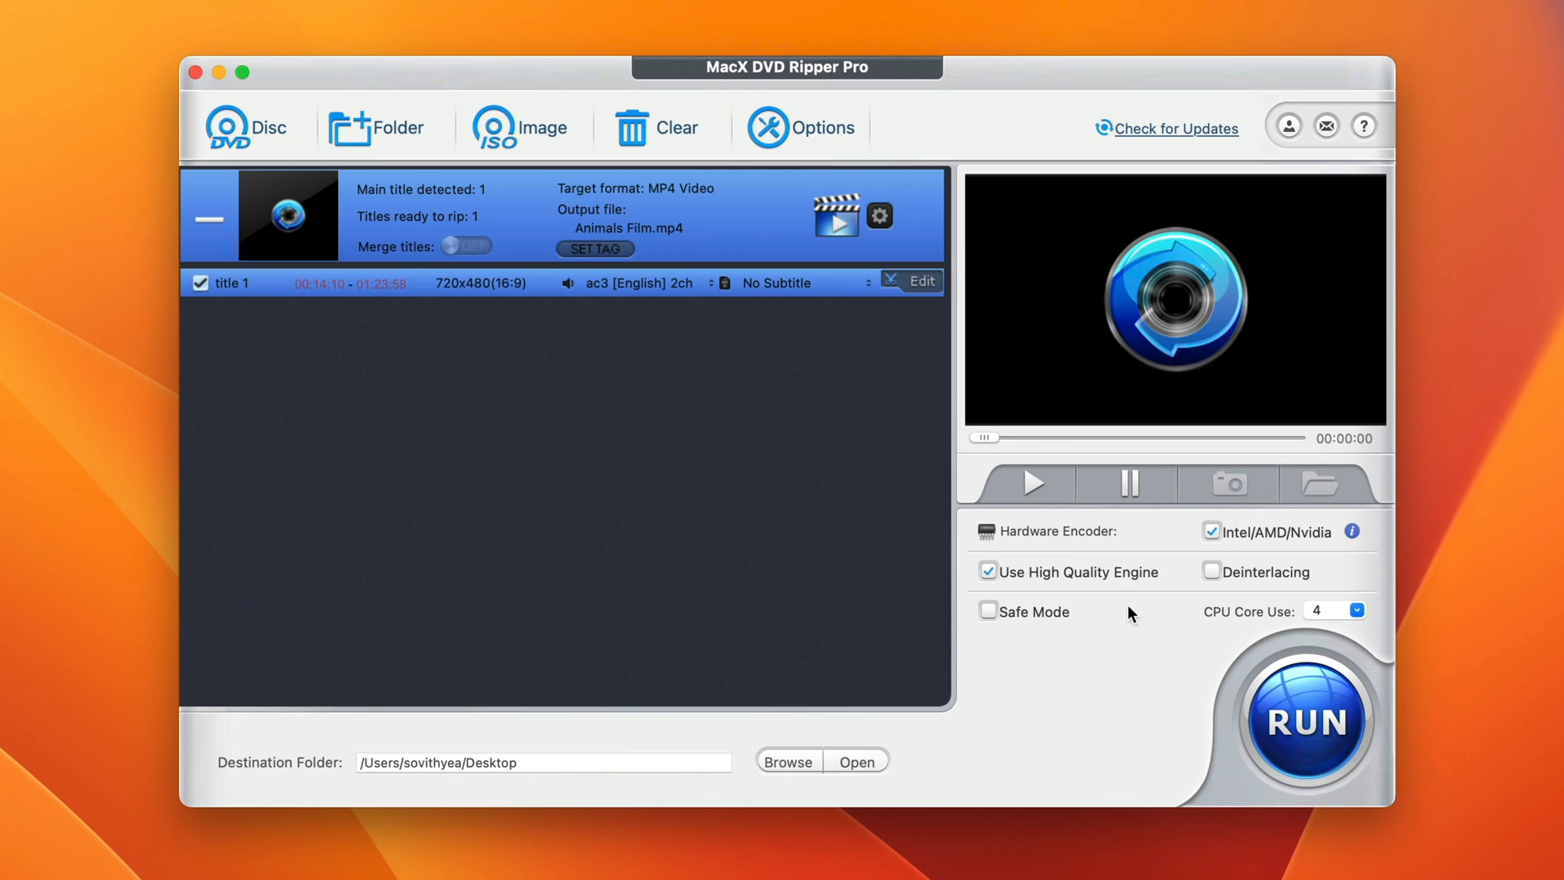
{"action": "mouse_move", "coordinate": [1125, 584]}
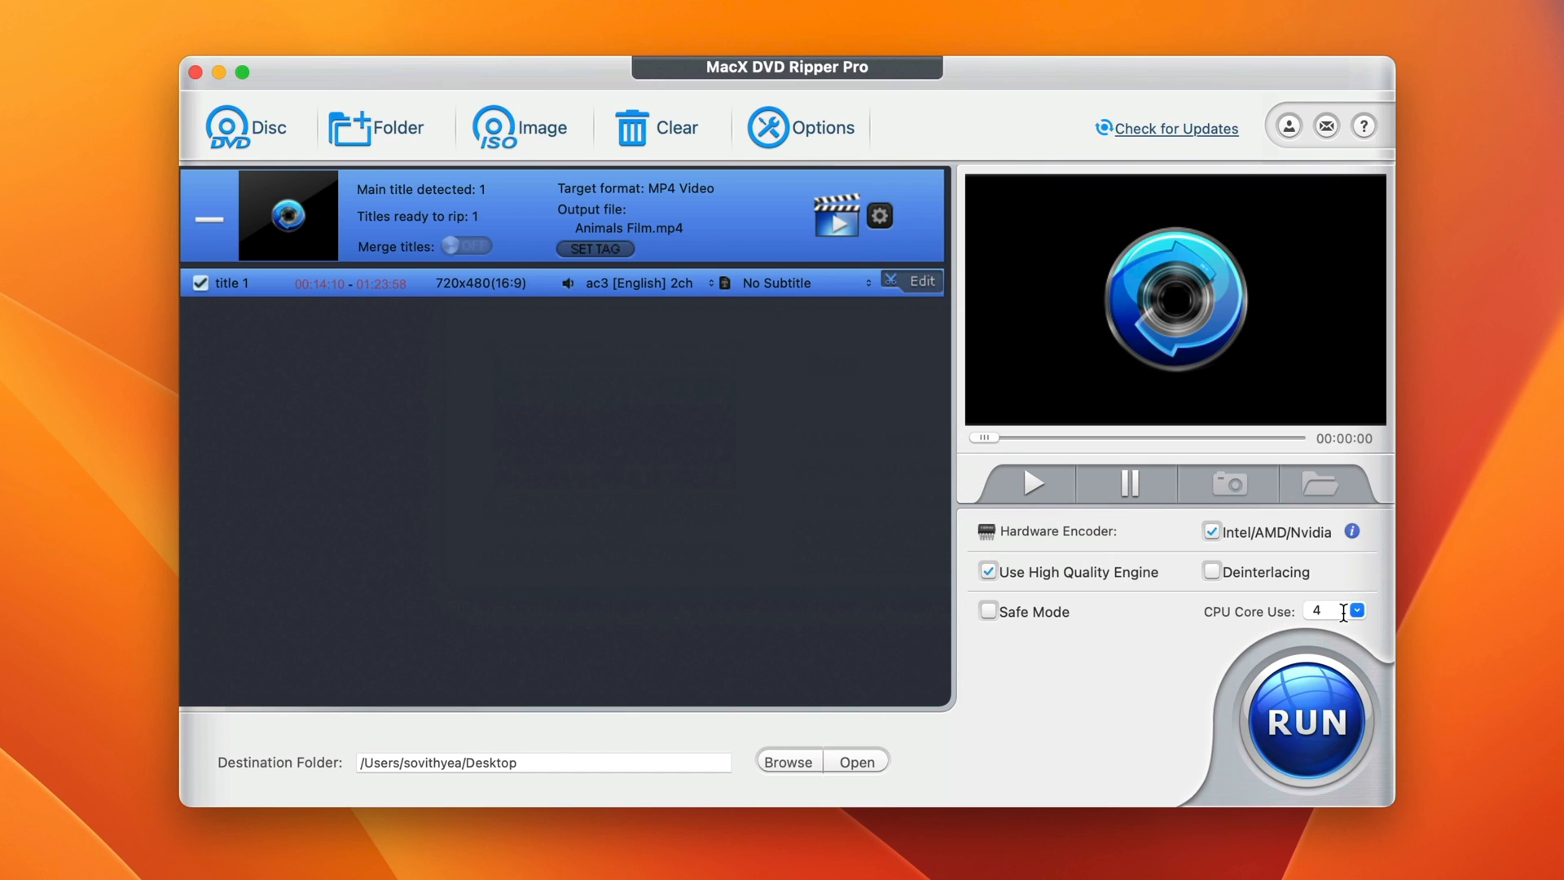
{"action": "left_click", "coordinate": [1351, 531]}
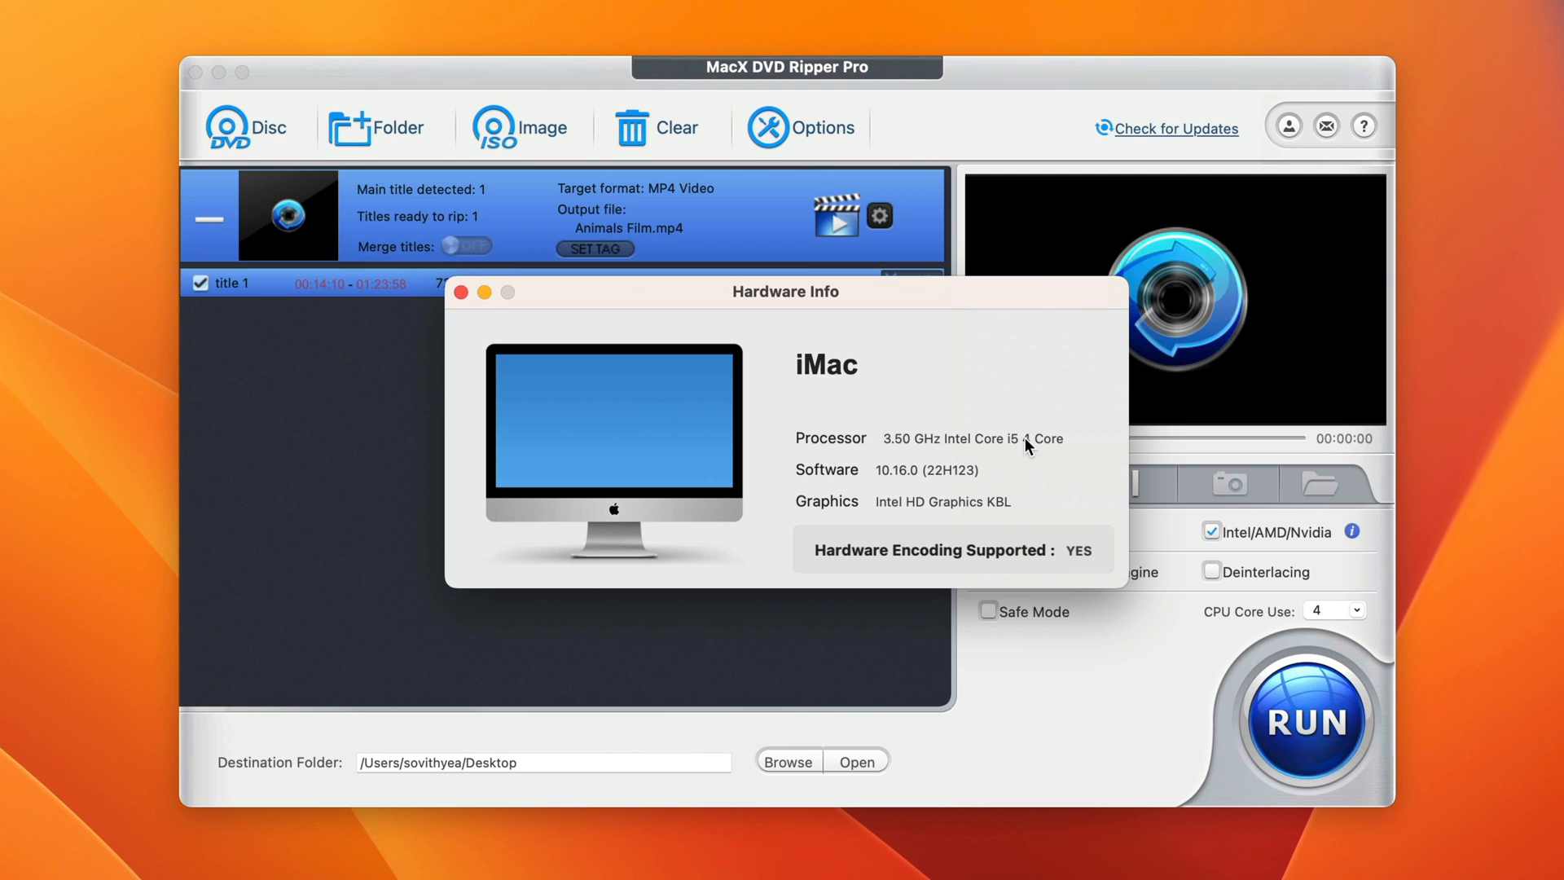
{"action": "left_click", "coordinate": [463, 291]}
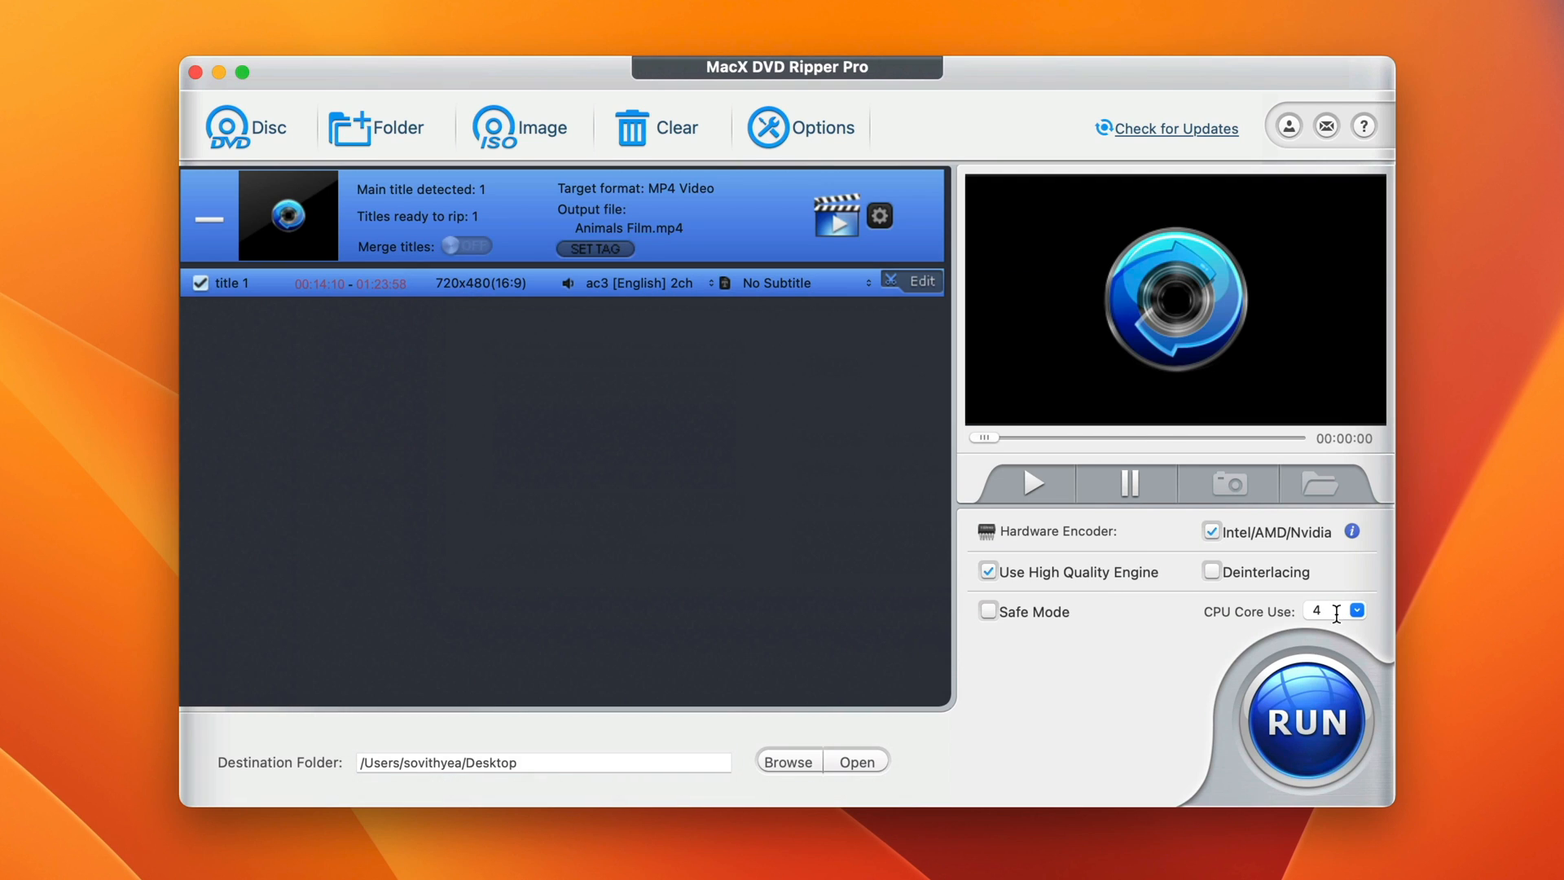
{"action": "mouse_move", "coordinate": [1153, 622]}
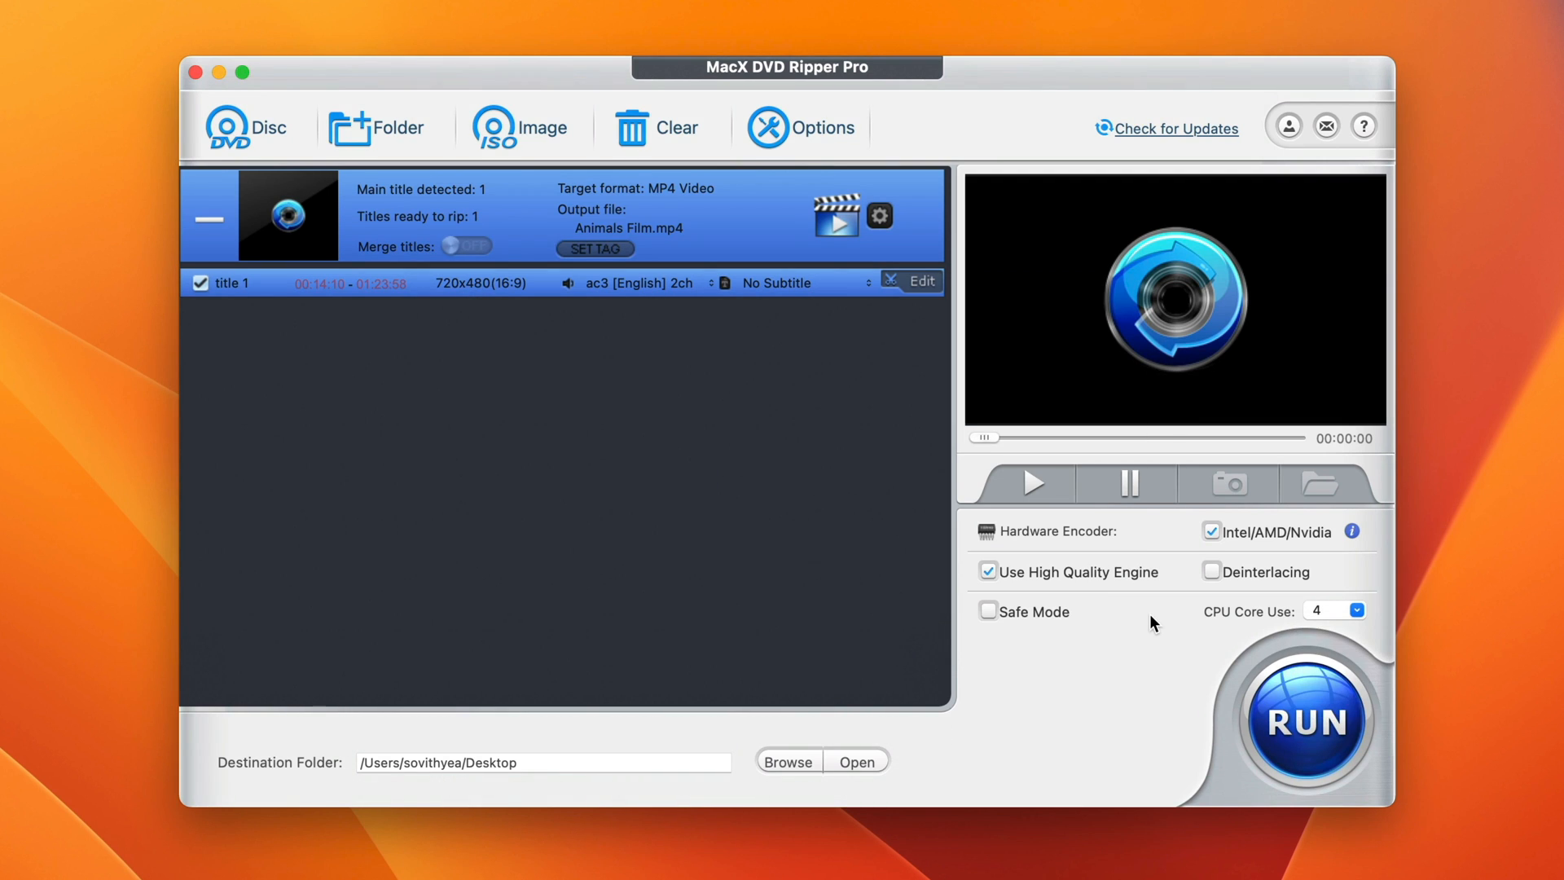
{"action": "mouse_move", "coordinate": [1356, 617]}
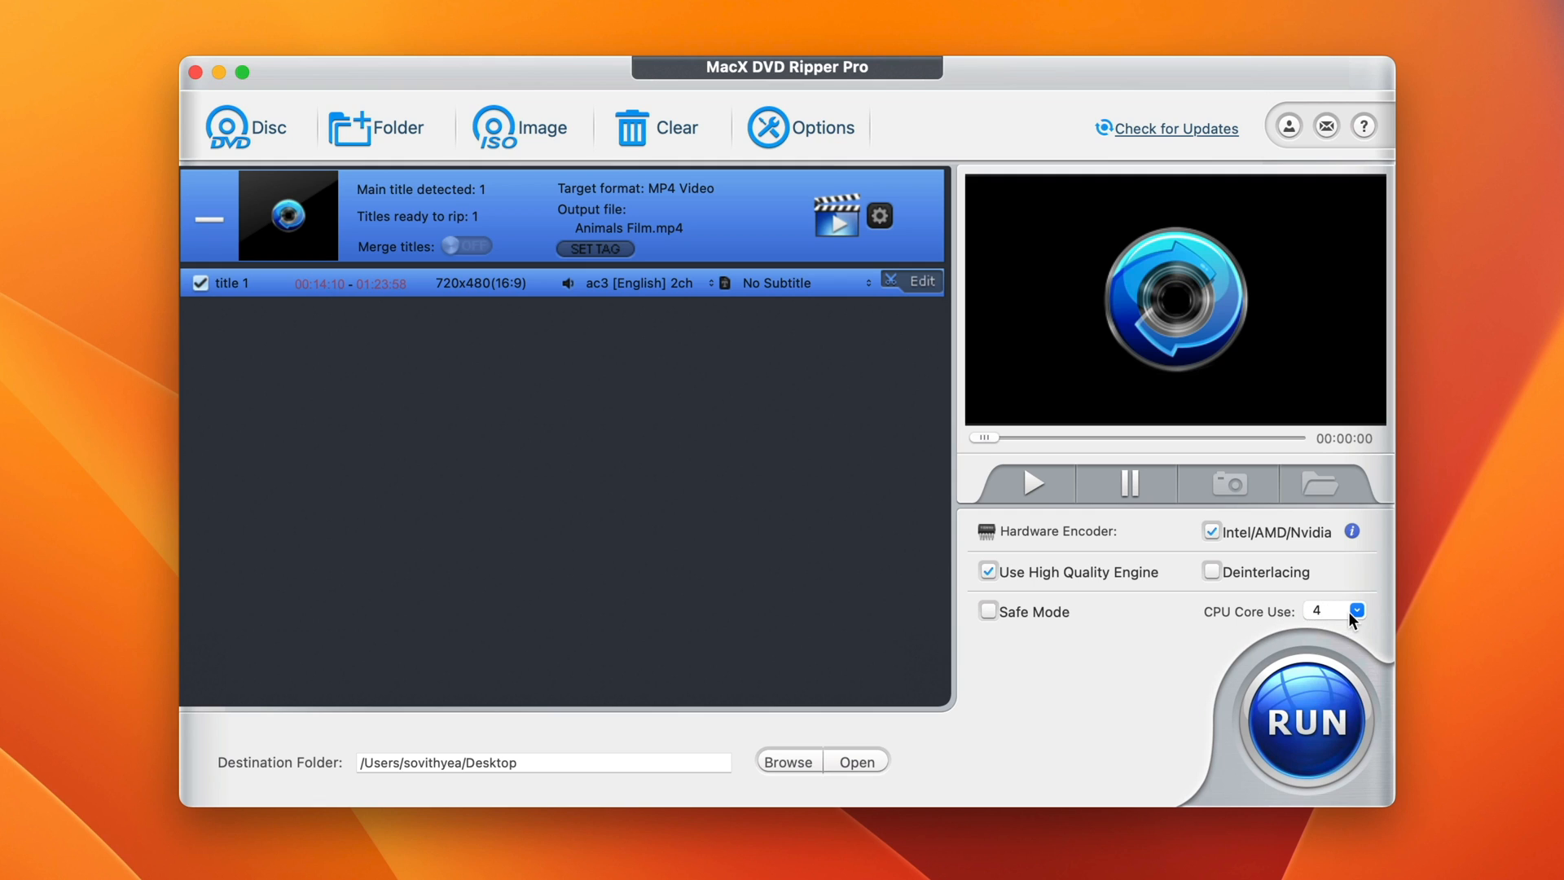
{"action": "mouse_move", "coordinate": [1157, 642]}
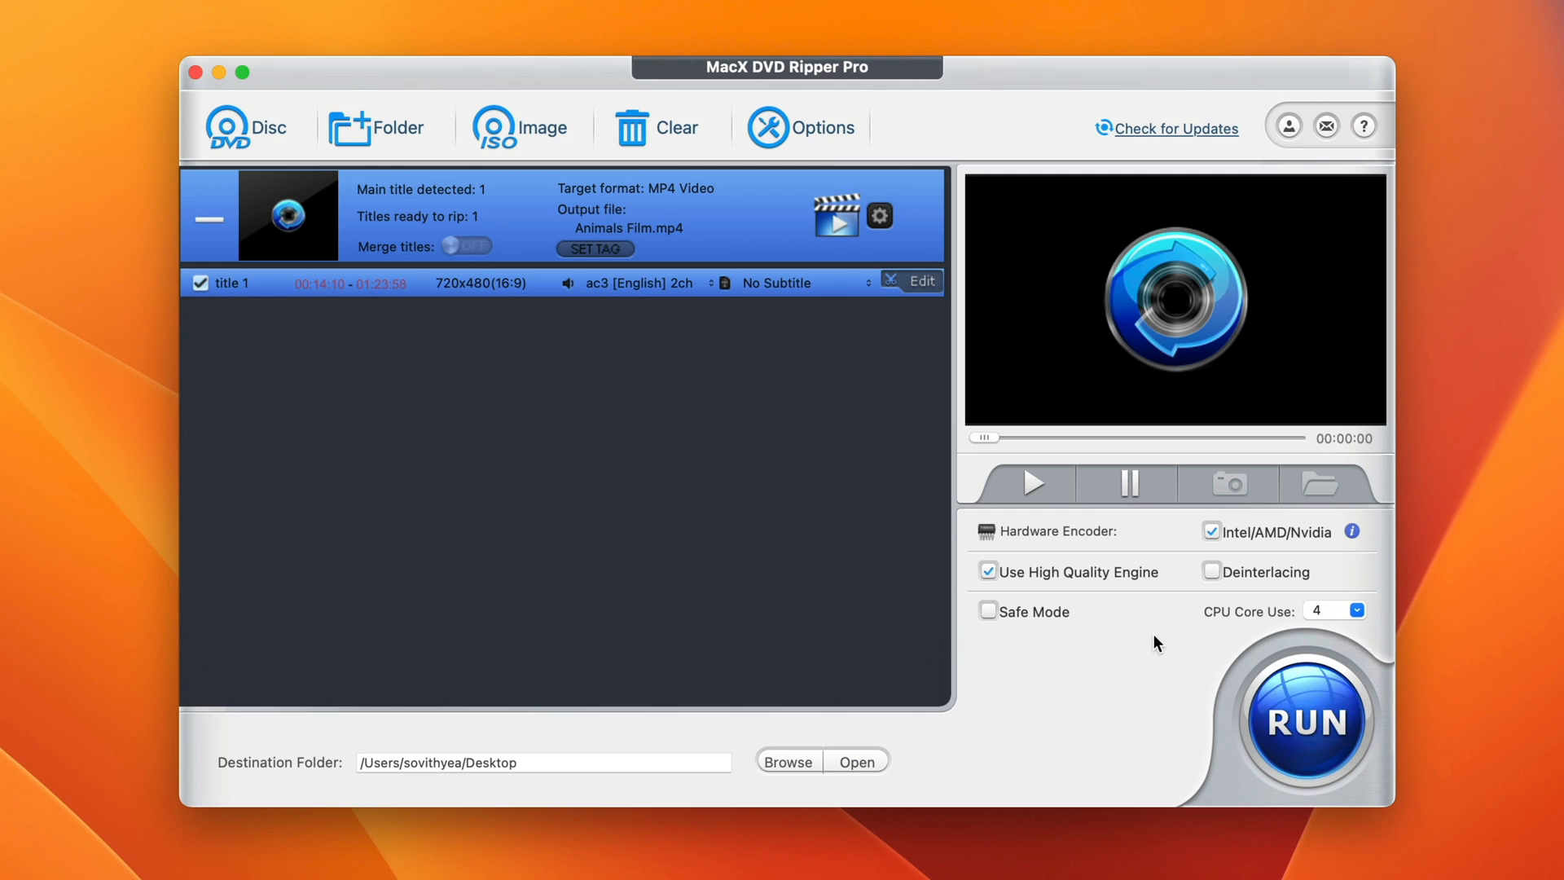
{"action": "mouse_move", "coordinate": [988, 776]}
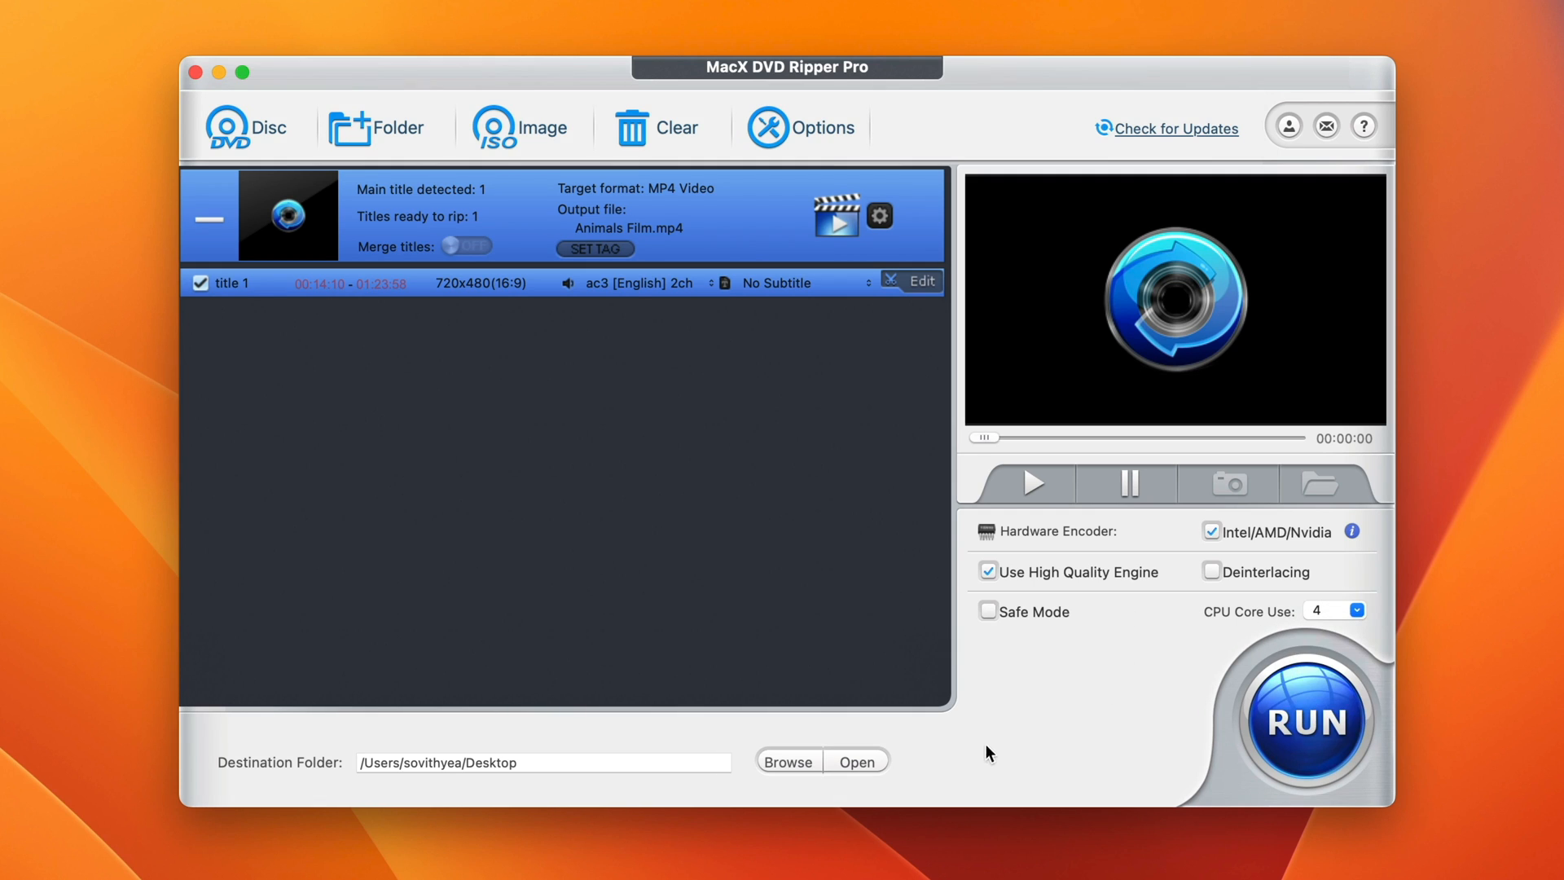
{"action": "mouse_move", "coordinate": [939, 679]}
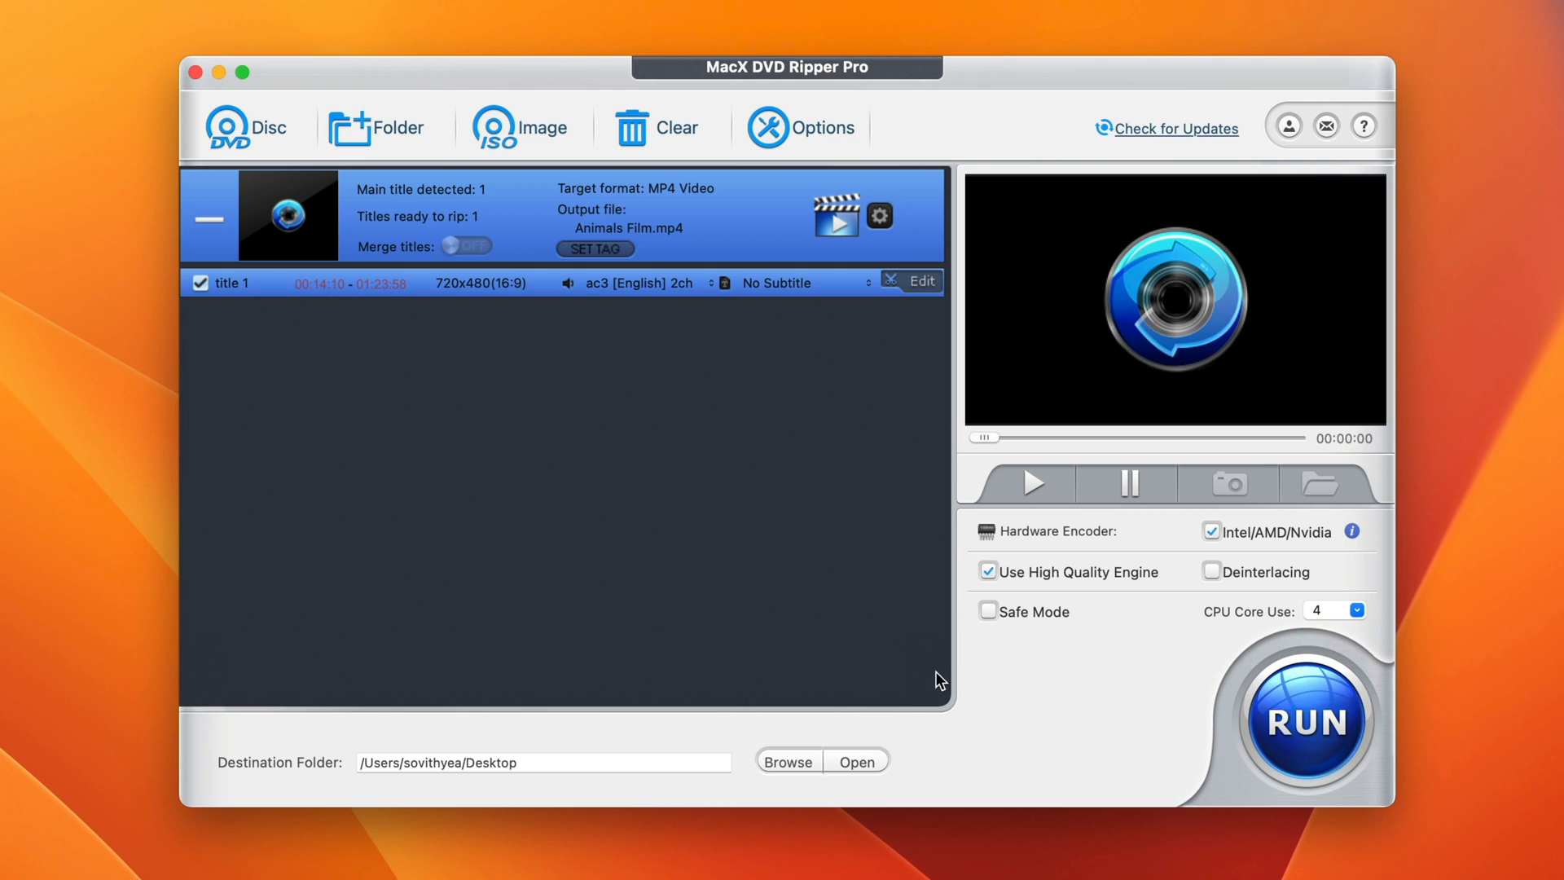
{"action": "mouse_move", "coordinate": [782, 631]}
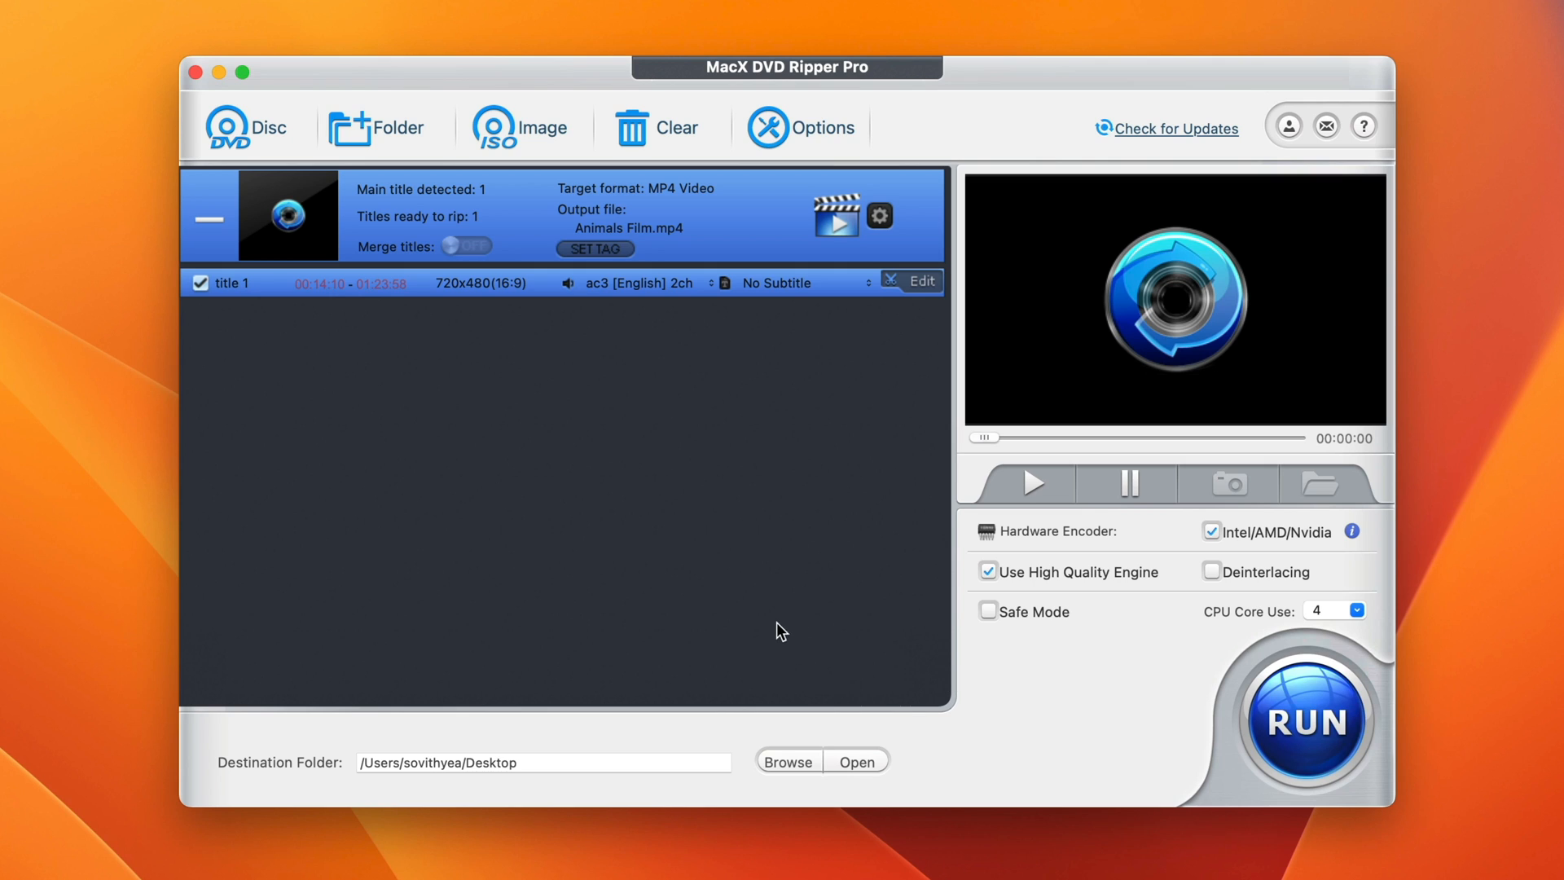
{"action": "mouse_move", "coordinate": [763, 762]}
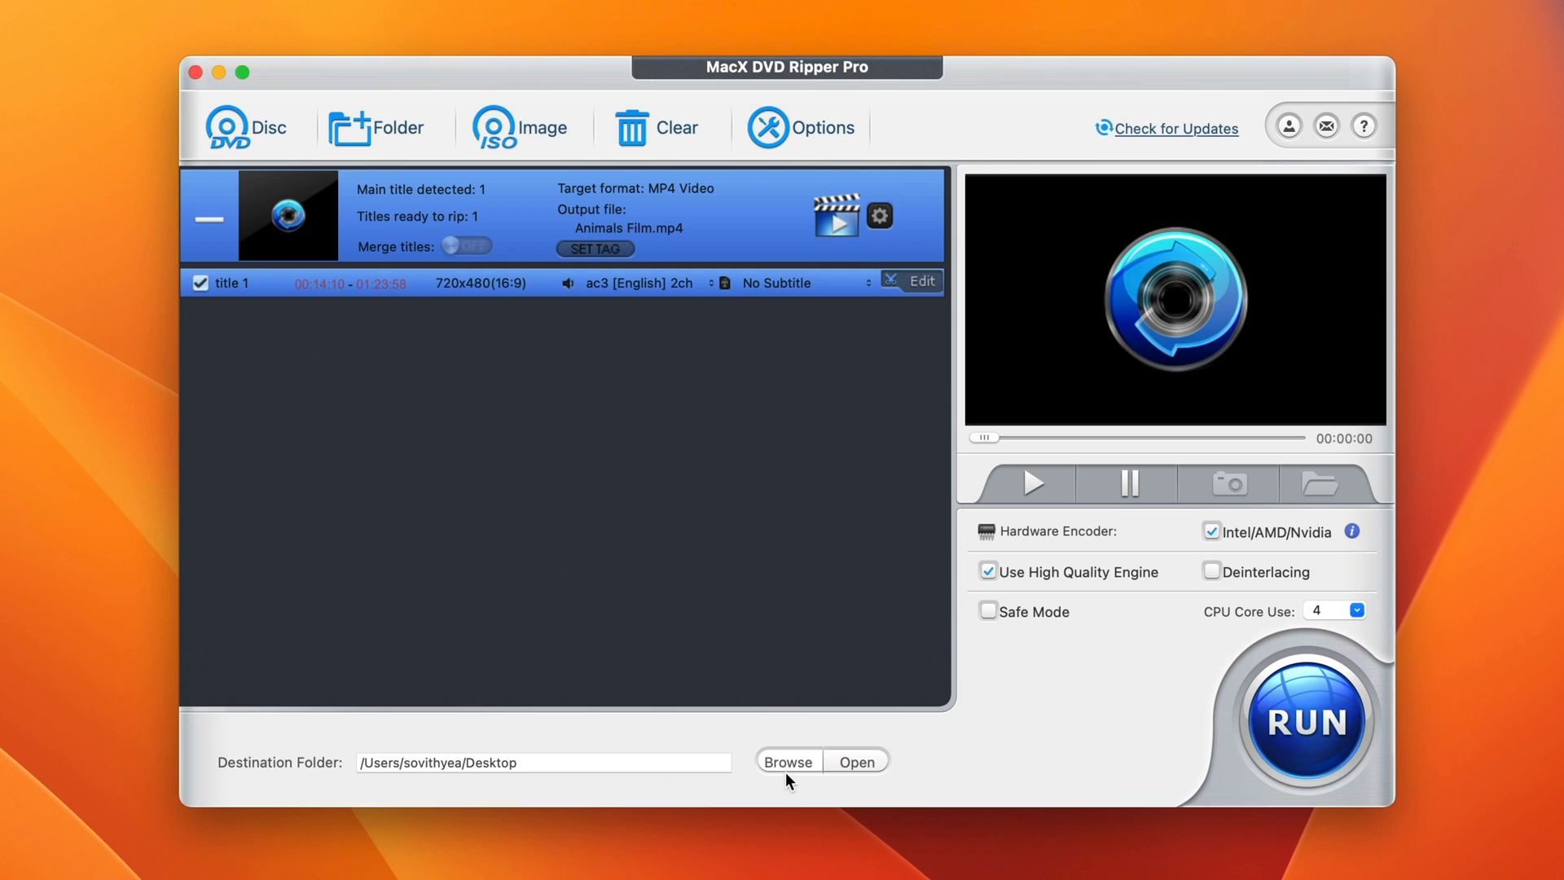
{"action": "mouse_move", "coordinate": [792, 772]}
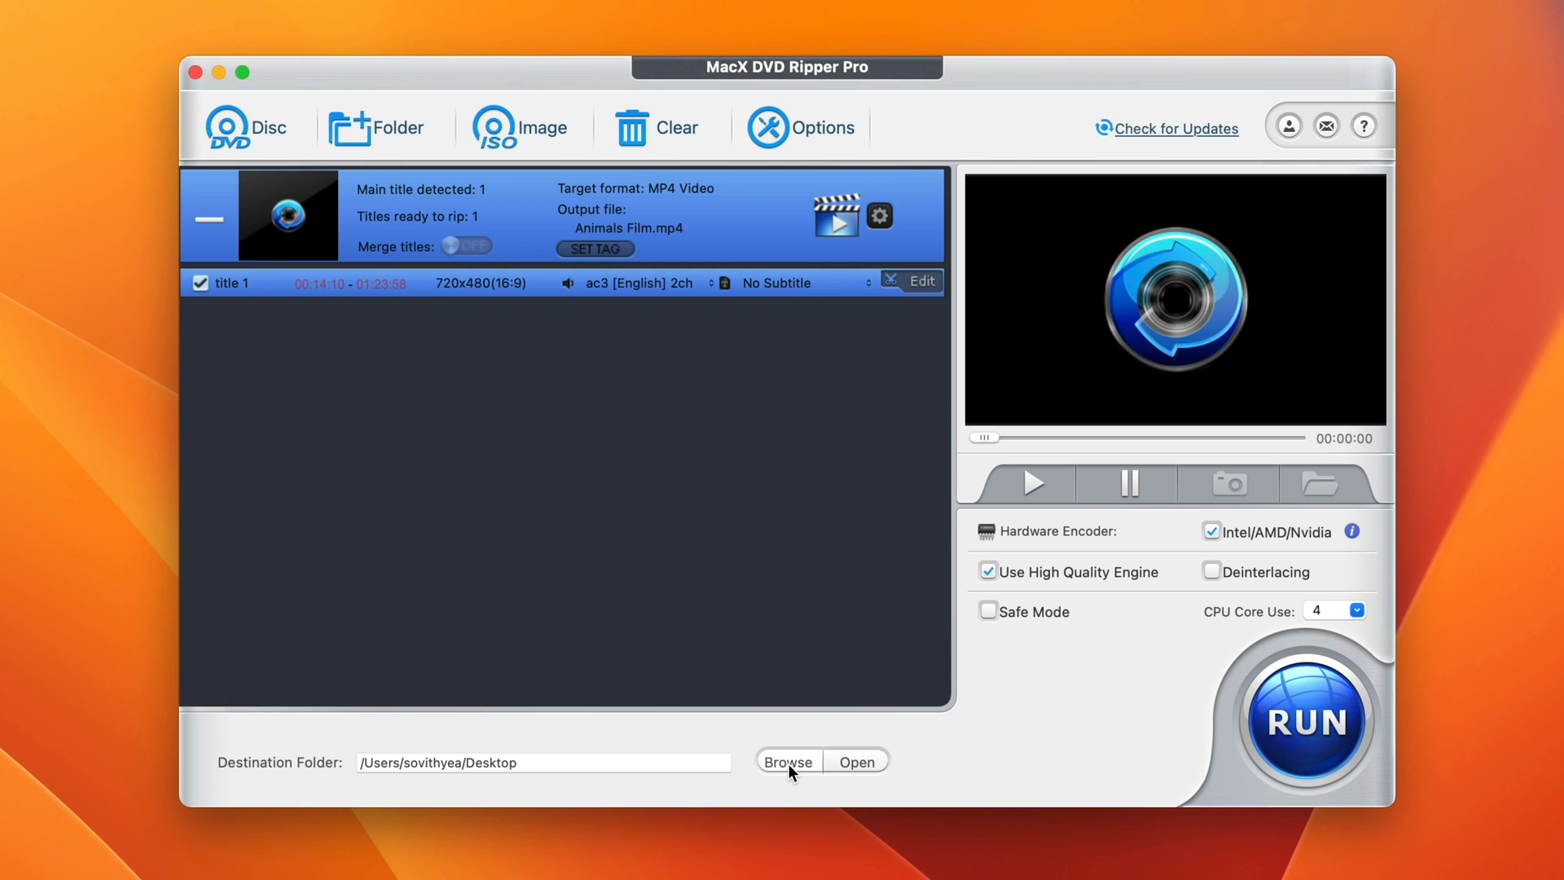
{"action": "left_click", "coordinate": [788, 761]}
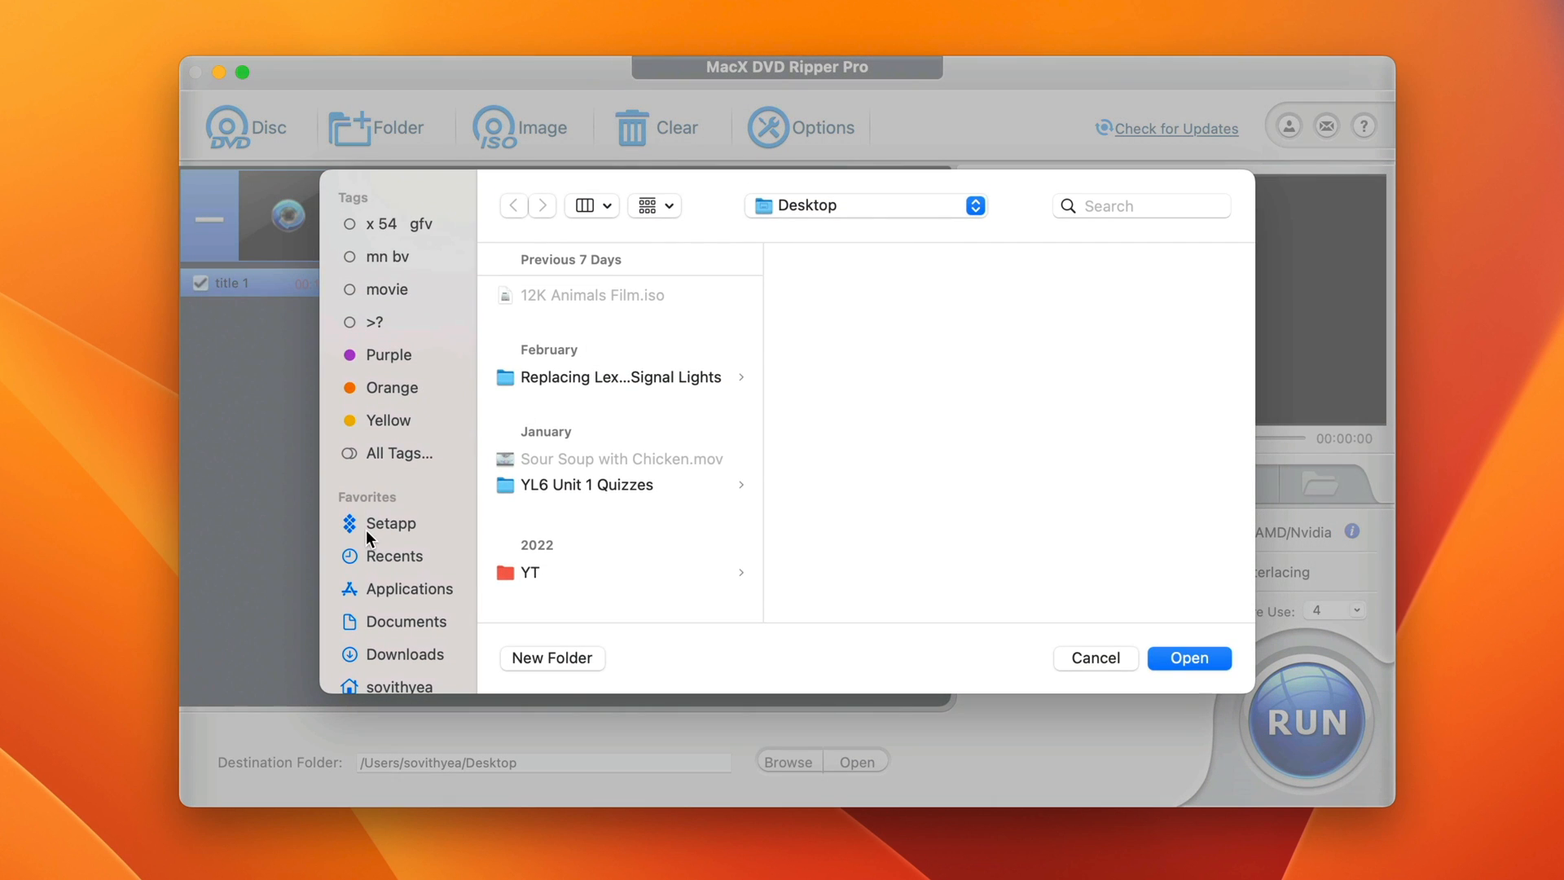
{"action": "scroll", "scroll_direction": "down", "scroll_amount": 3}
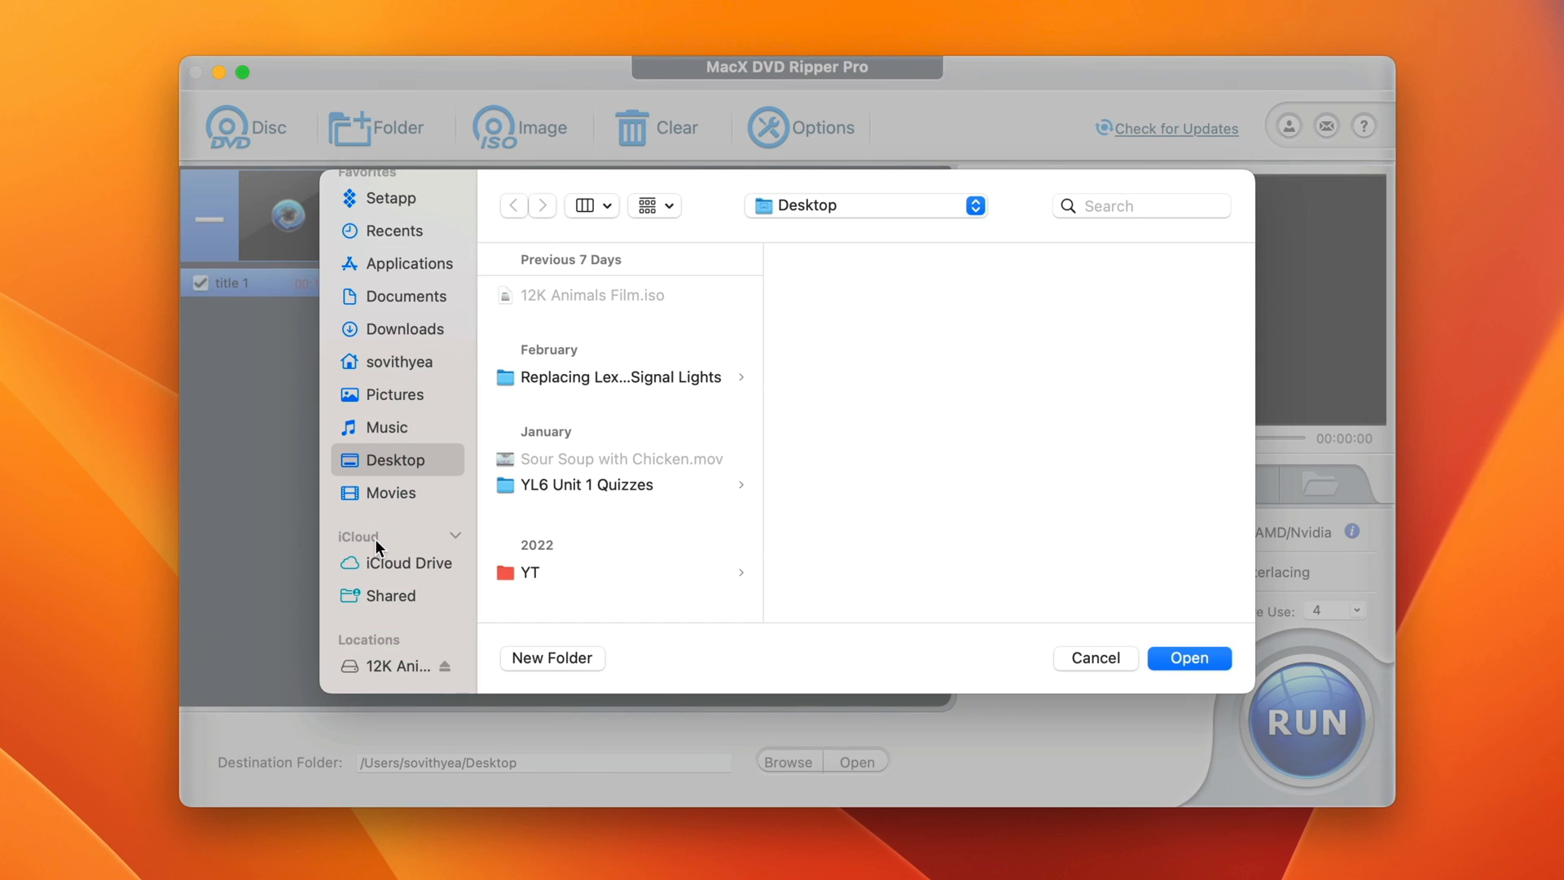
{"action": "mouse_move", "coordinate": [396, 498]}
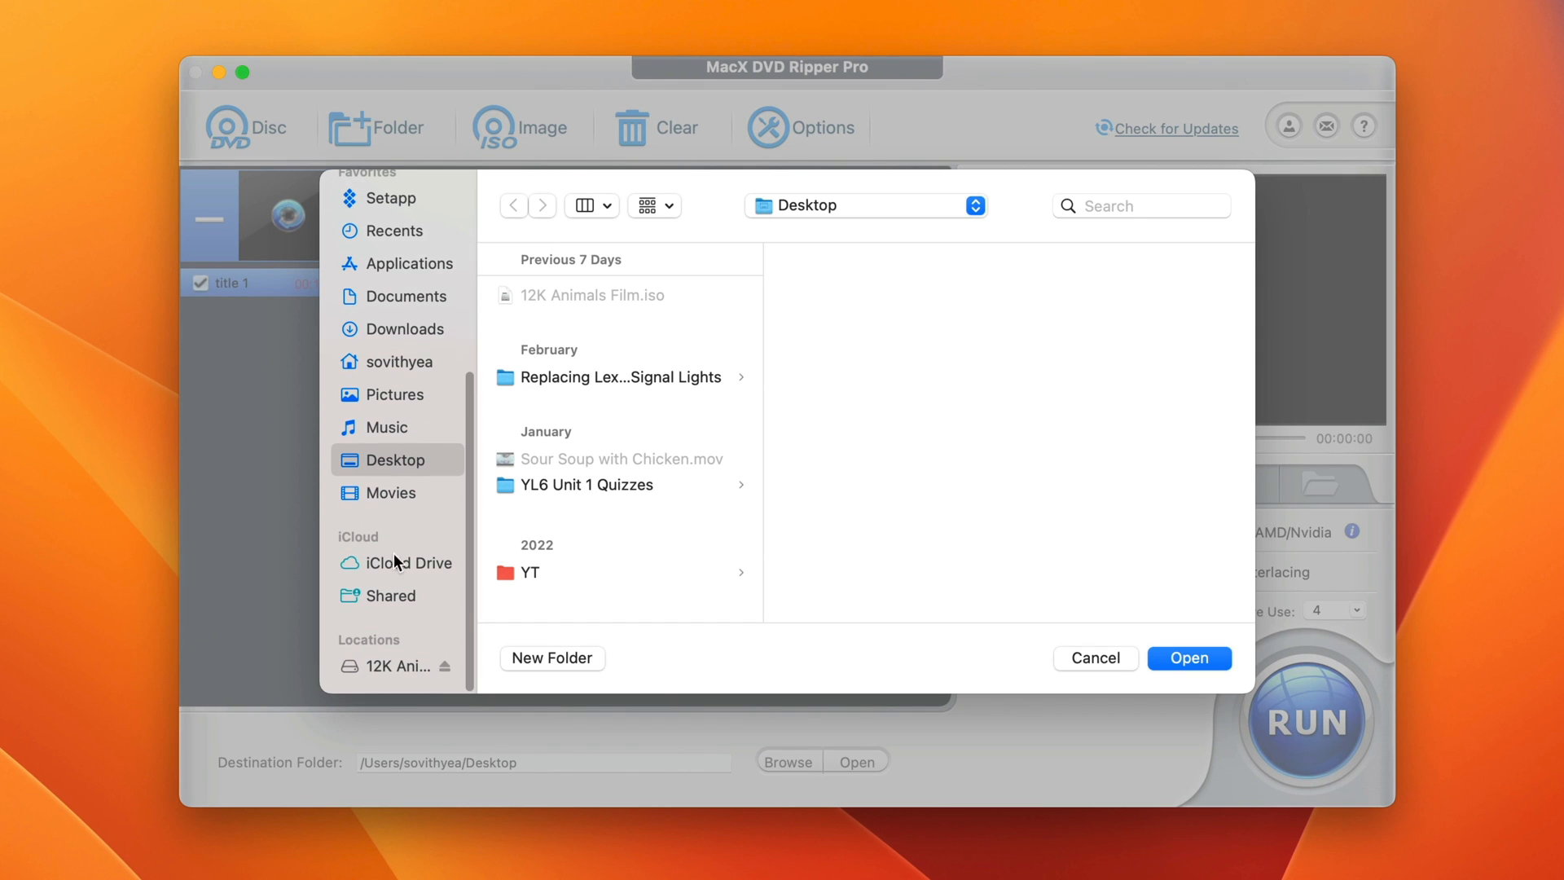
{"action": "mouse_move", "coordinate": [412, 470]}
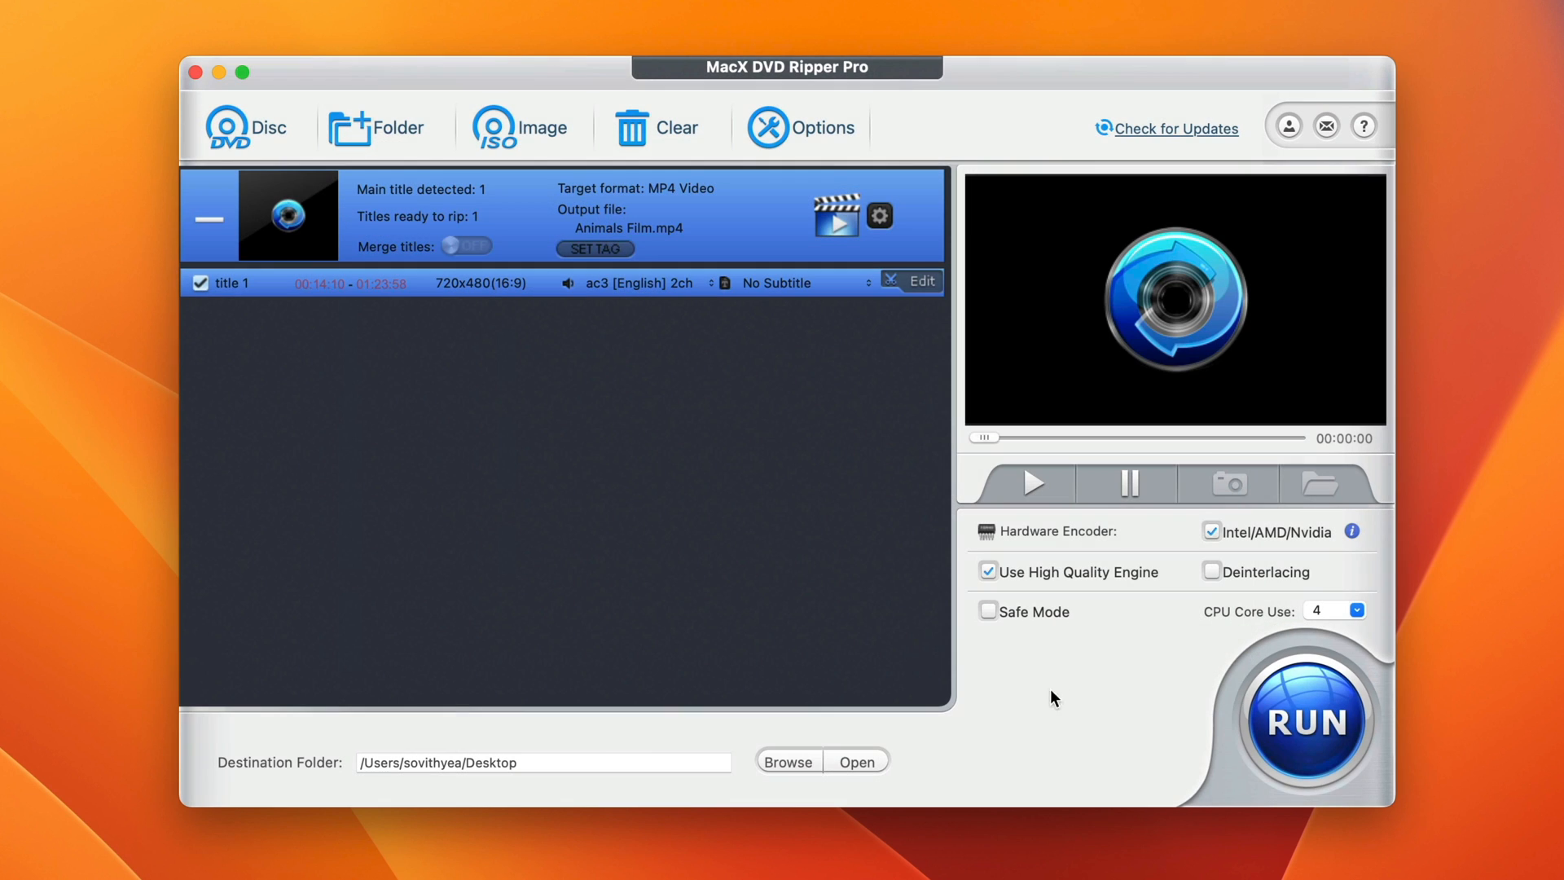
{"action": "mouse_move", "coordinate": [1205, 677]}
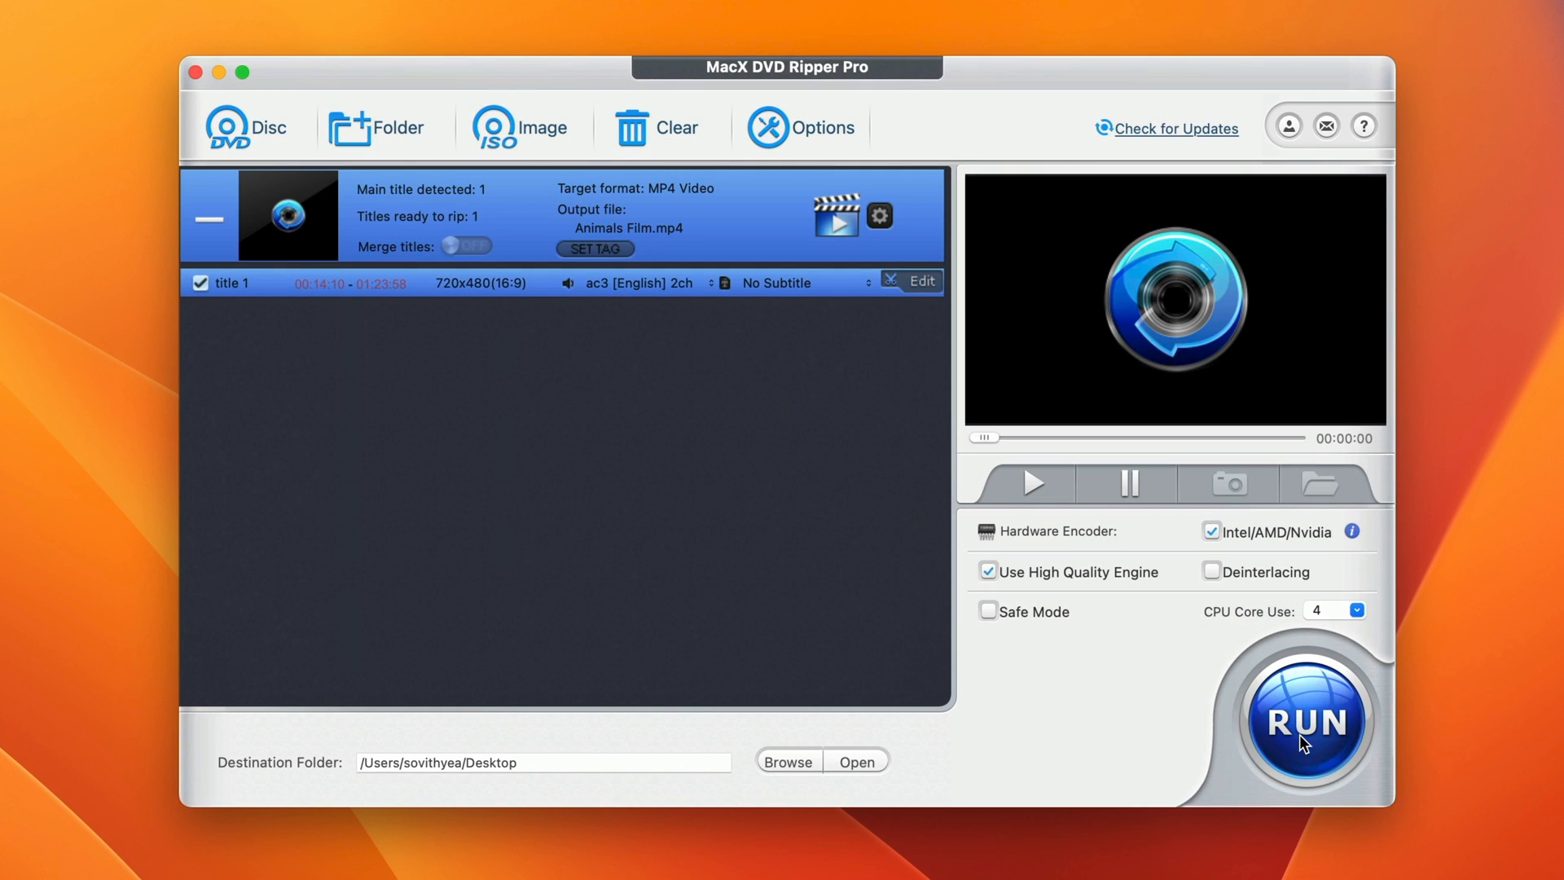
Rip title 1 to Animals Film.mp4 in the Desktop folder
{"action": "left_click", "coordinate": [1308, 720]}
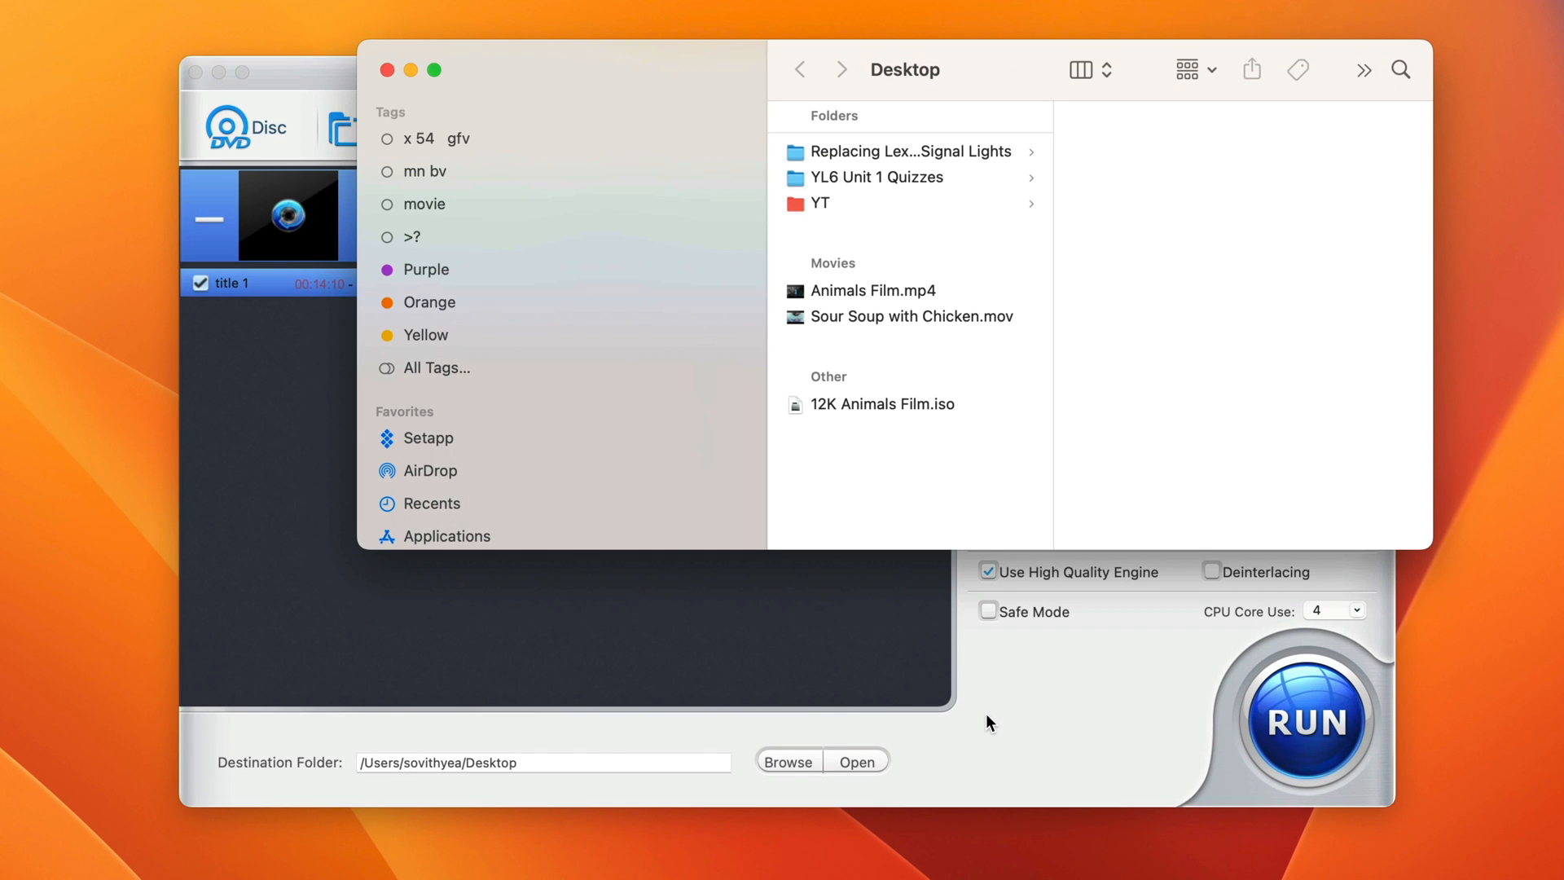
Preview Animals Film.mp4 in Quick Look, skipping through its timeline, then close it
{"action": "left_click", "coordinate": [873, 291]}
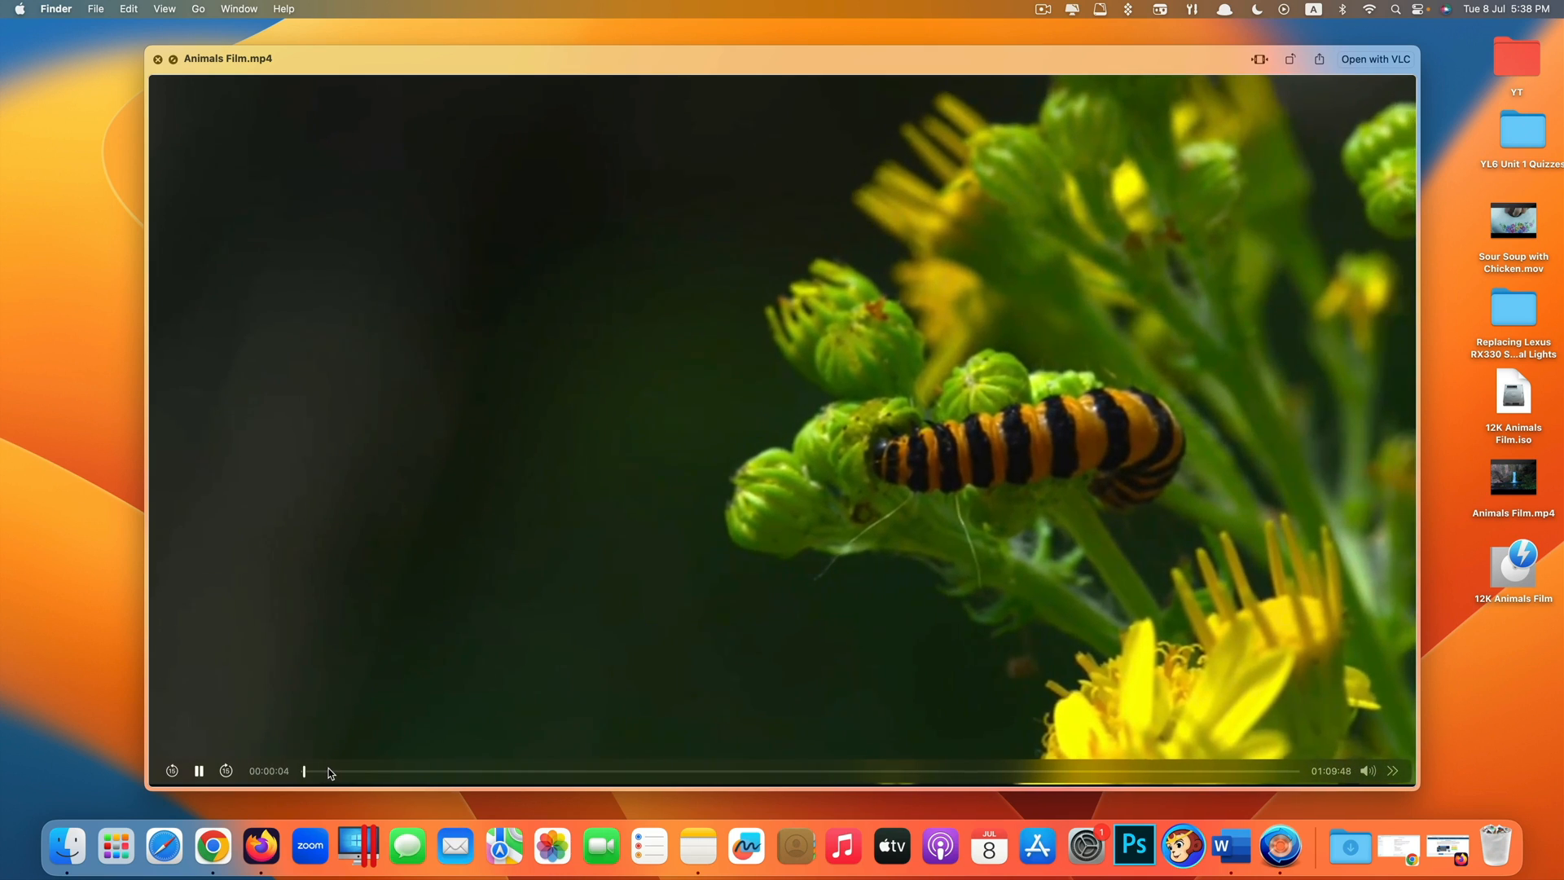
{"action": "left_click", "coordinate": [305, 771]}
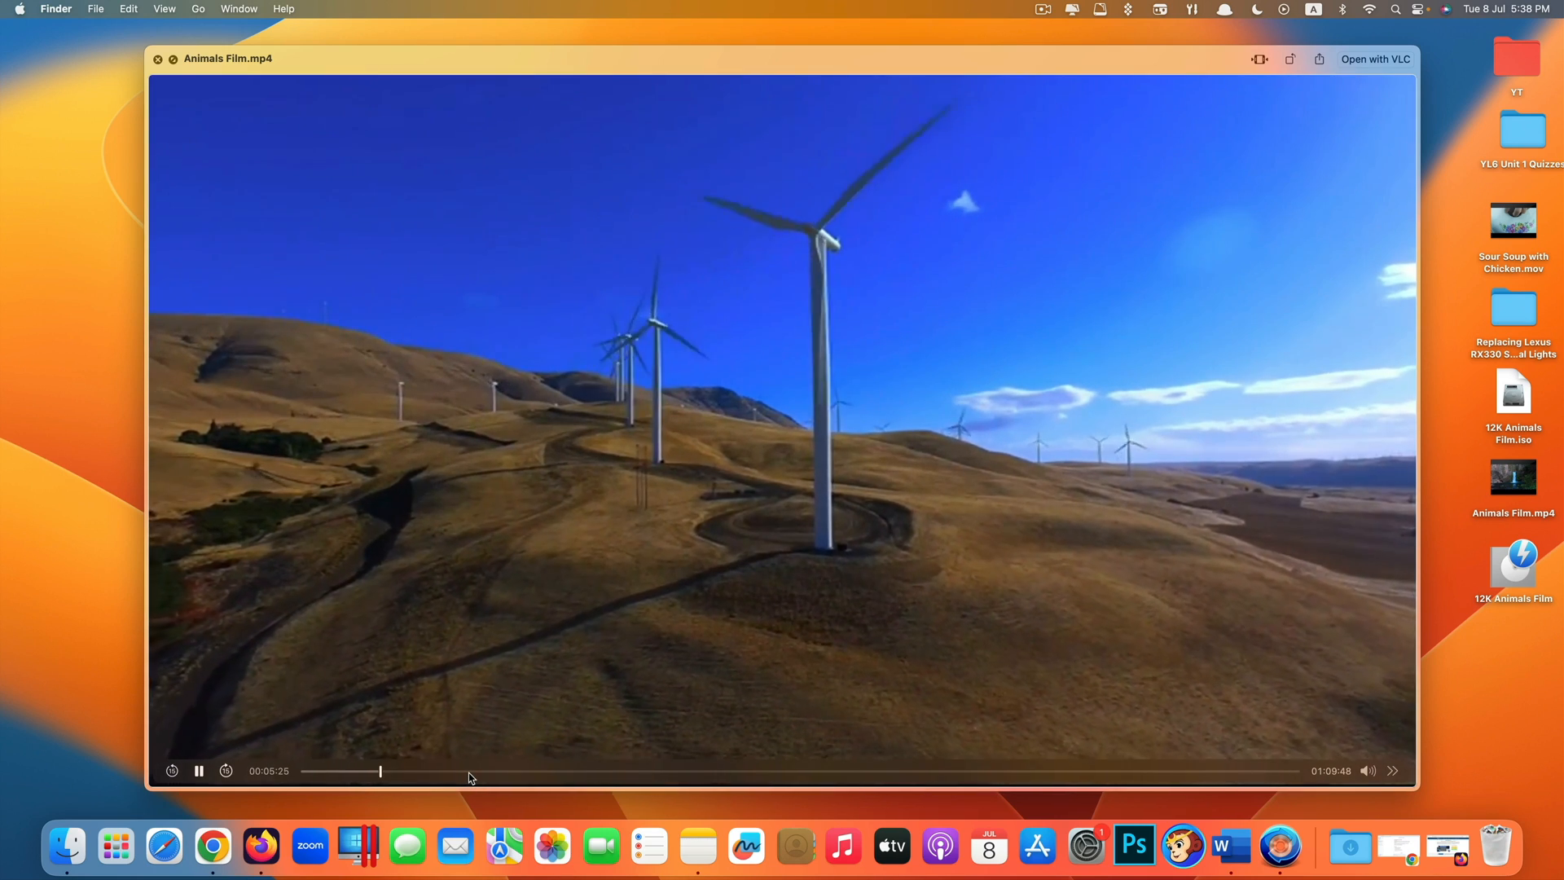
{"action": "left_click_drag", "start_coordinate": [379, 770], "coordinate": [551, 770]}
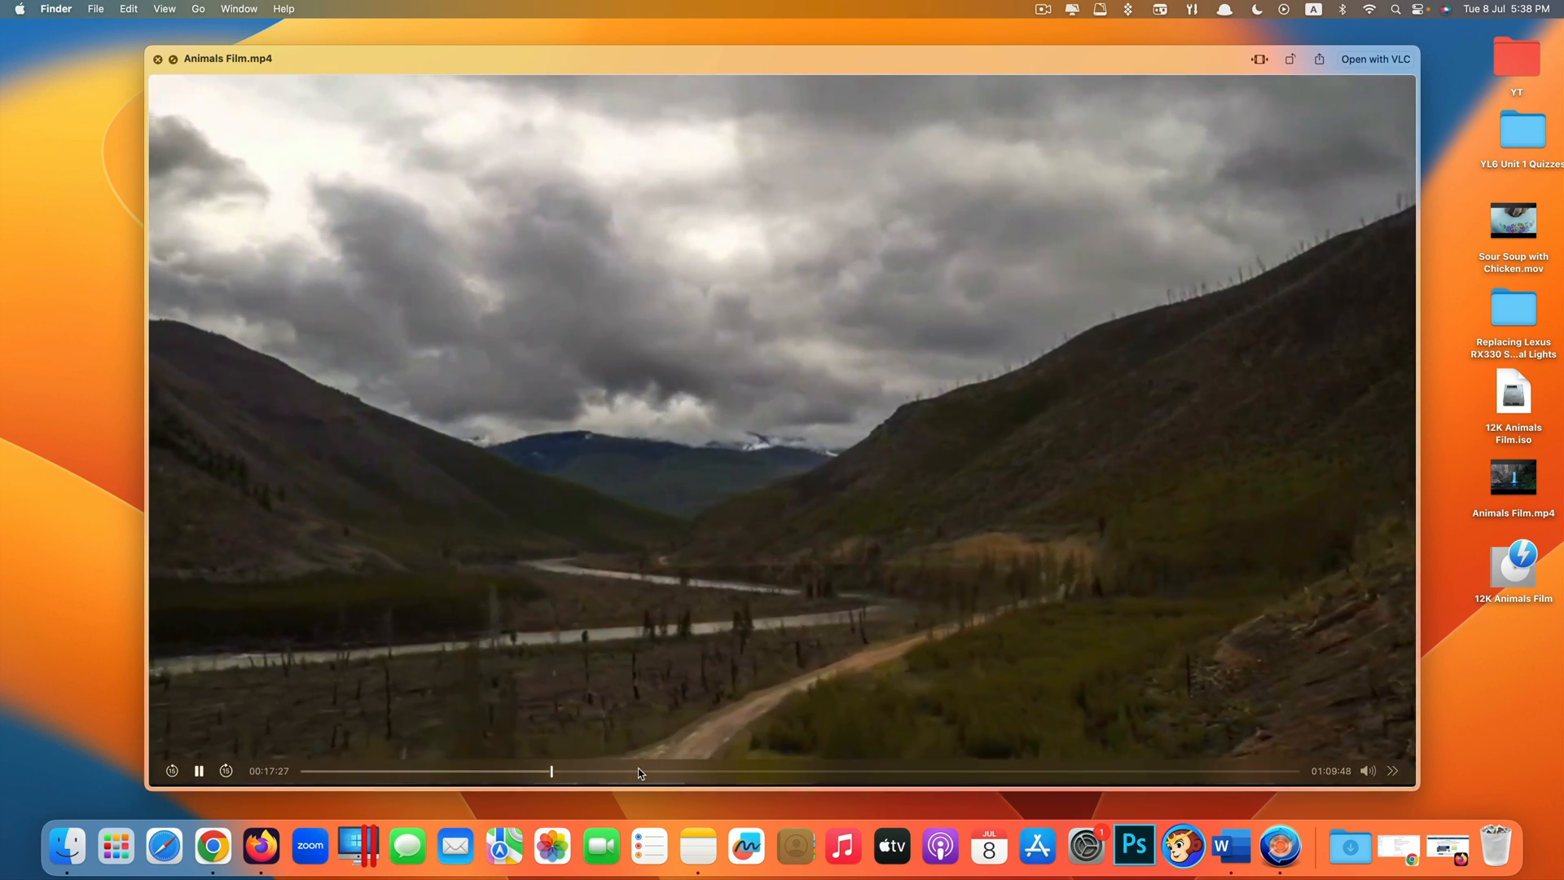
{"action": "left_click", "coordinate": [641, 772]}
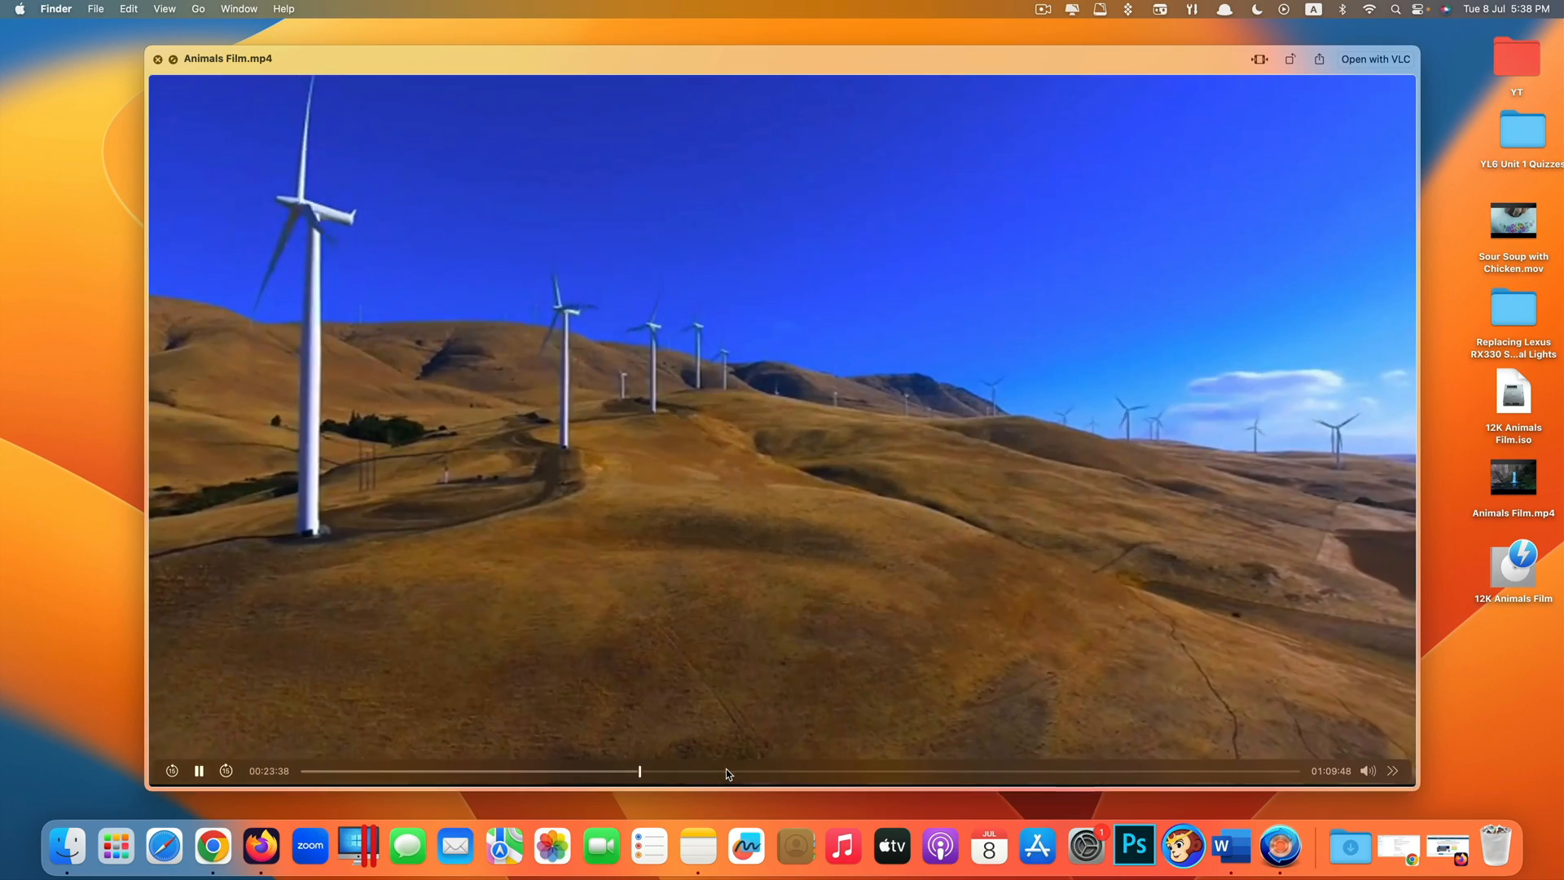
{"action": "left_click", "coordinate": [791, 772]}
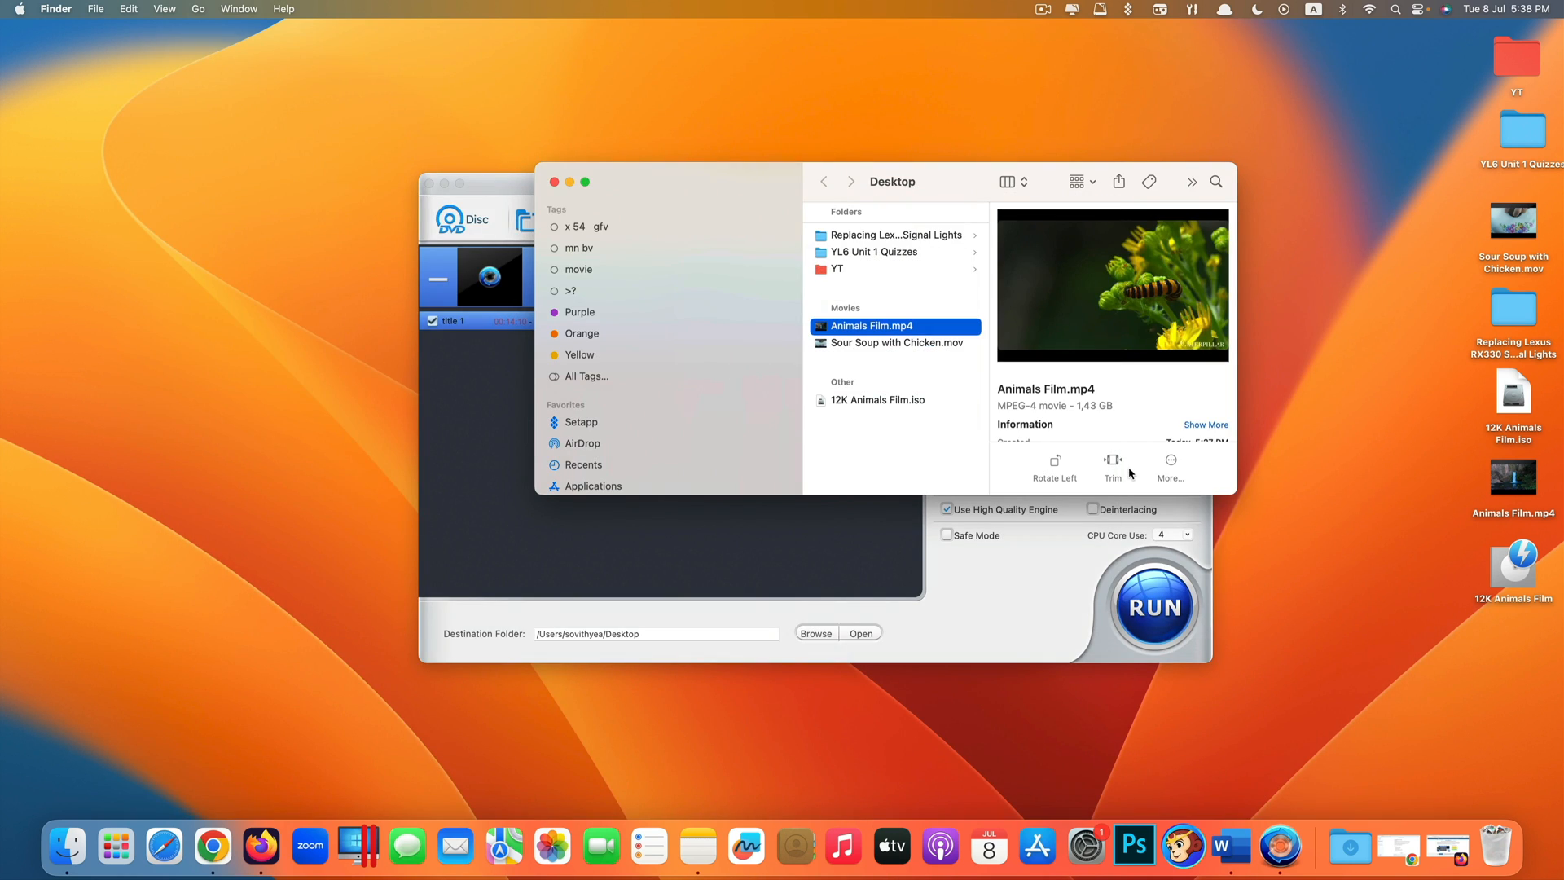
{"action": "mouse_move", "coordinate": [883, 326]}
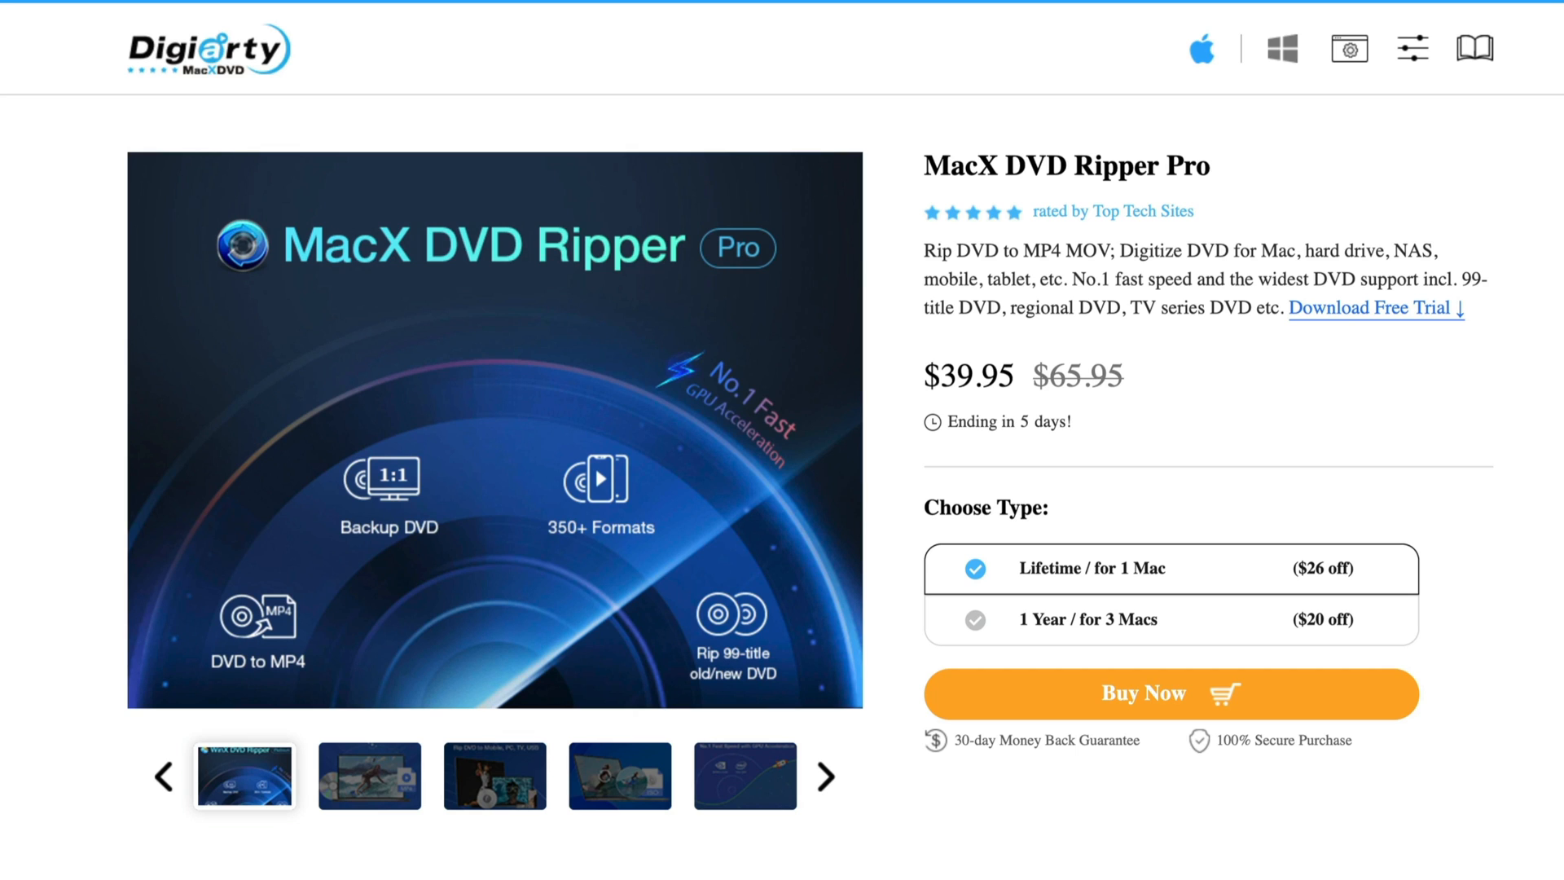
{"action": "mouse_move", "coordinate": [1533, 441]}
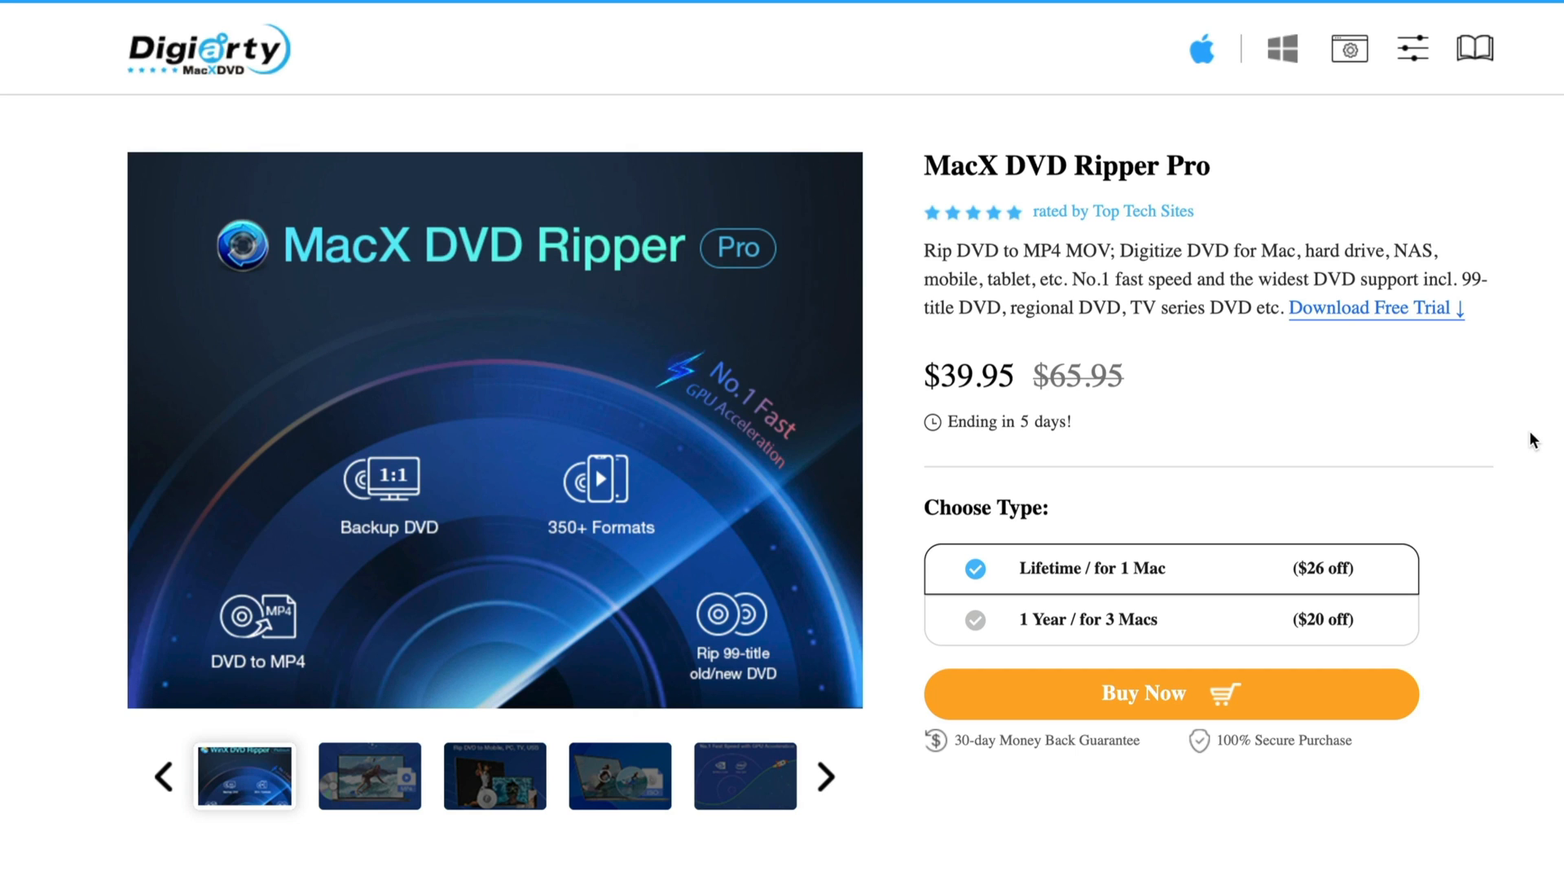
{"action": "mouse_move", "coordinate": [1217, 412]}
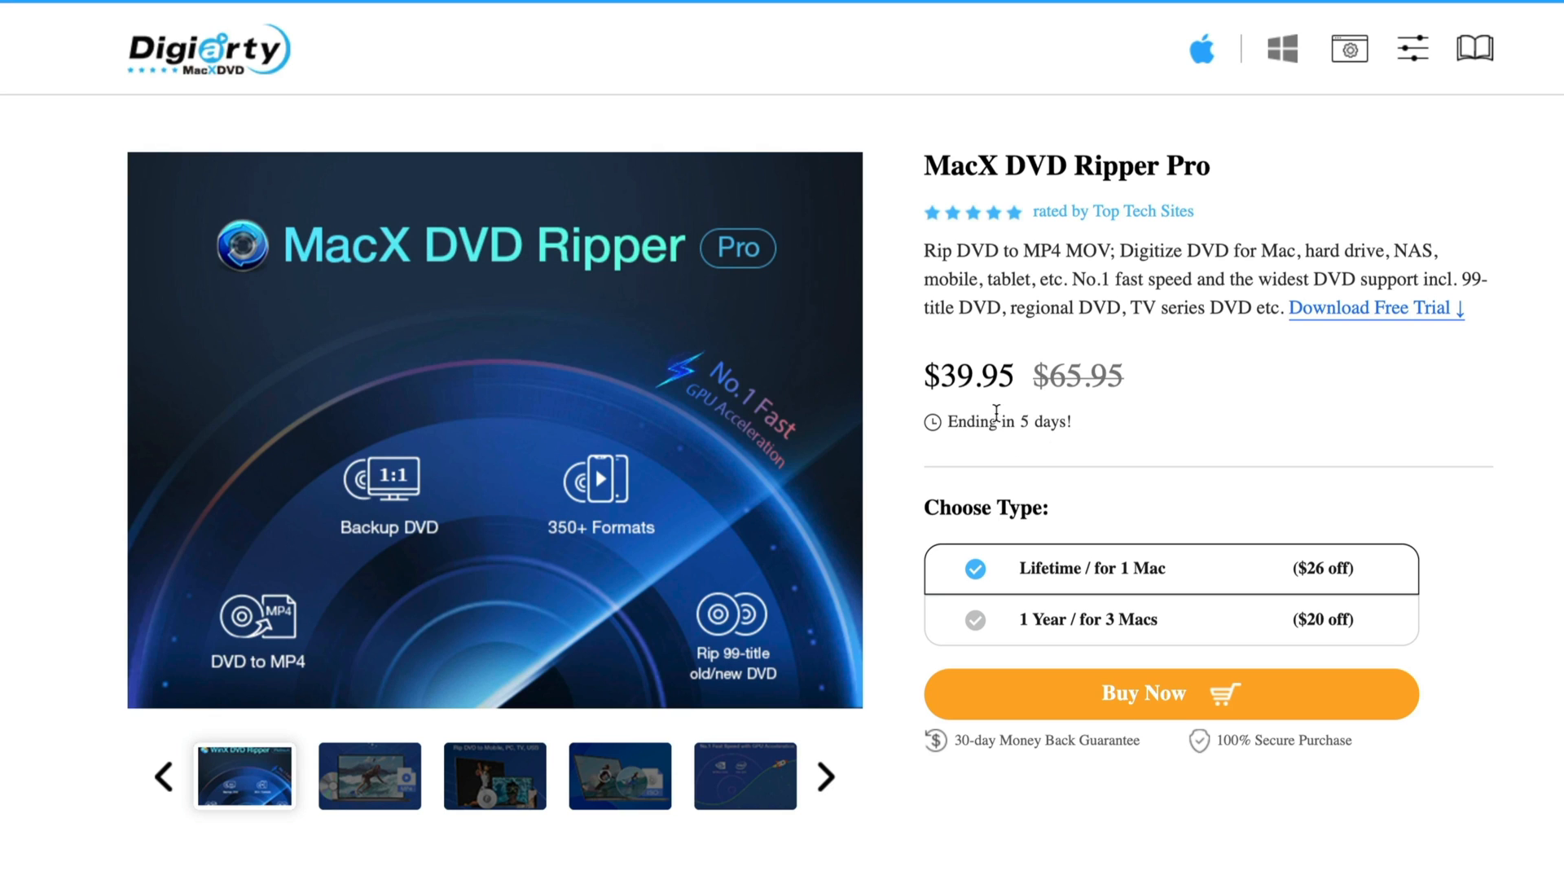
{"action": "mouse_move", "coordinate": [1004, 413]}
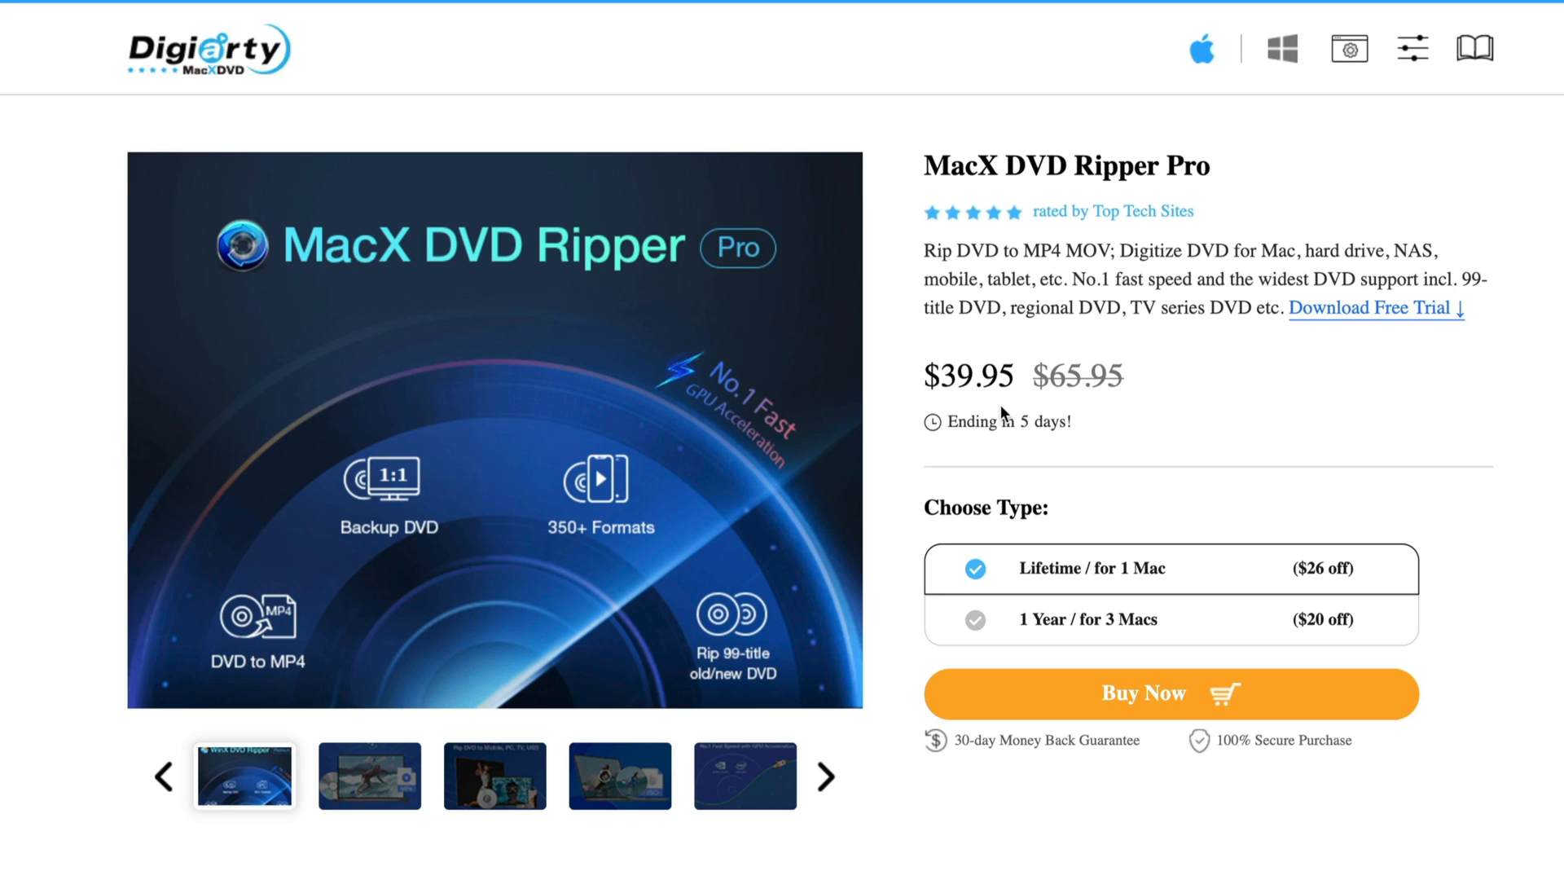
{"action": "mouse_move", "coordinate": [1150, 415]}
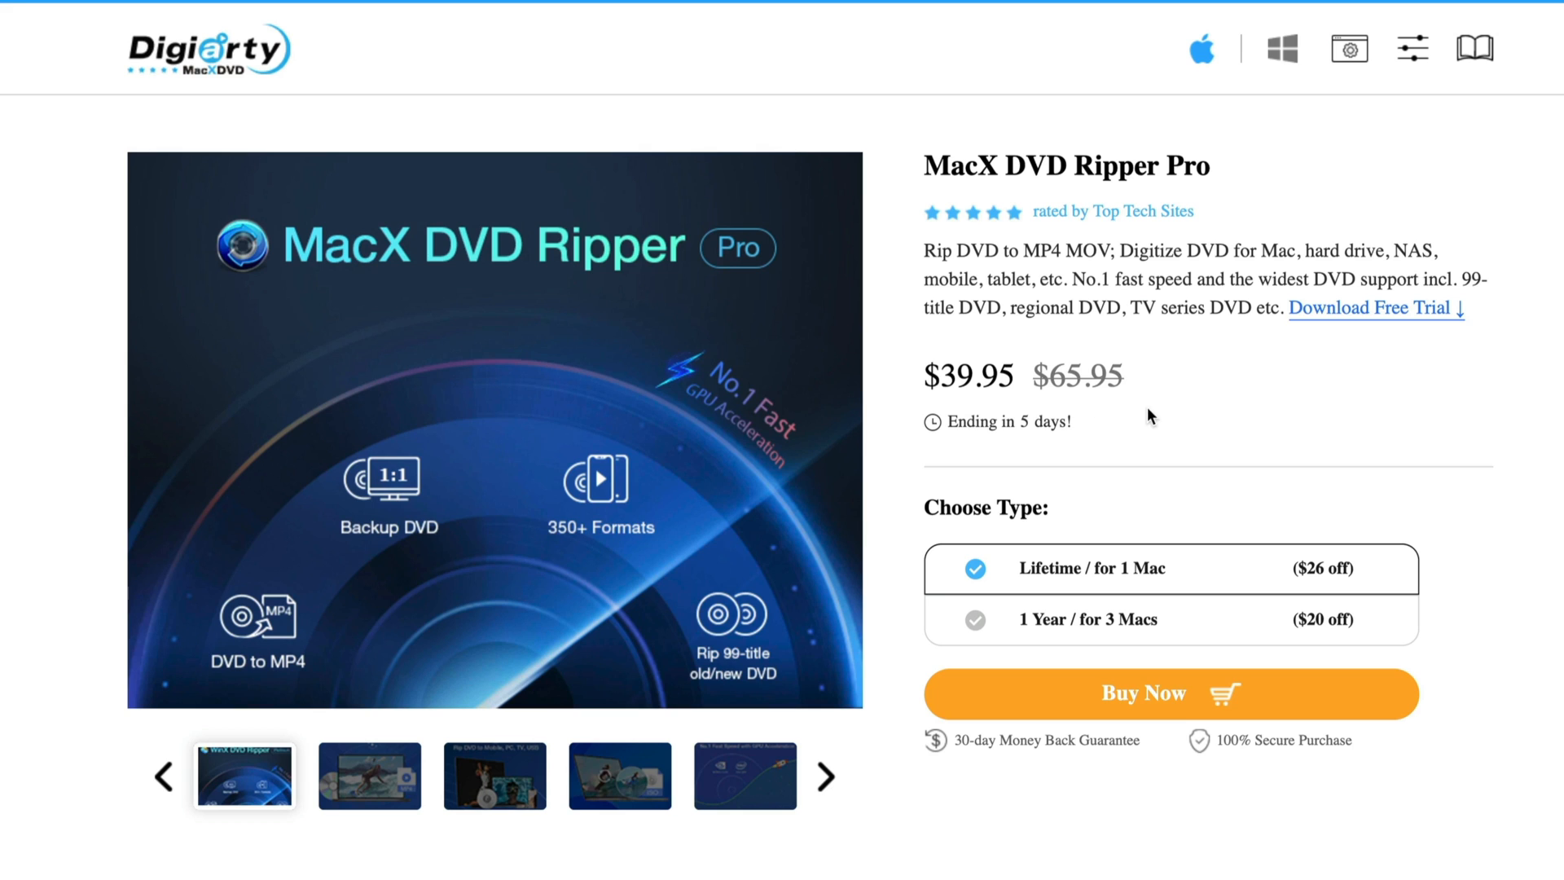
{"action": "mouse_move", "coordinate": [1238, 437]}
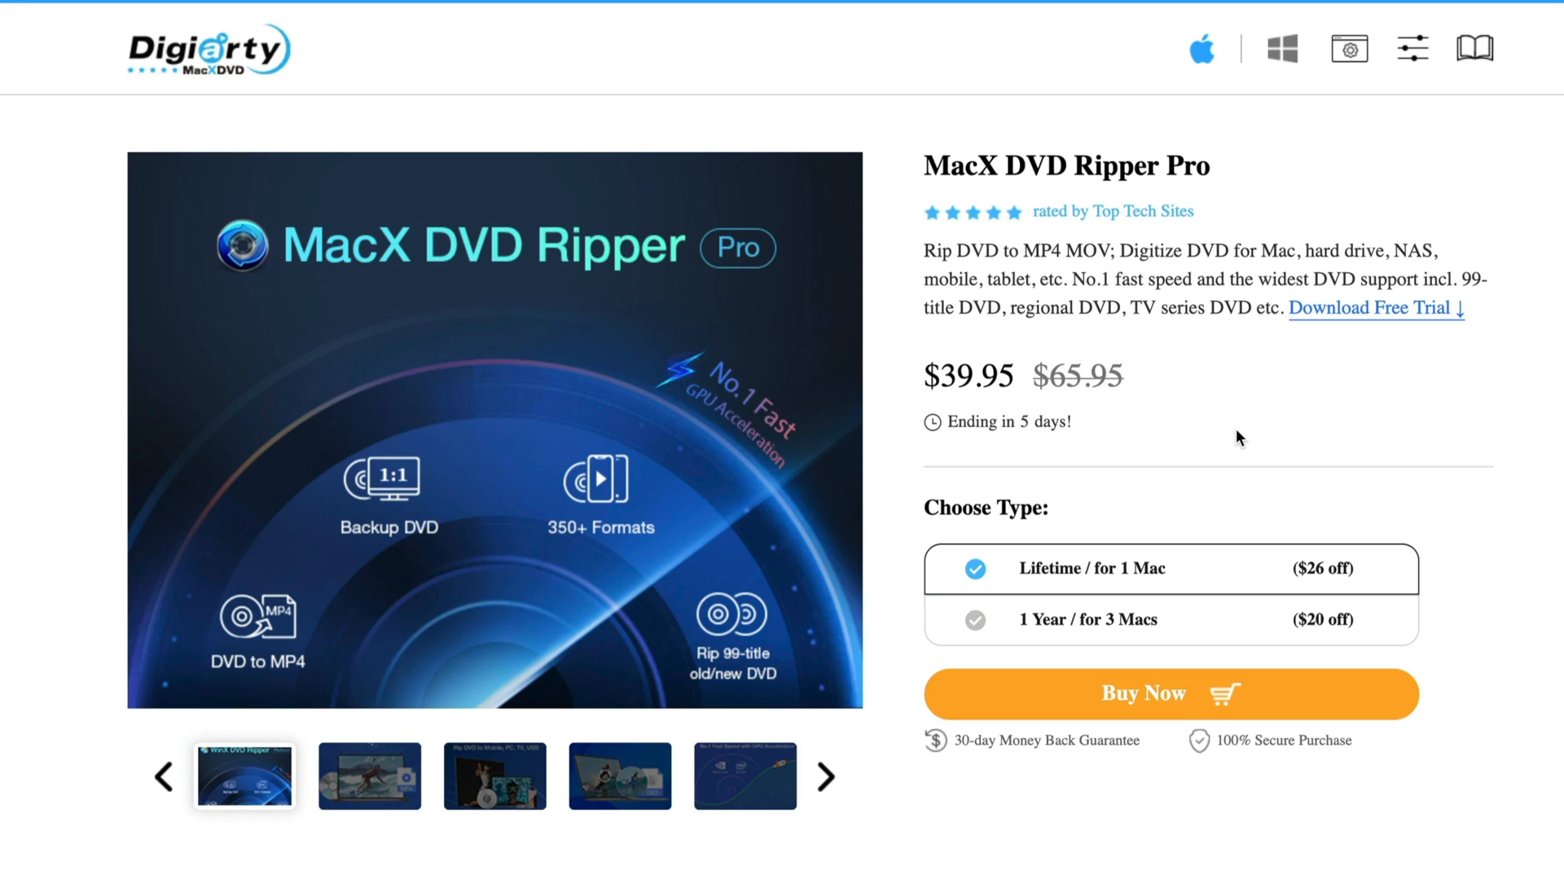